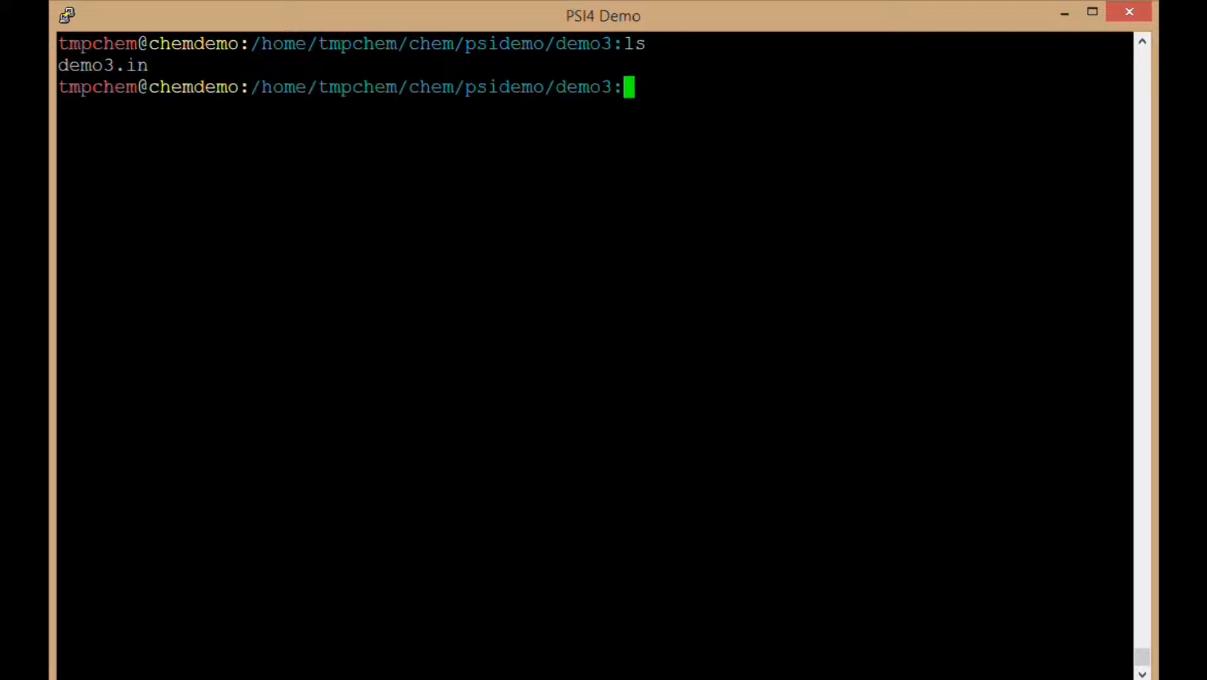
- Review demo3.in (benzene, memory and molecule block) in vi, undo the stray edit and leave it unchanged
text(vi d)
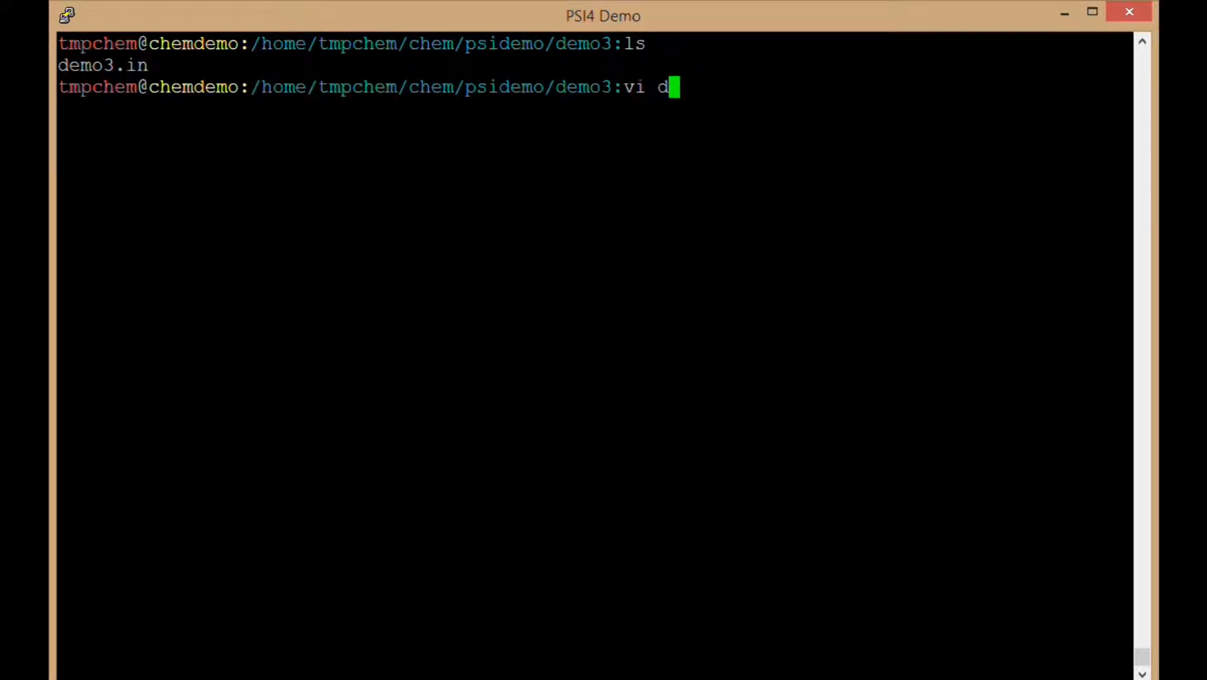
key(Return)
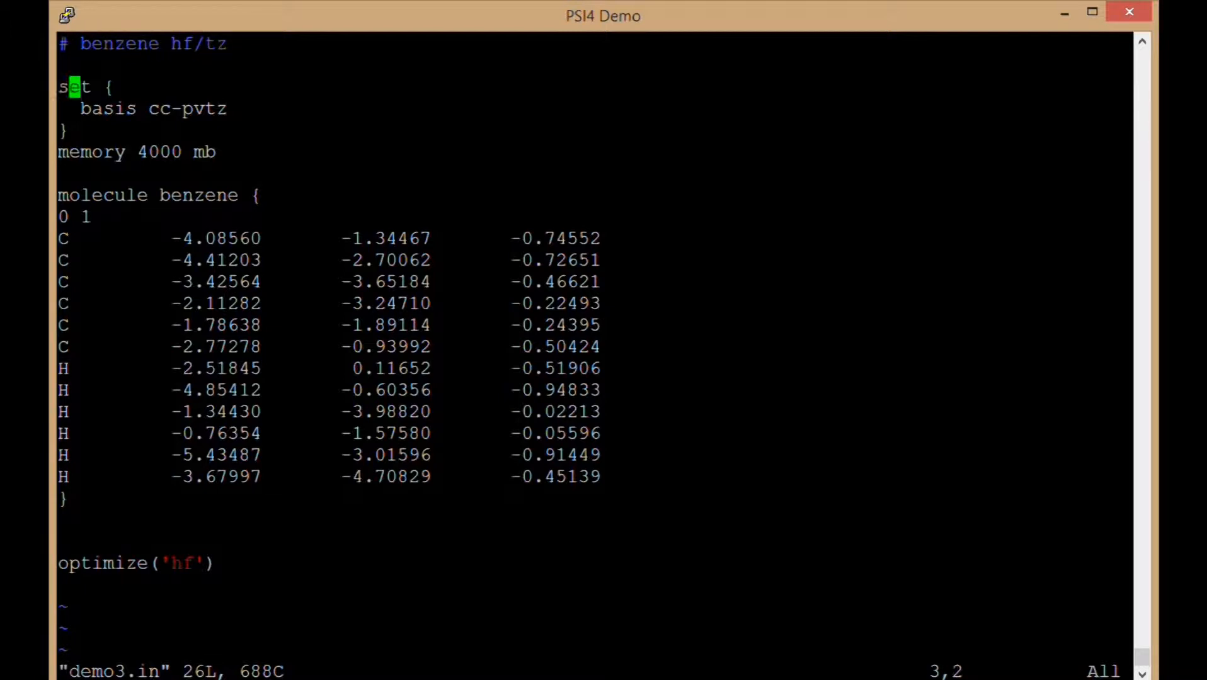
key(G)
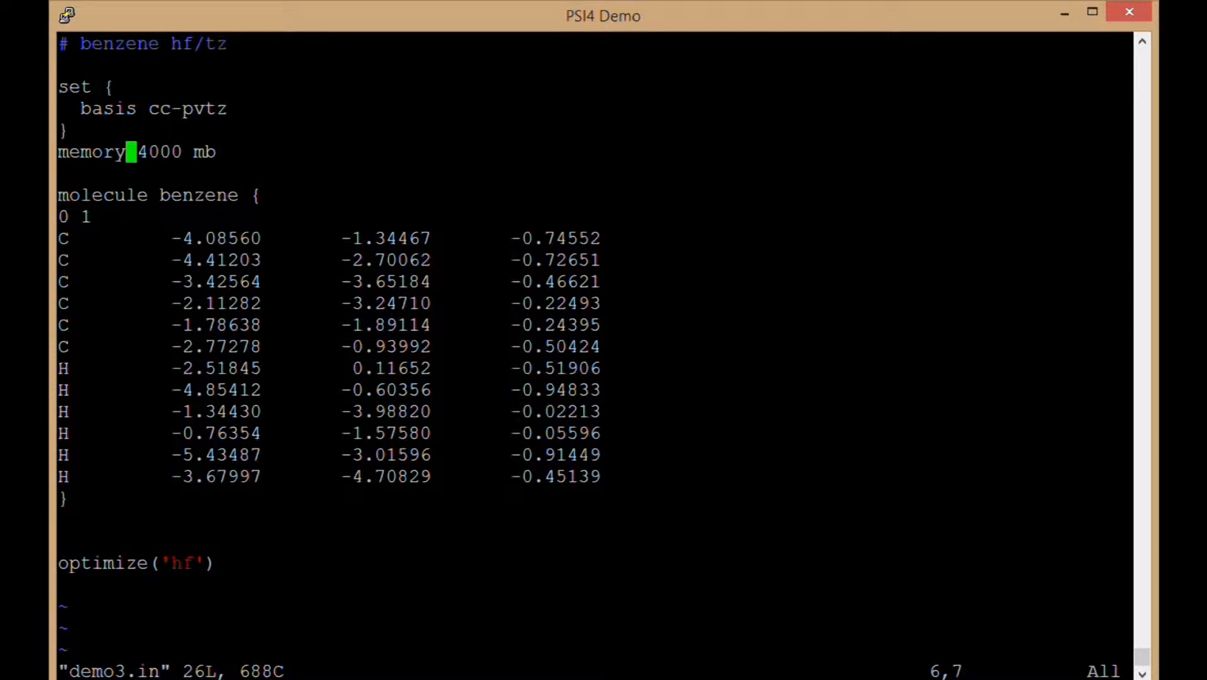
key(Down)
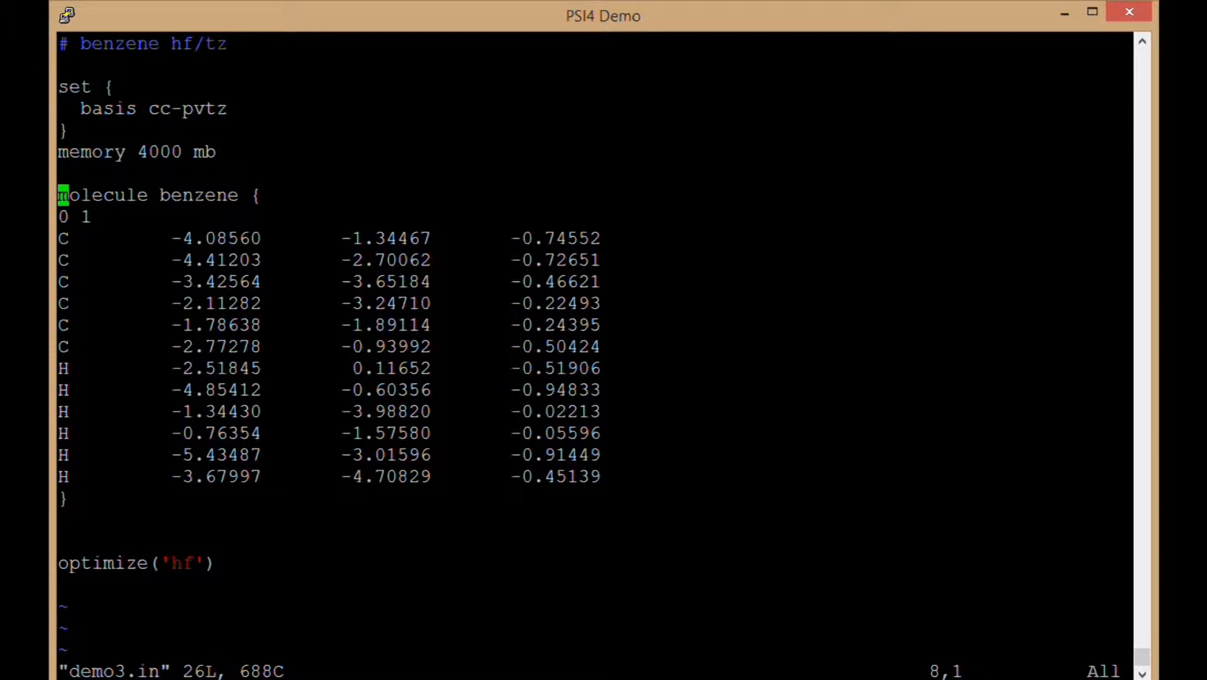
key(w)
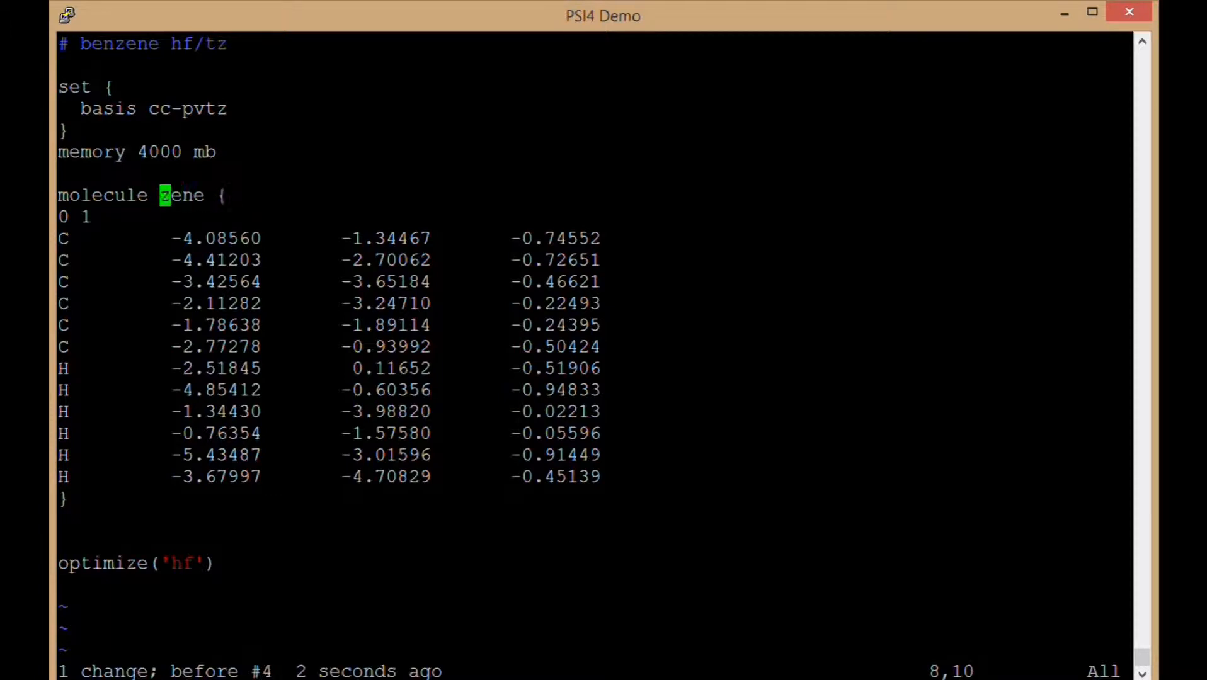
key(j)
text(which psi4)
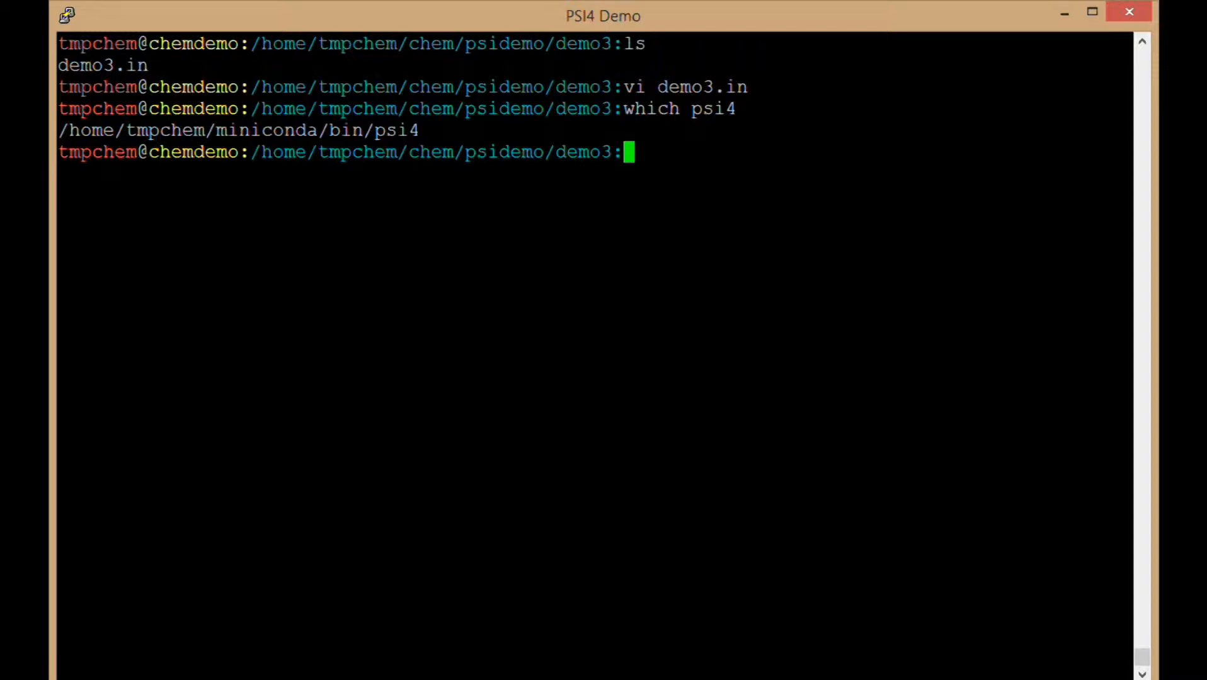
- Echo $PSI_SCRATCH to confirm the scratch directory
text(echo $PSI_SC)
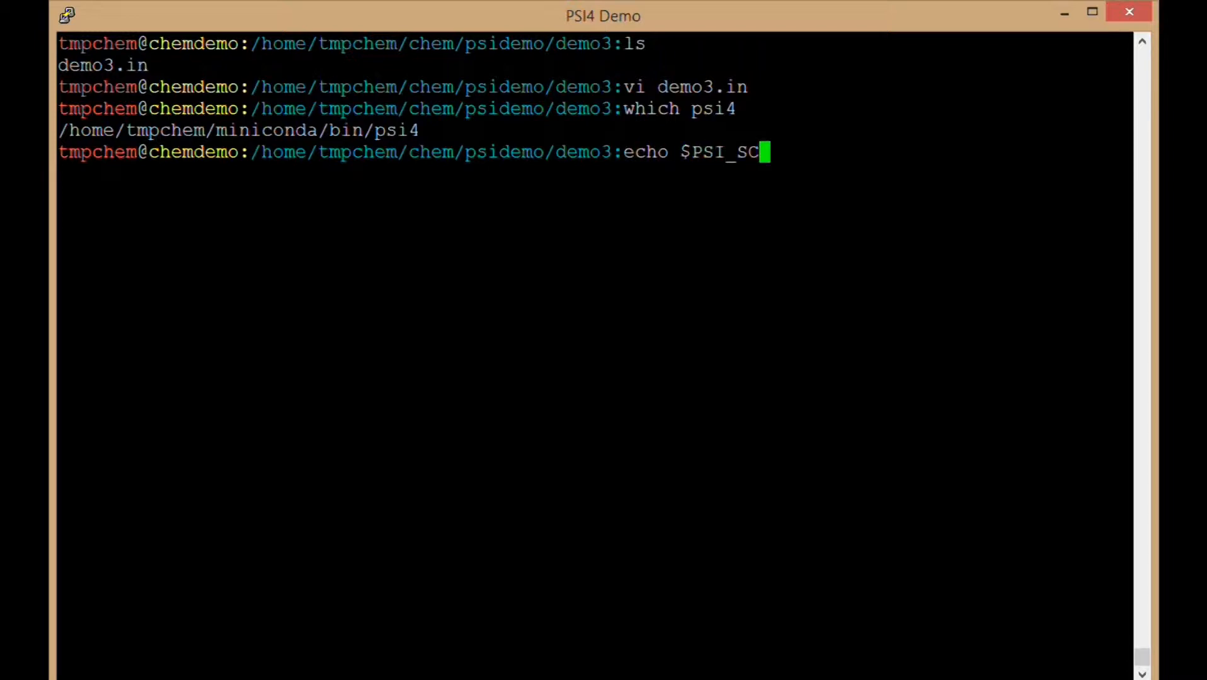
key(Return)
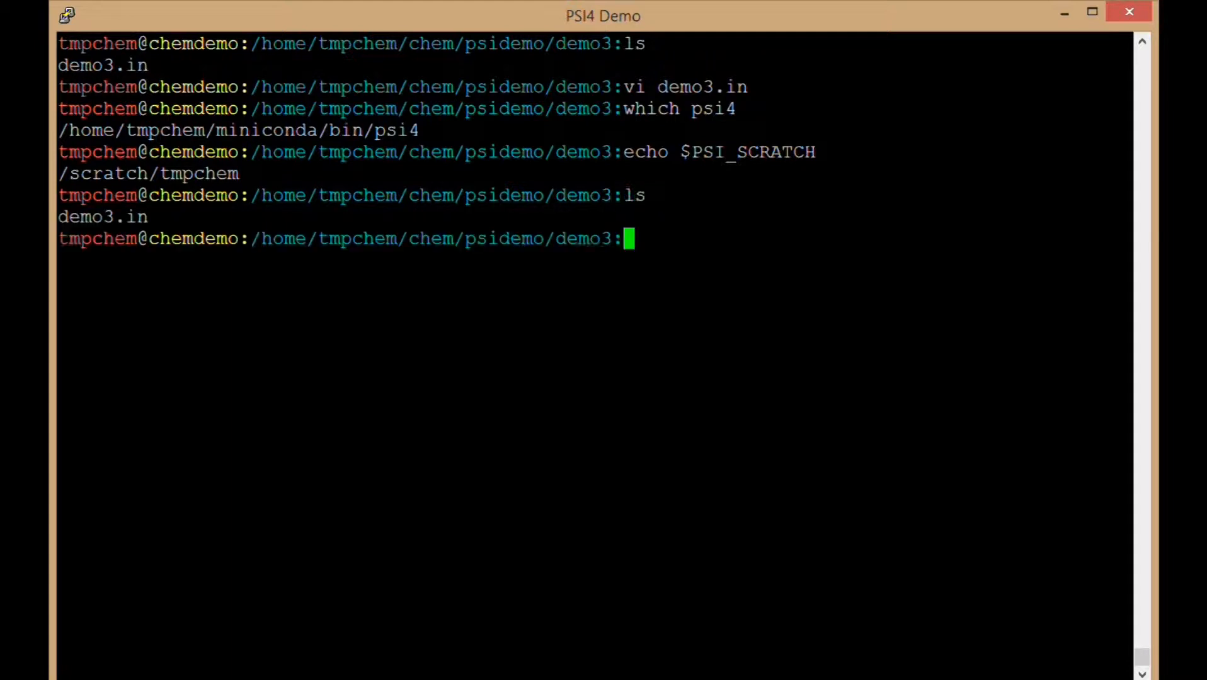
- Launch psi4 demo3.in -o demo3.out -n 4 & to run the optimization in the background on four threads
text(psi4)
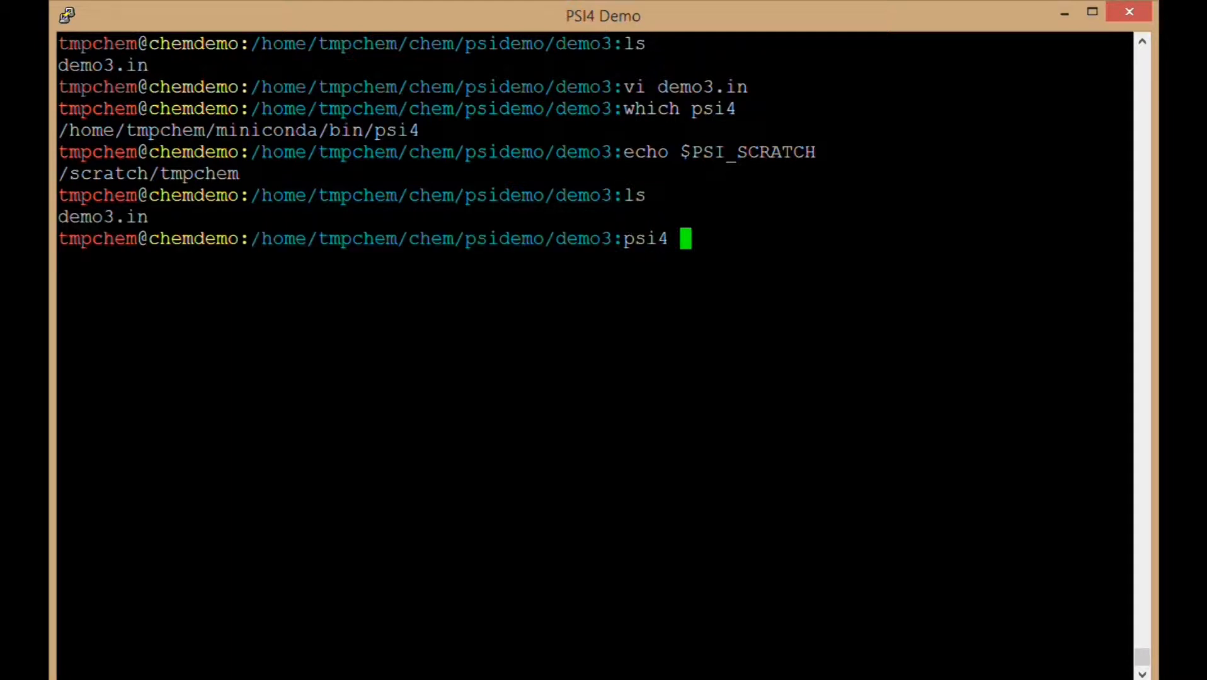
text(de)
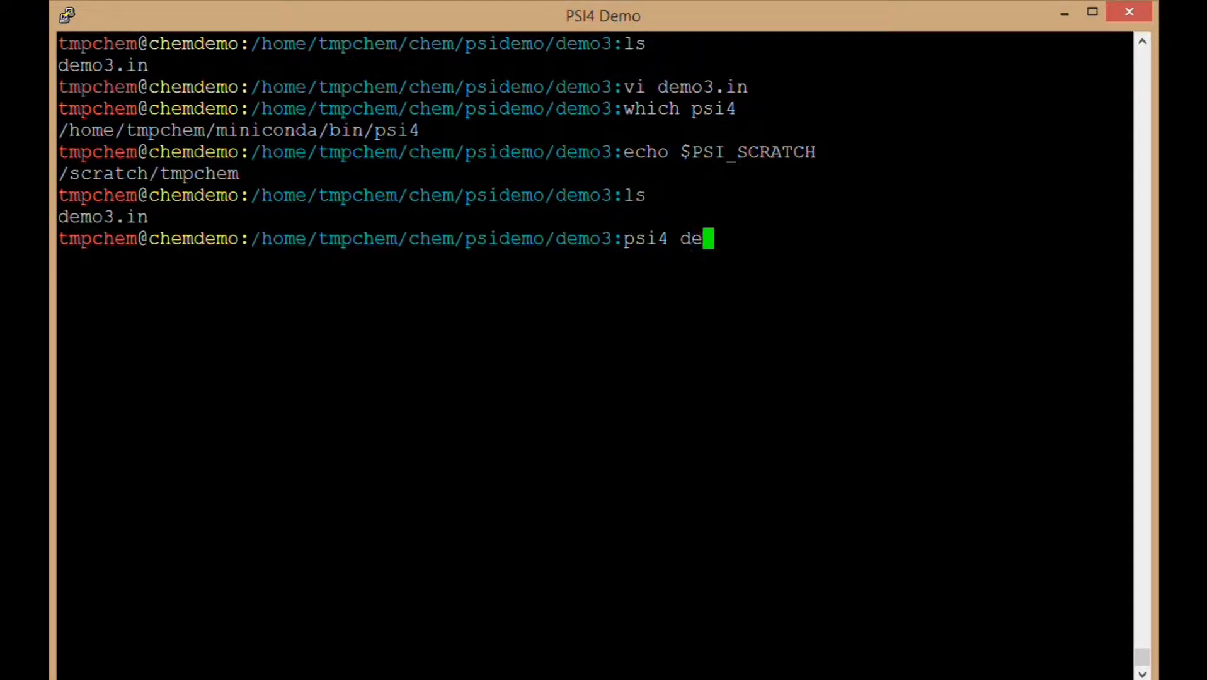
text(mo3.in)
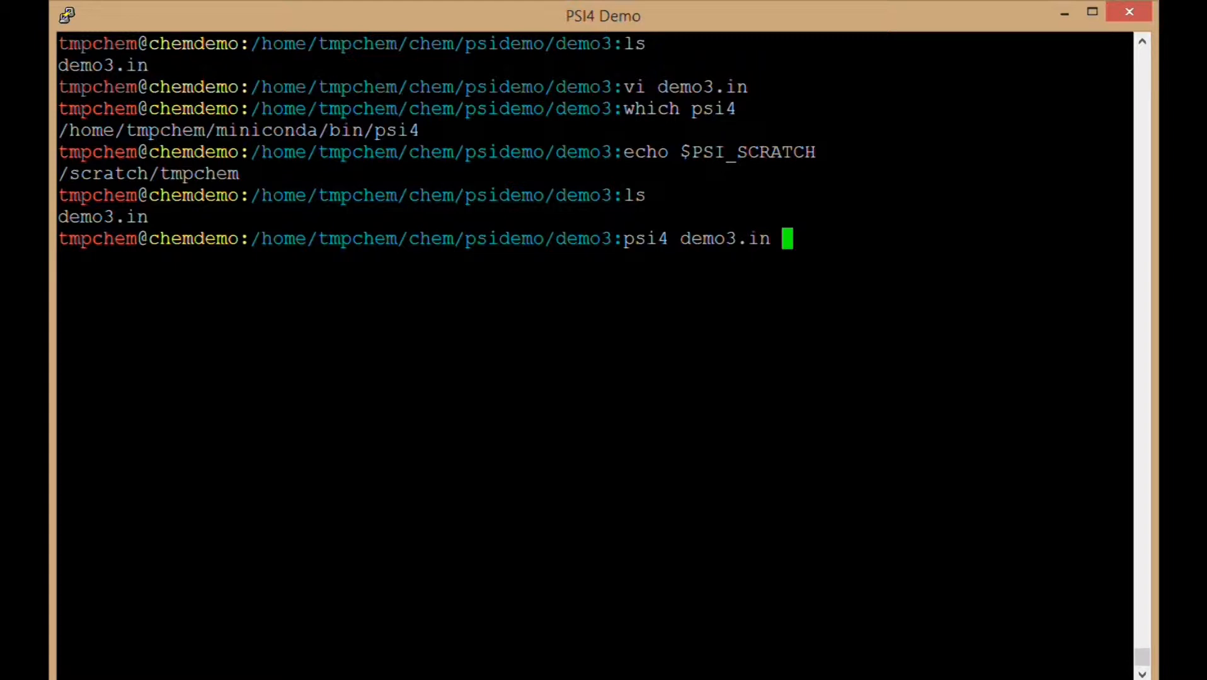
text(-o demo)
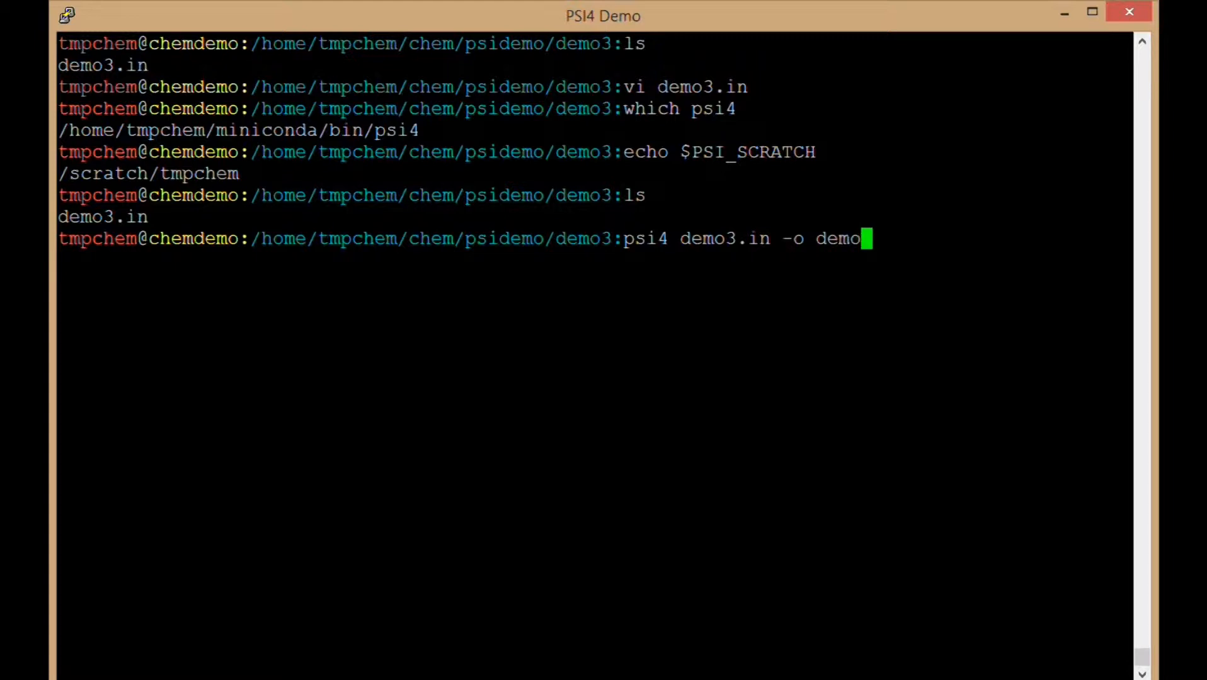
text(3.out)
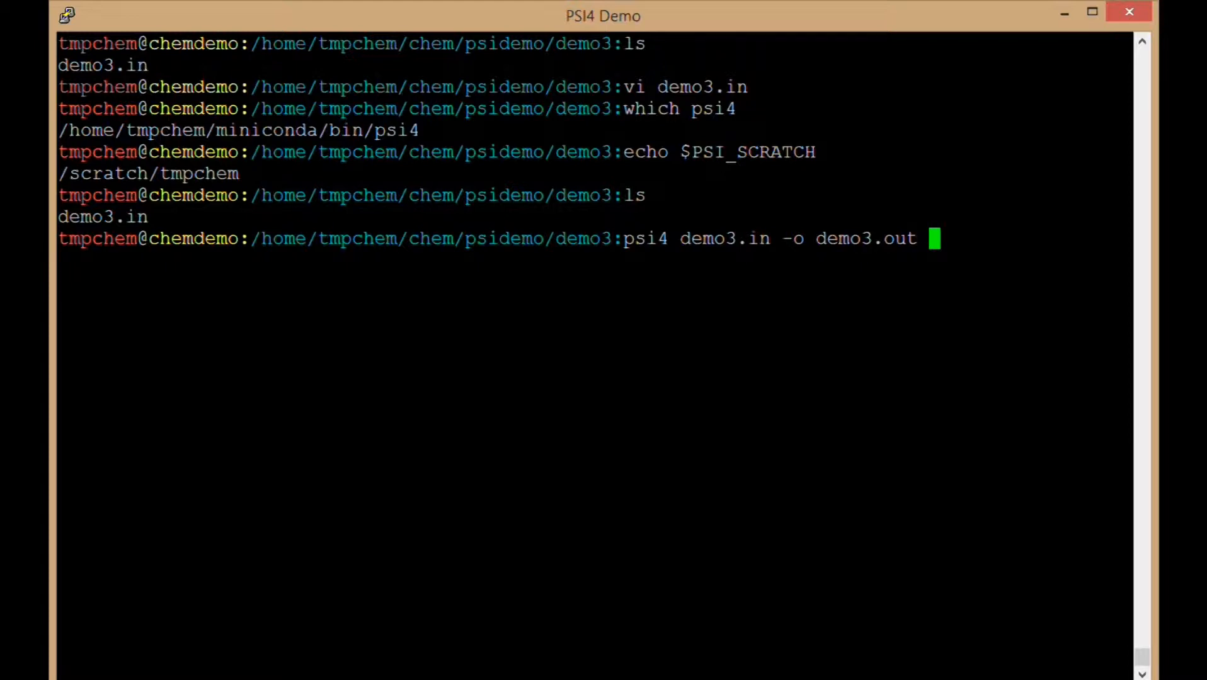
text(-)
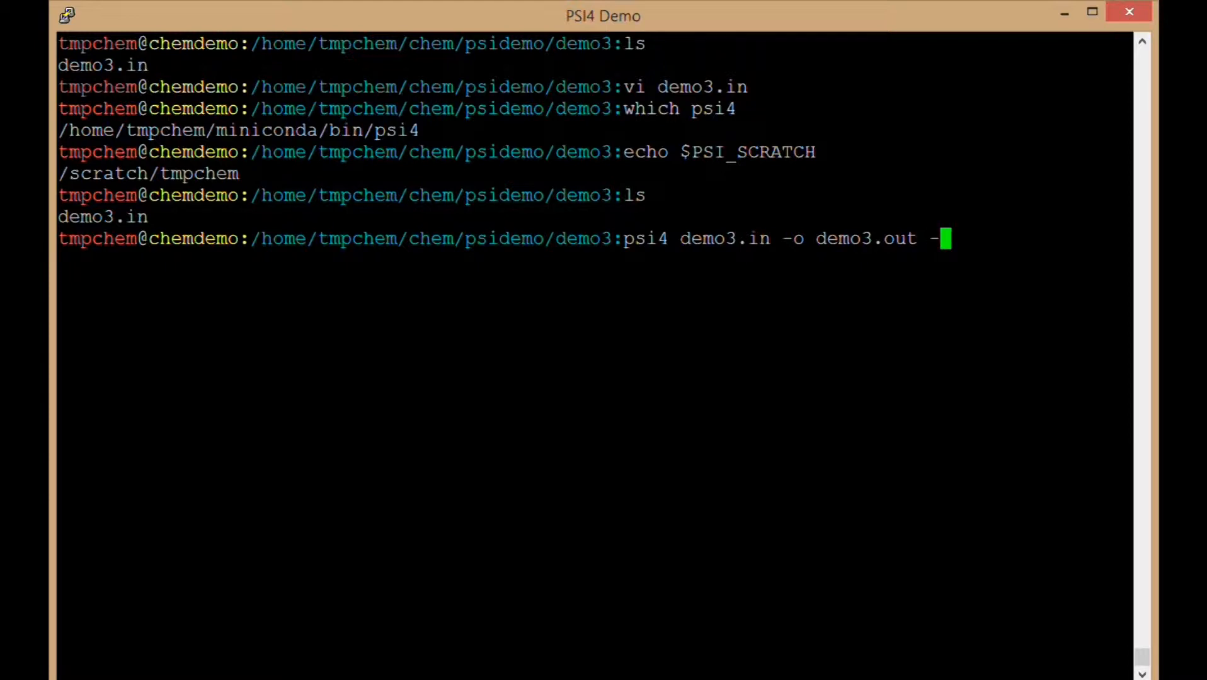
text(n 4 &)
text(tail -)
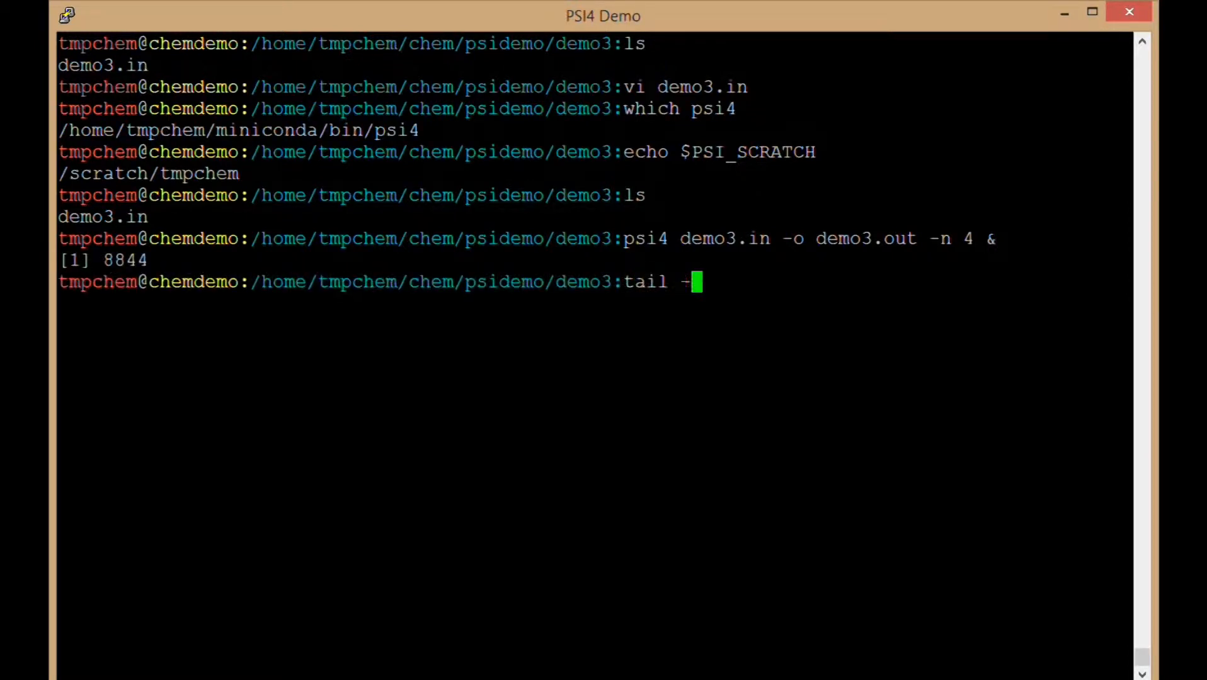
- Follow demo3.out with tail -f until OPTKING finishes and PSI4 exits successfully
text(f demo3.out)
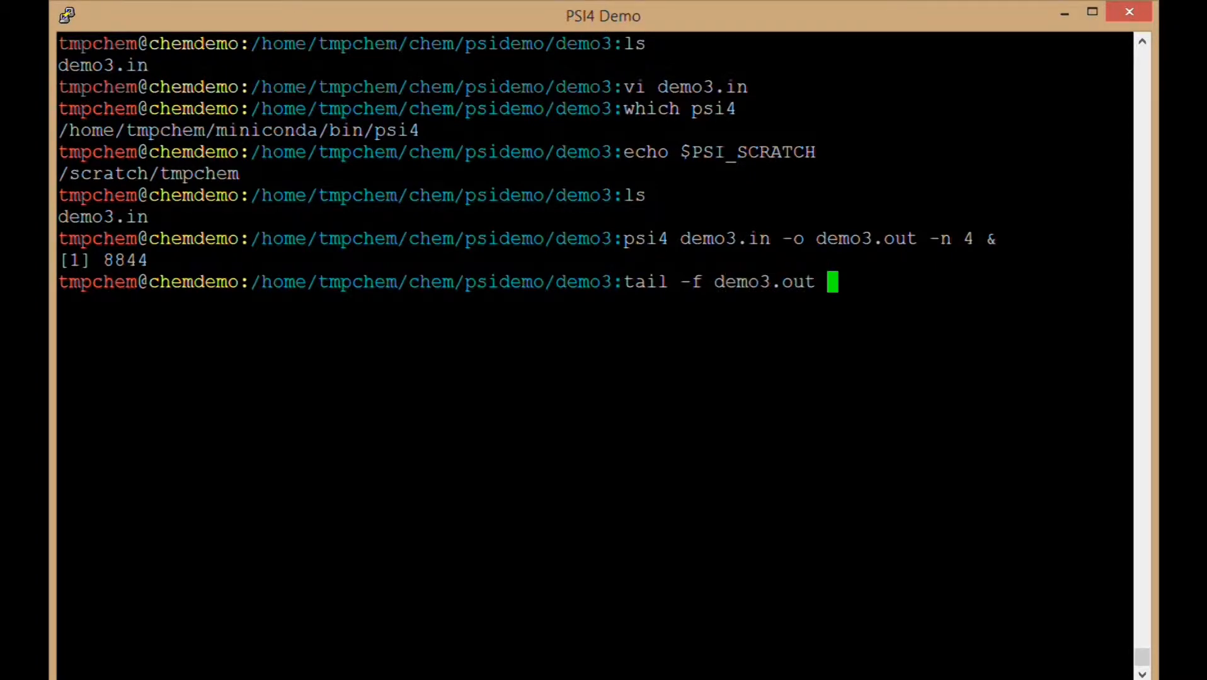
key(Return)
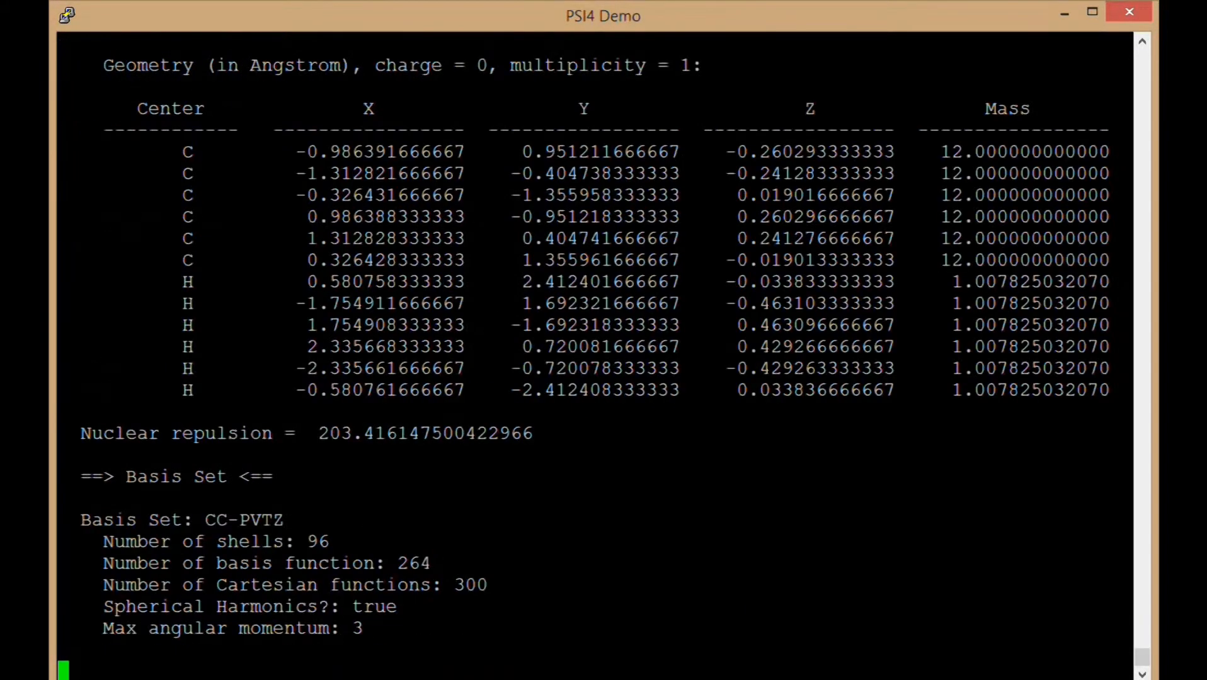
scroll(down, 3)
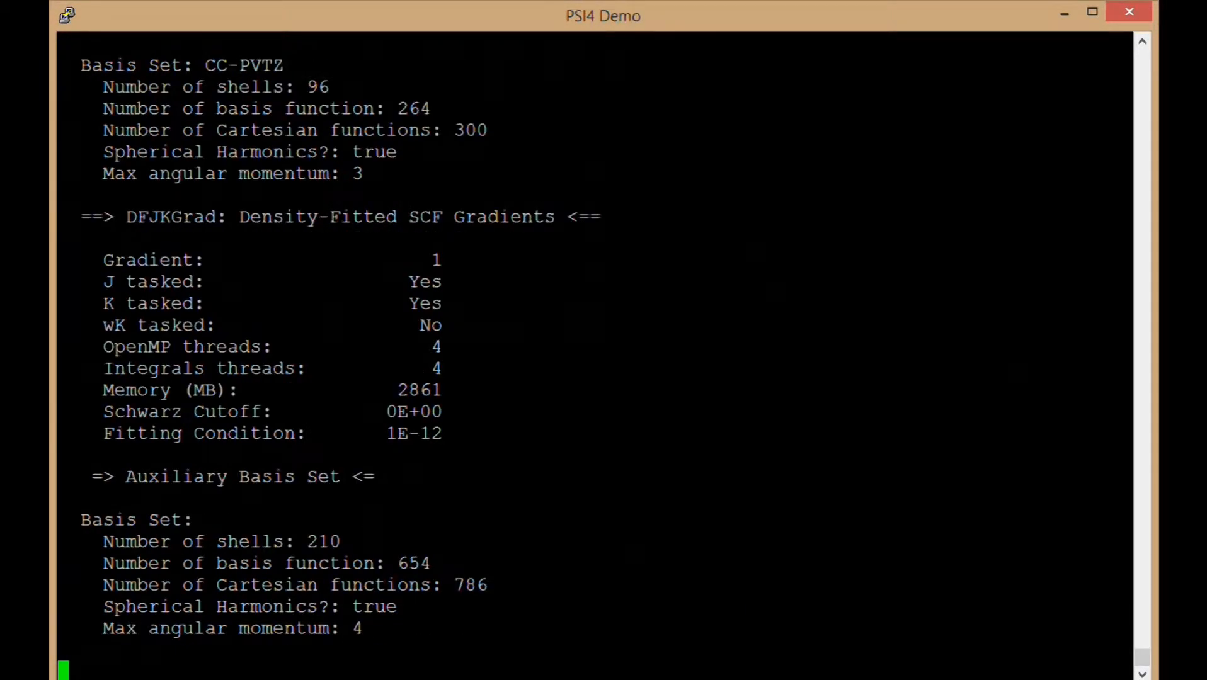
scroll(down, 3)
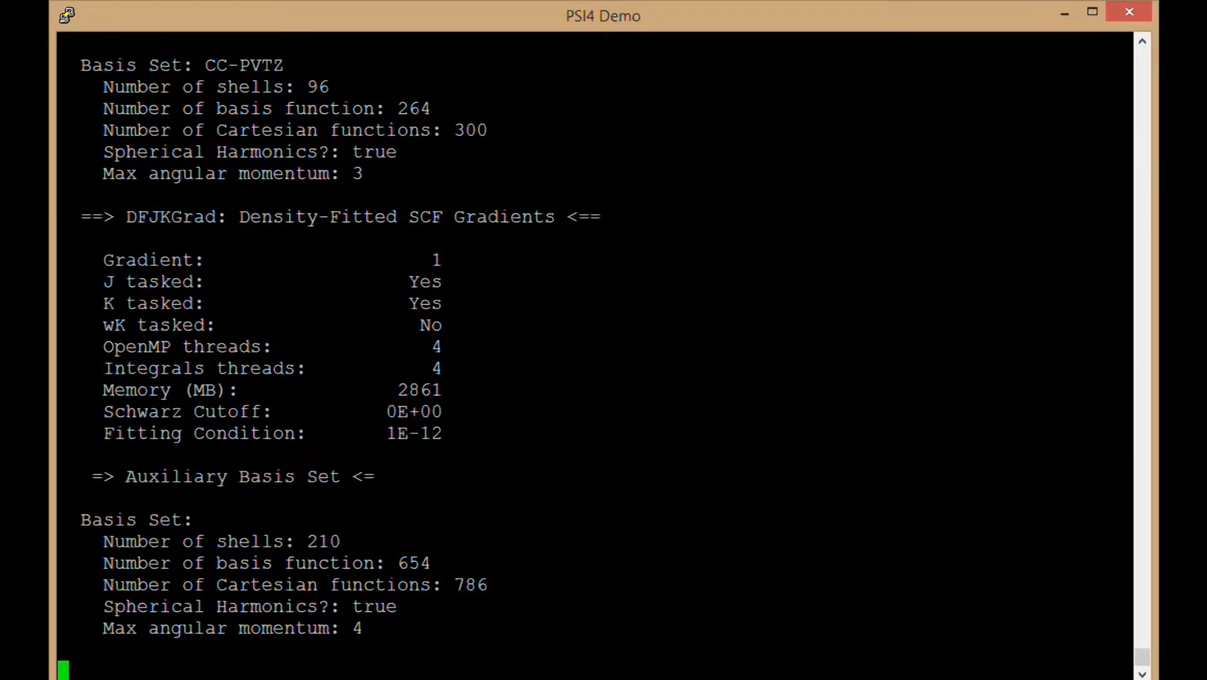
scroll(down, 3)
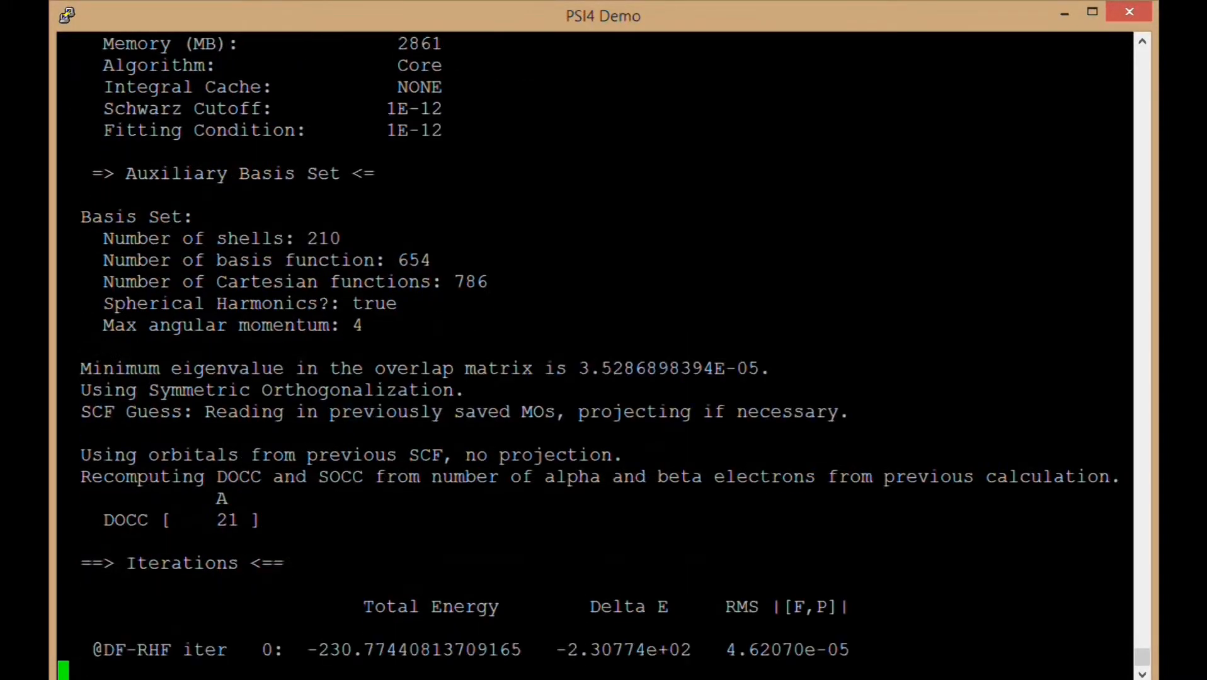
scroll(up, 3)
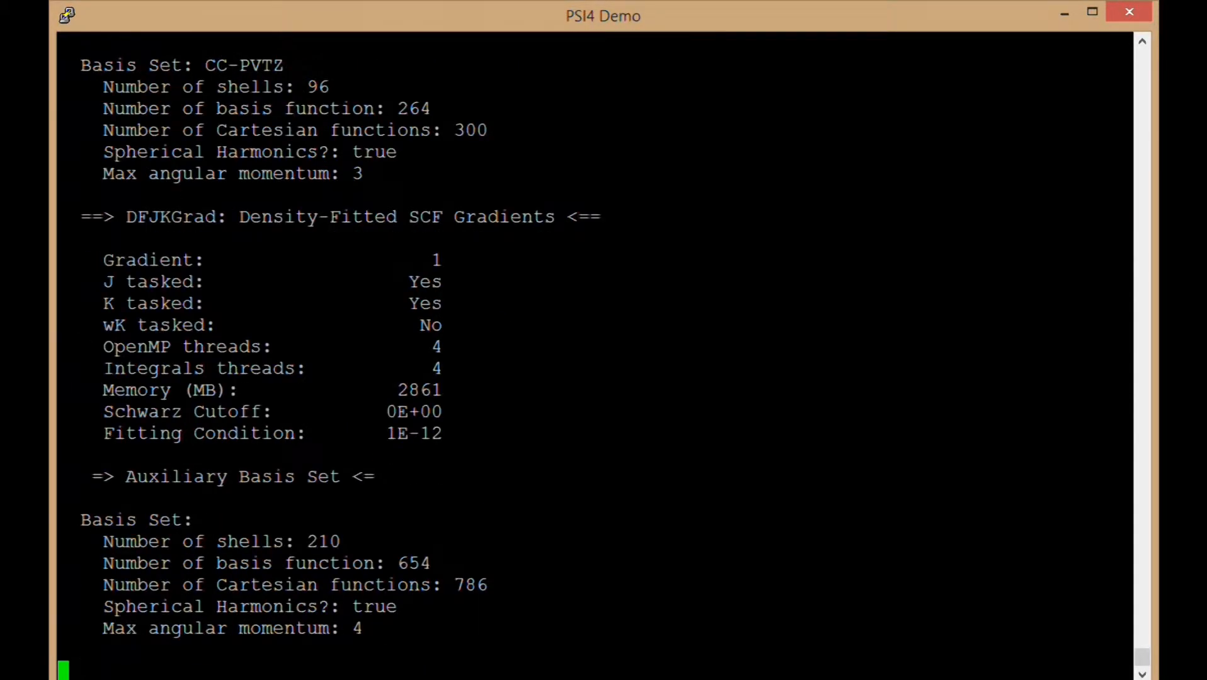
scroll(down, 3)
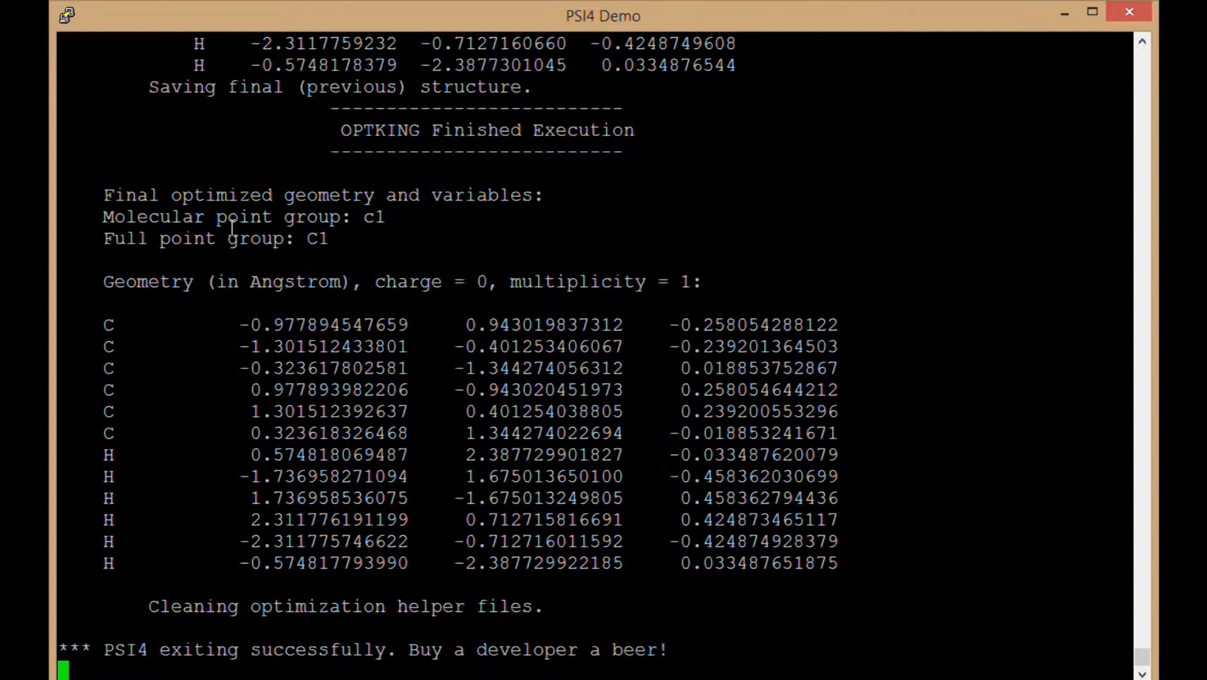
mouse_move(288, 192)
text(ls)
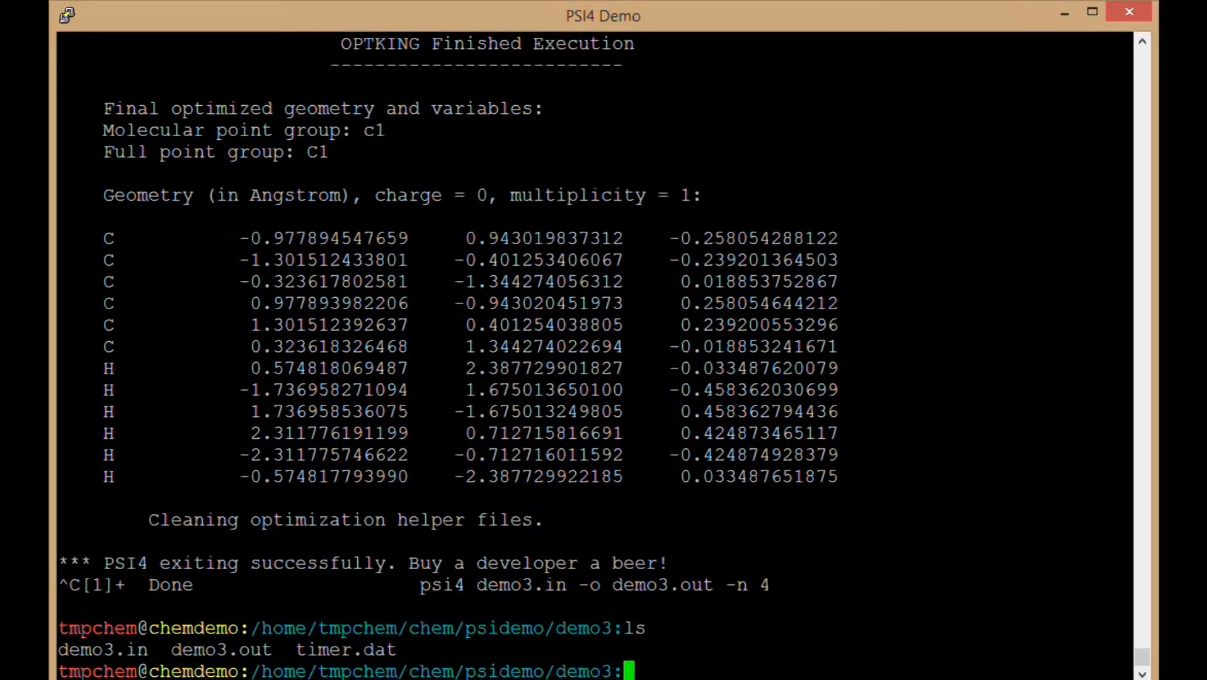
- Open demo3.out in vi and move past the Psi4 header and echoed benzene input to the SCF geometry
text(vi demo3.)
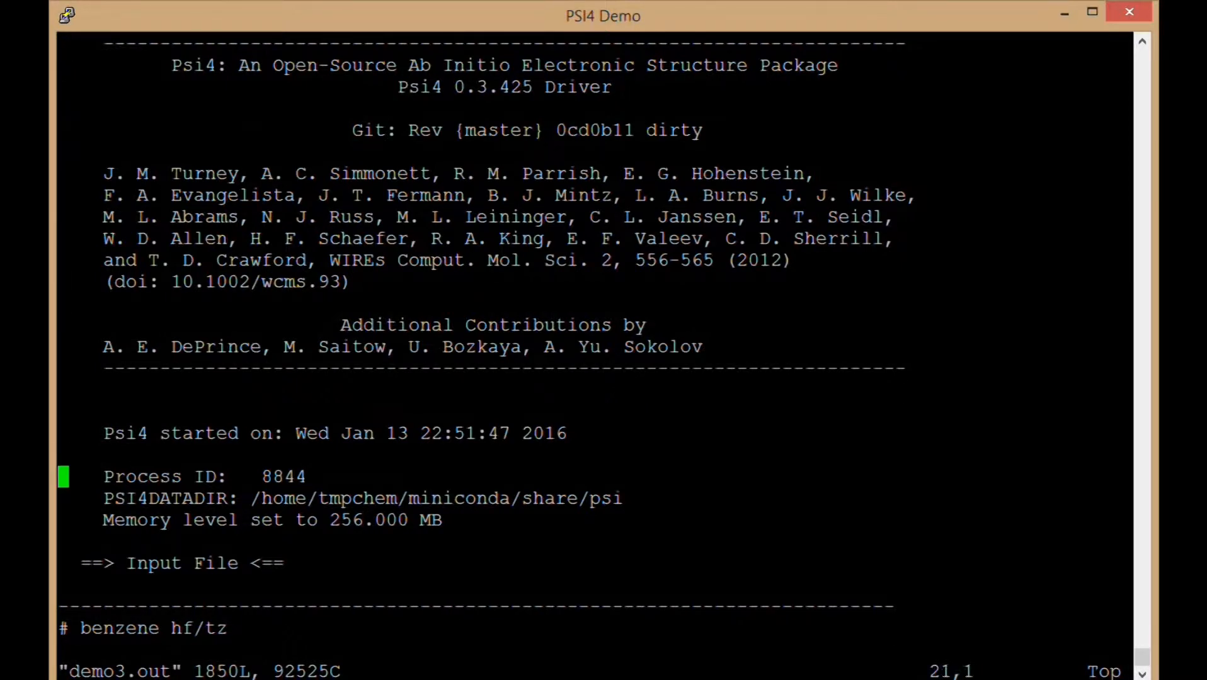
key(Down)
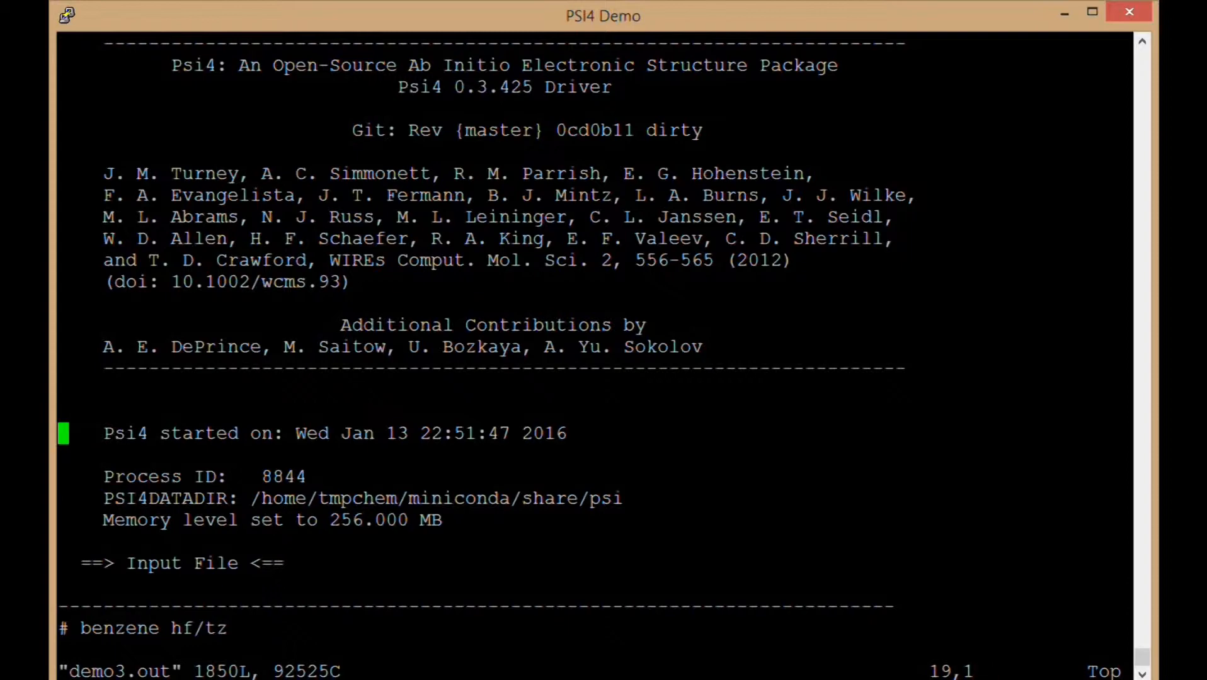
scroll(down, 3)
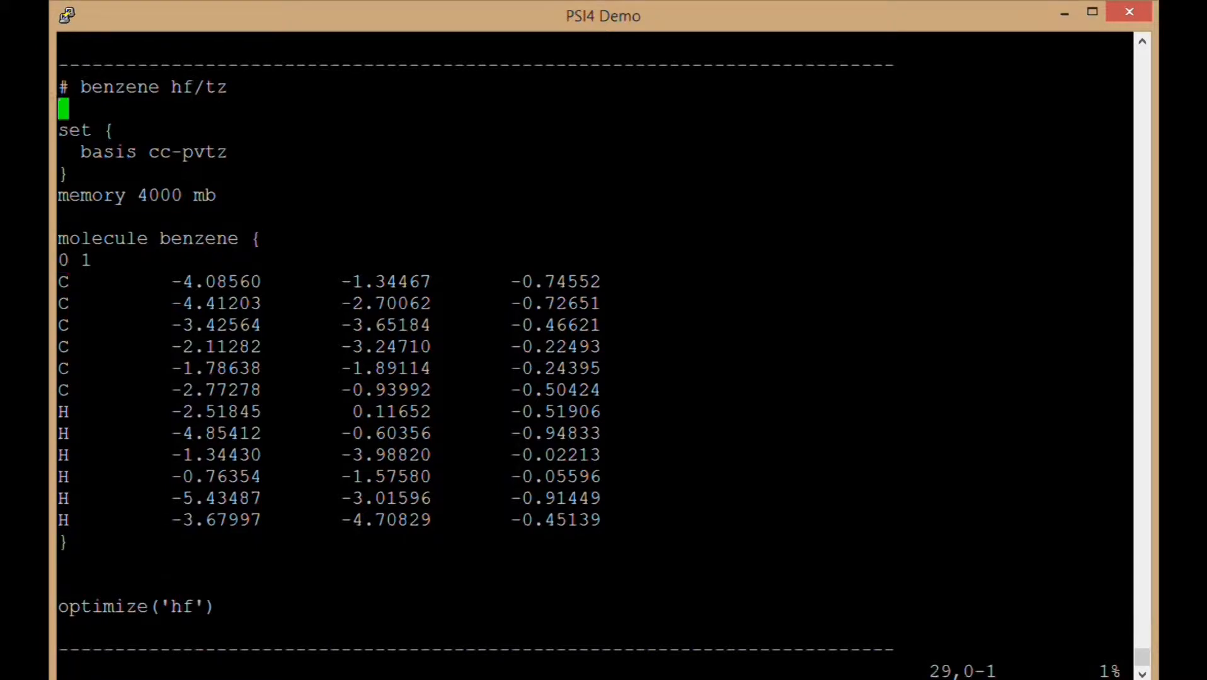
key(G)
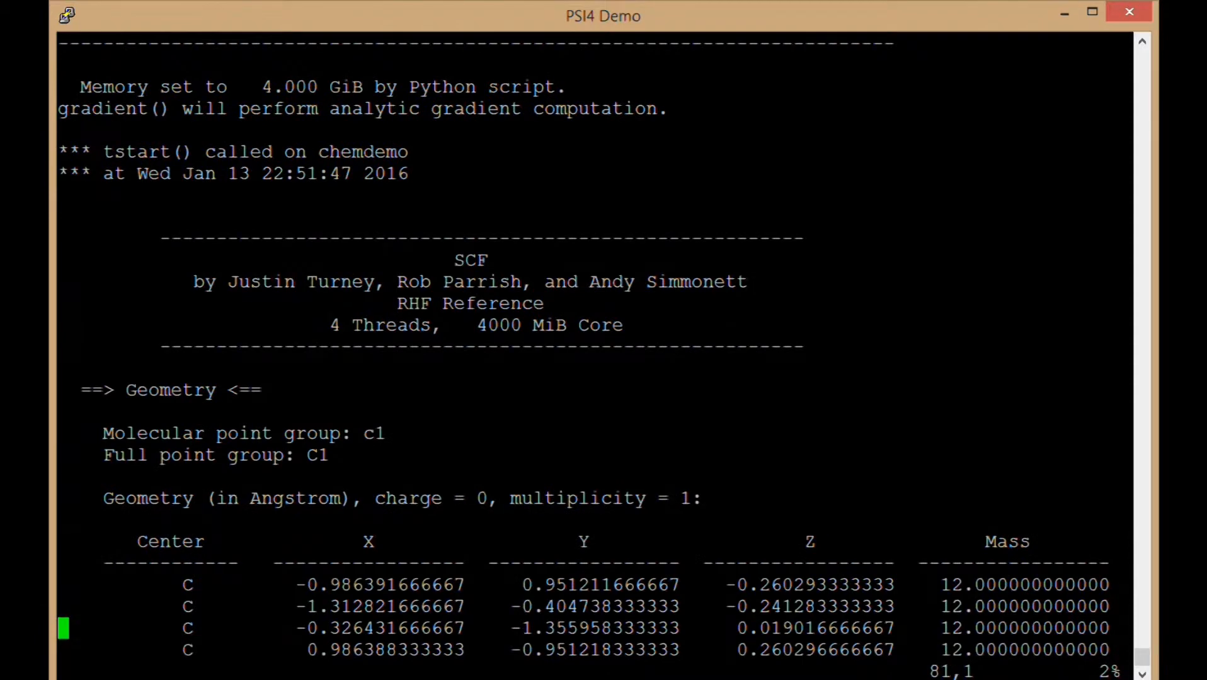
- Scroll through the 15 SCF iterations and orbital energies of the first DF-RHF run
scroll(down, 3)
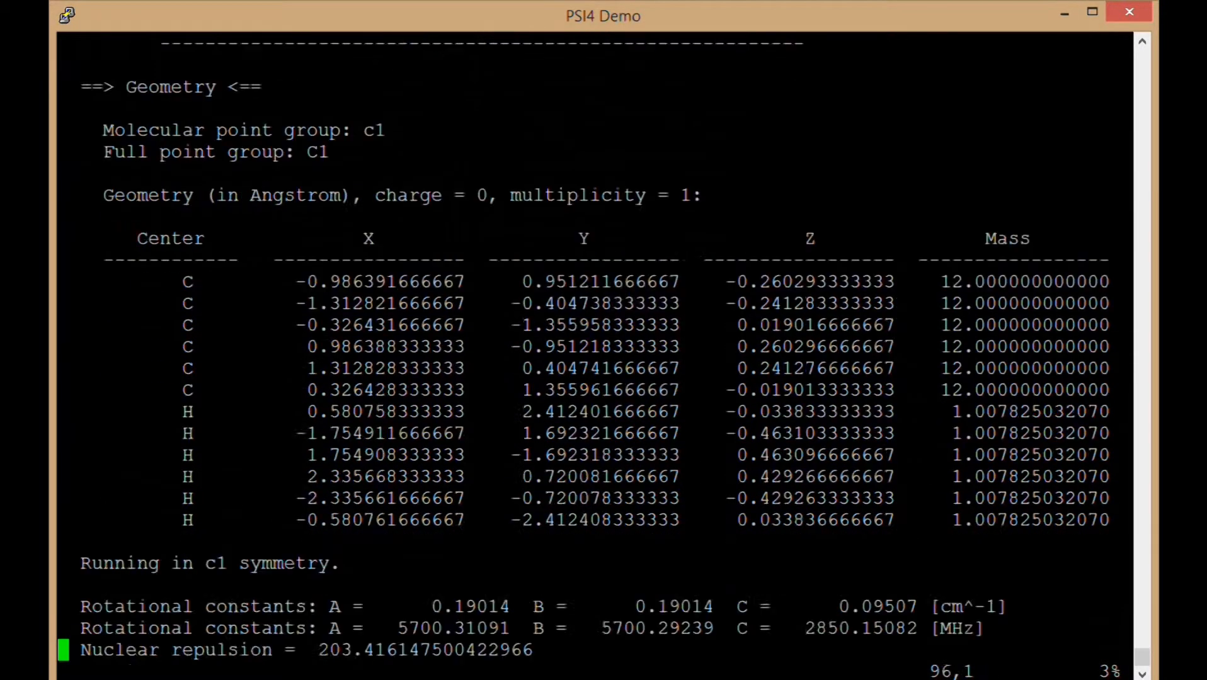
scroll(down, 3)
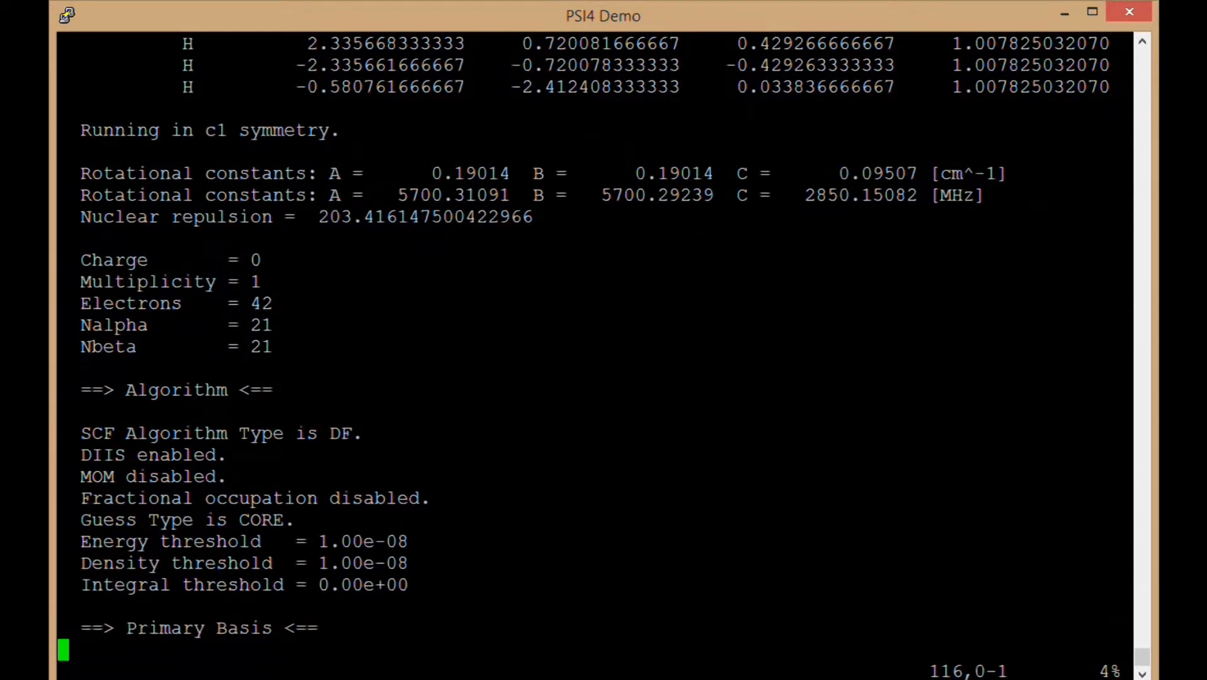
scroll(down, 3)
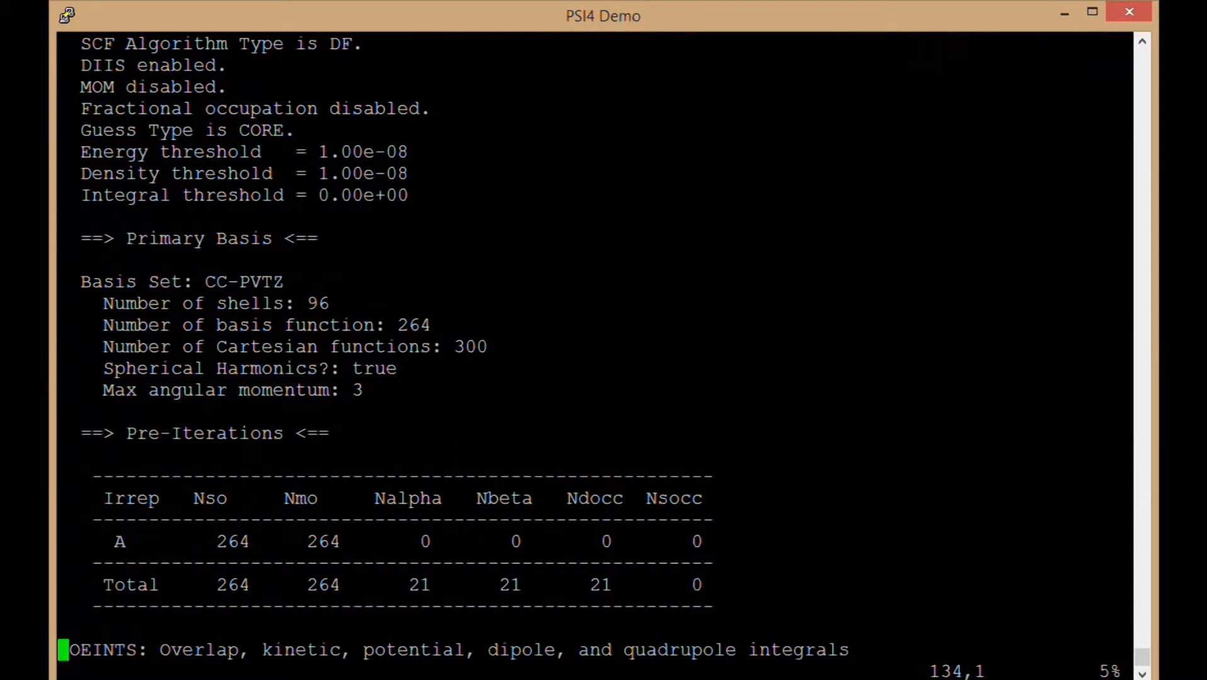
scroll(down, 3)
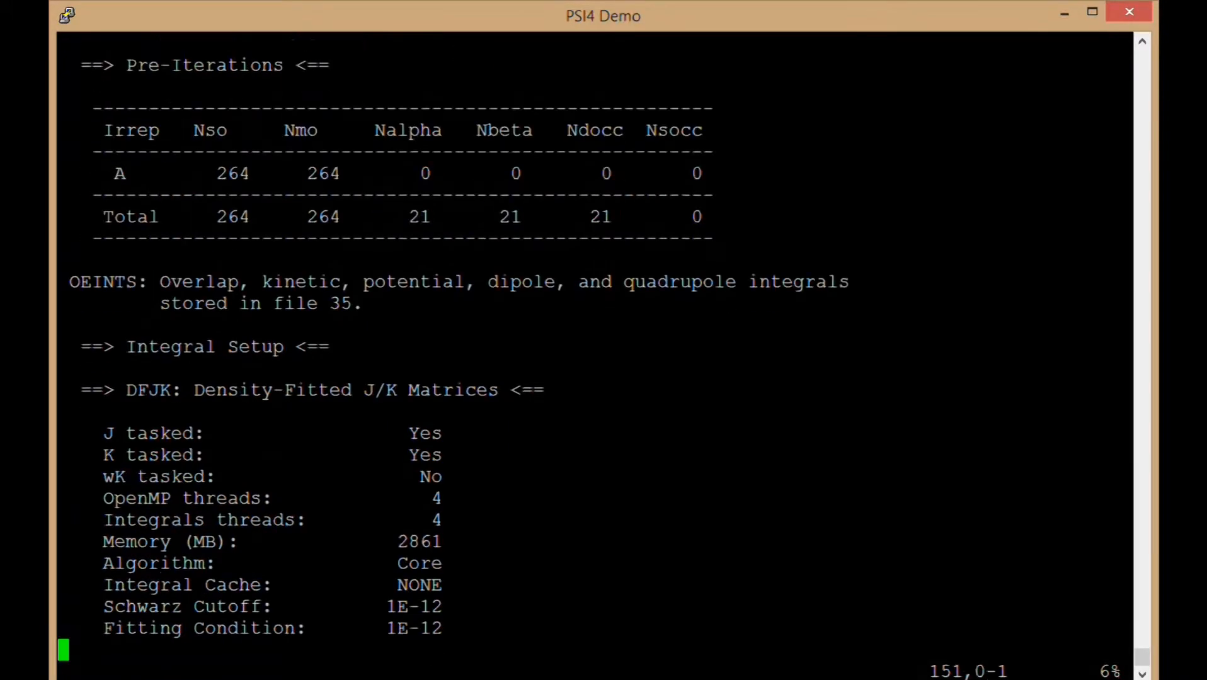
scroll(down, 3)
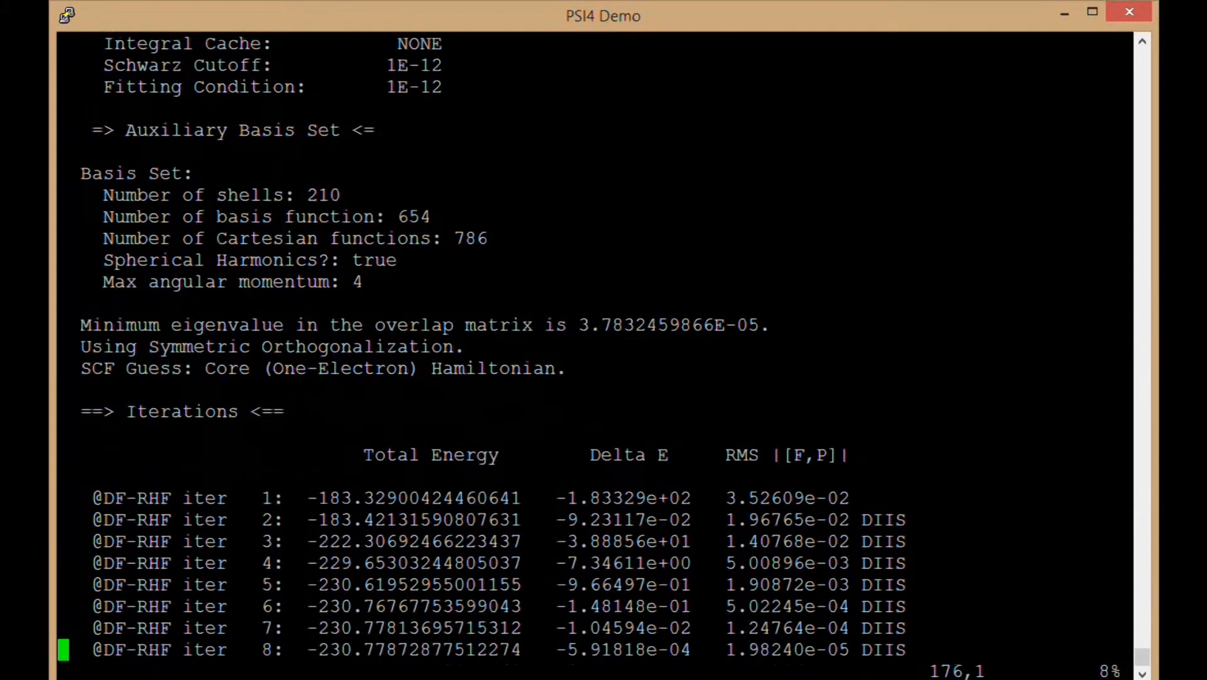
scroll(down, 3)
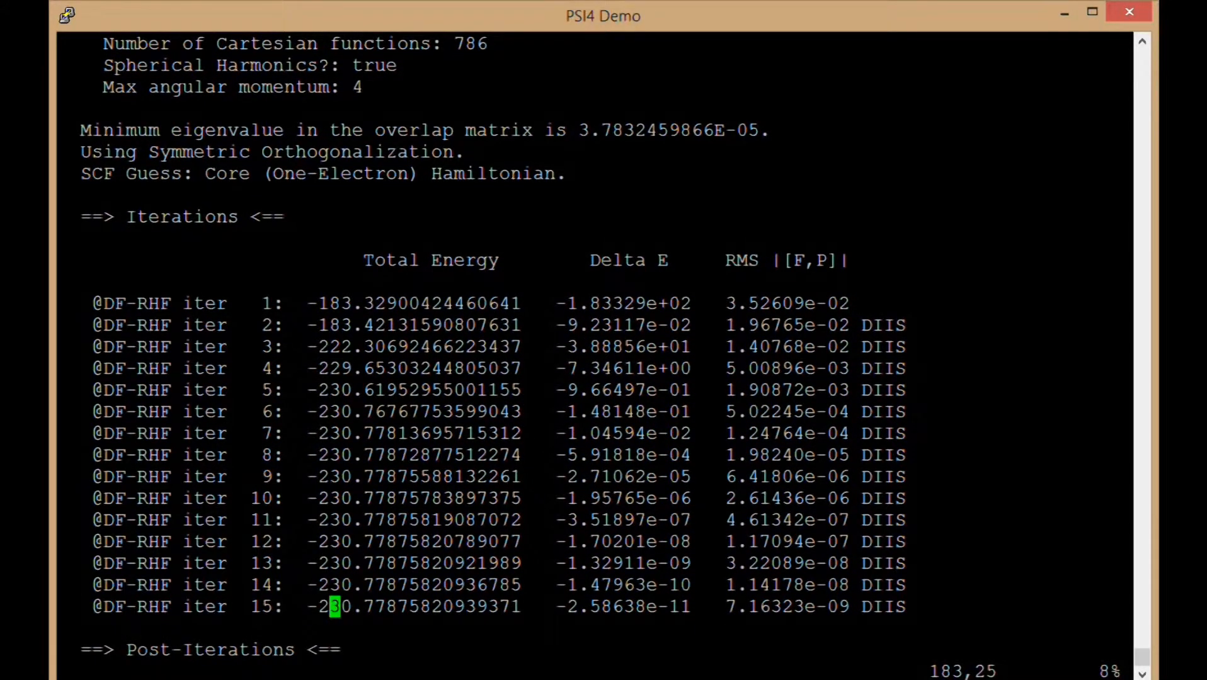
mouse_move(391, 606)
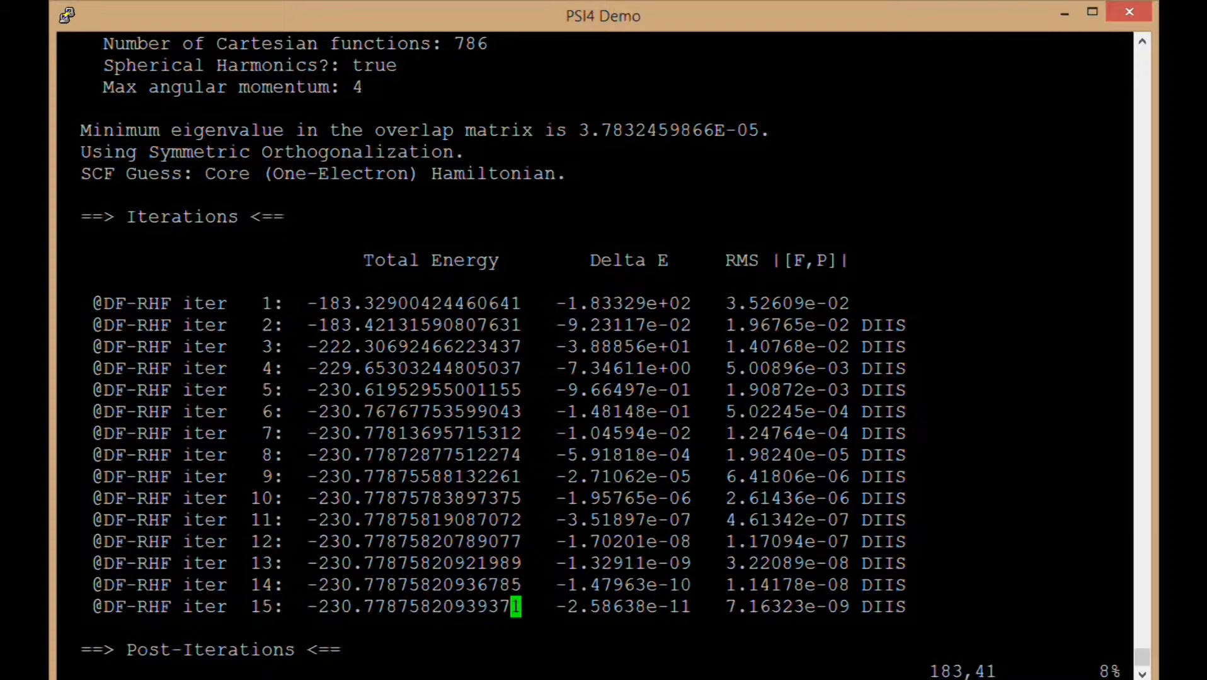
mouse_move(638, 585)
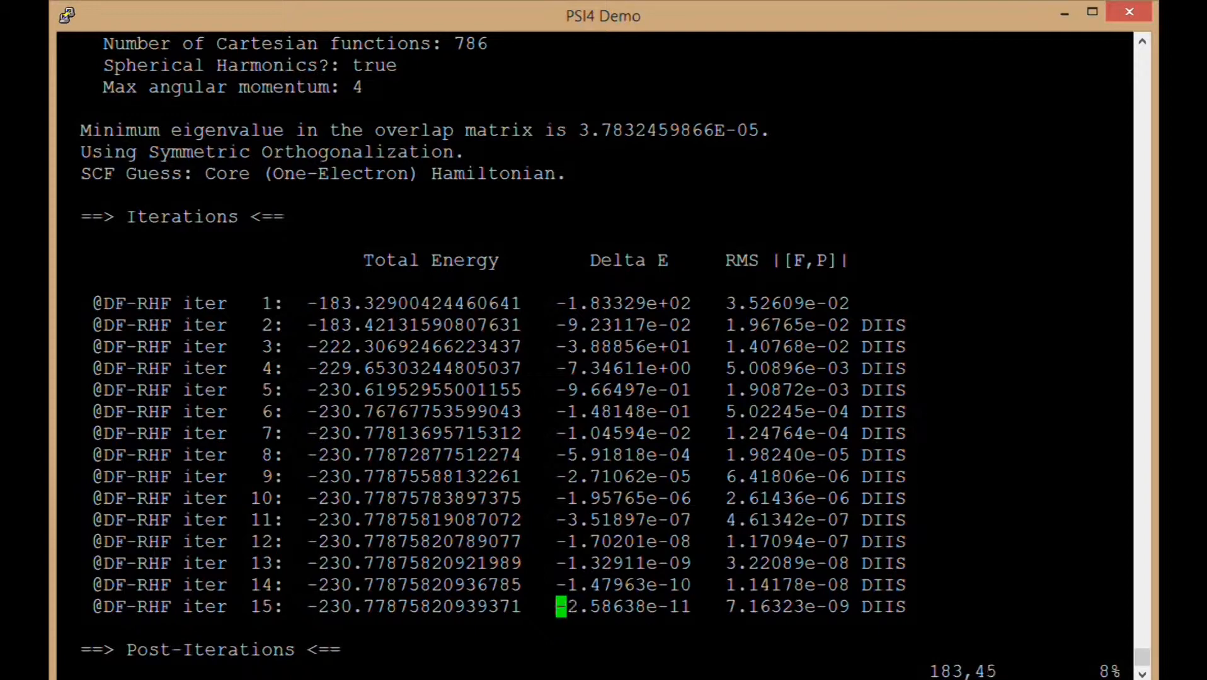
mouse_move(676, 606)
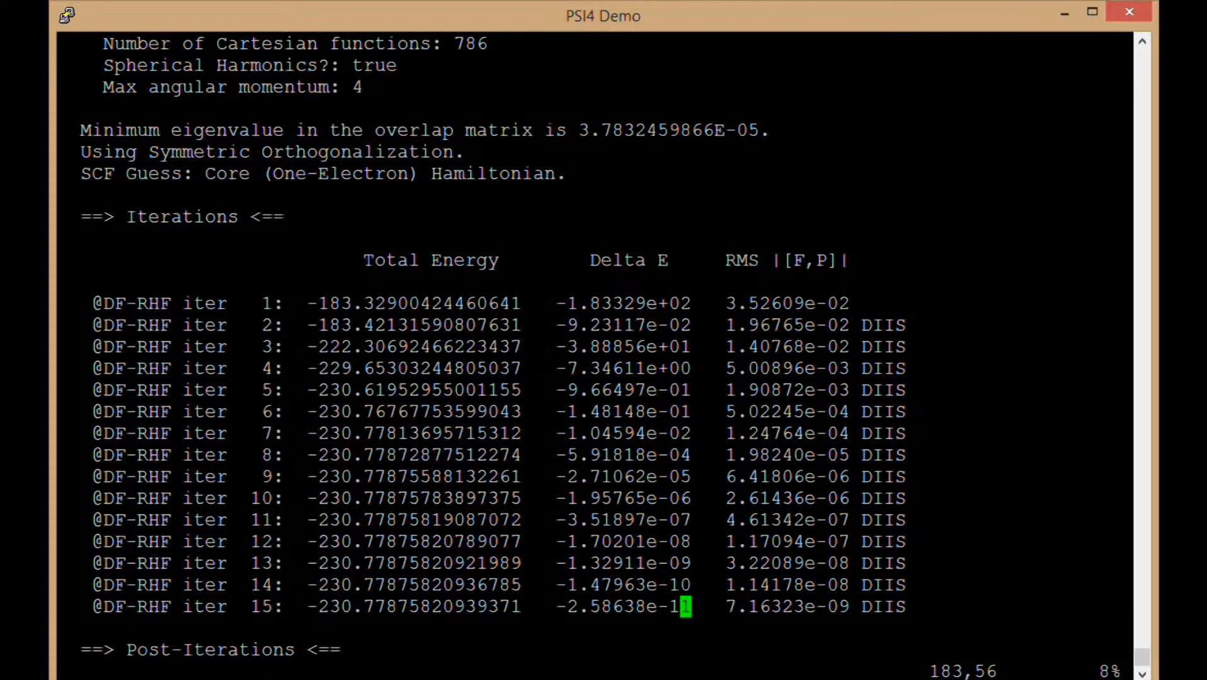
mouse_move(823, 606)
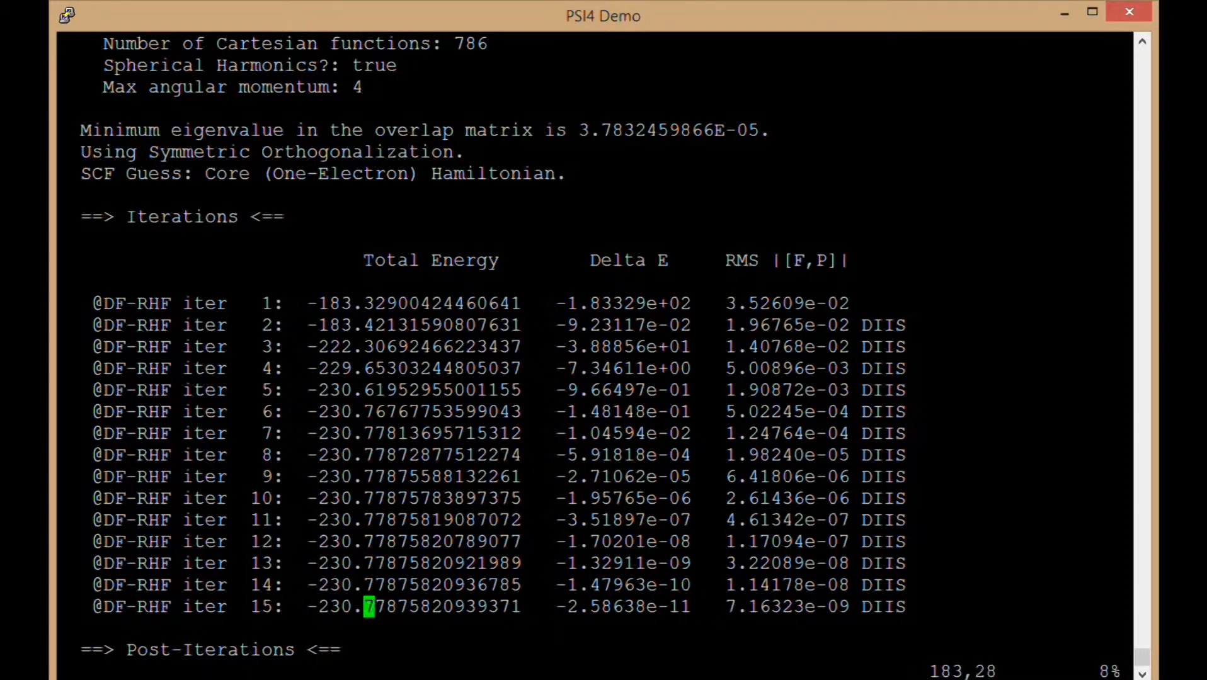
- Continue to the final energy -230.7788, zero dipole moments and the SCF module timing block
scroll(down, 3)
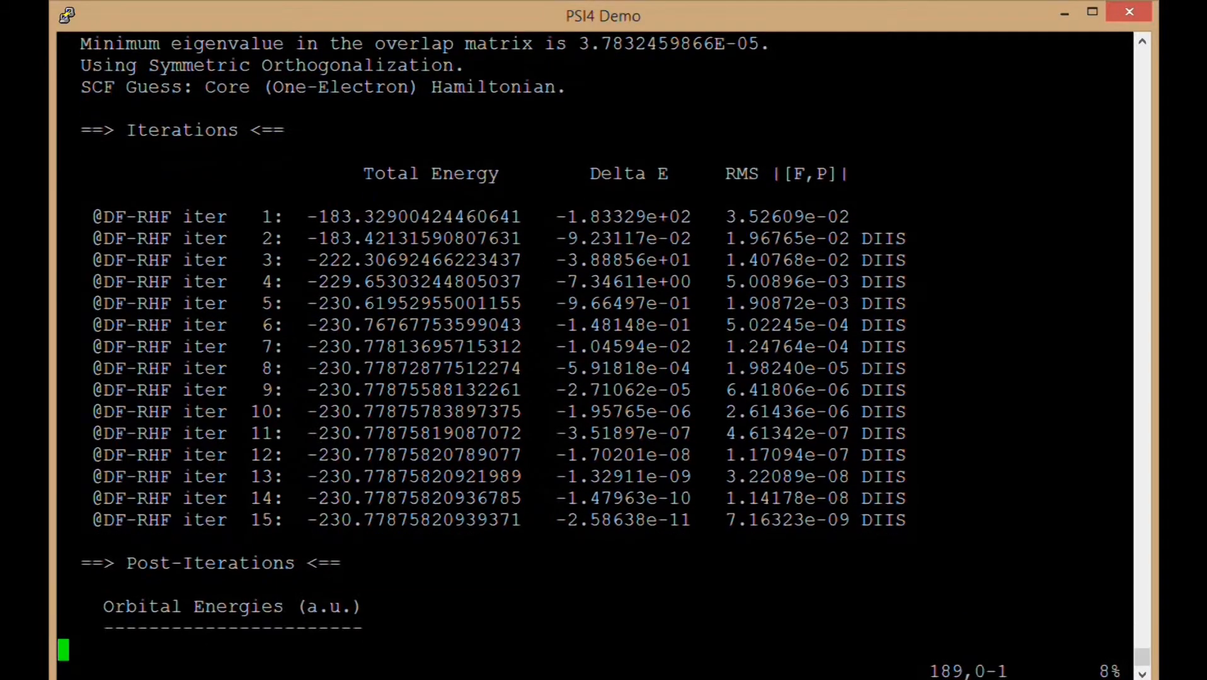
scroll(down, 3)
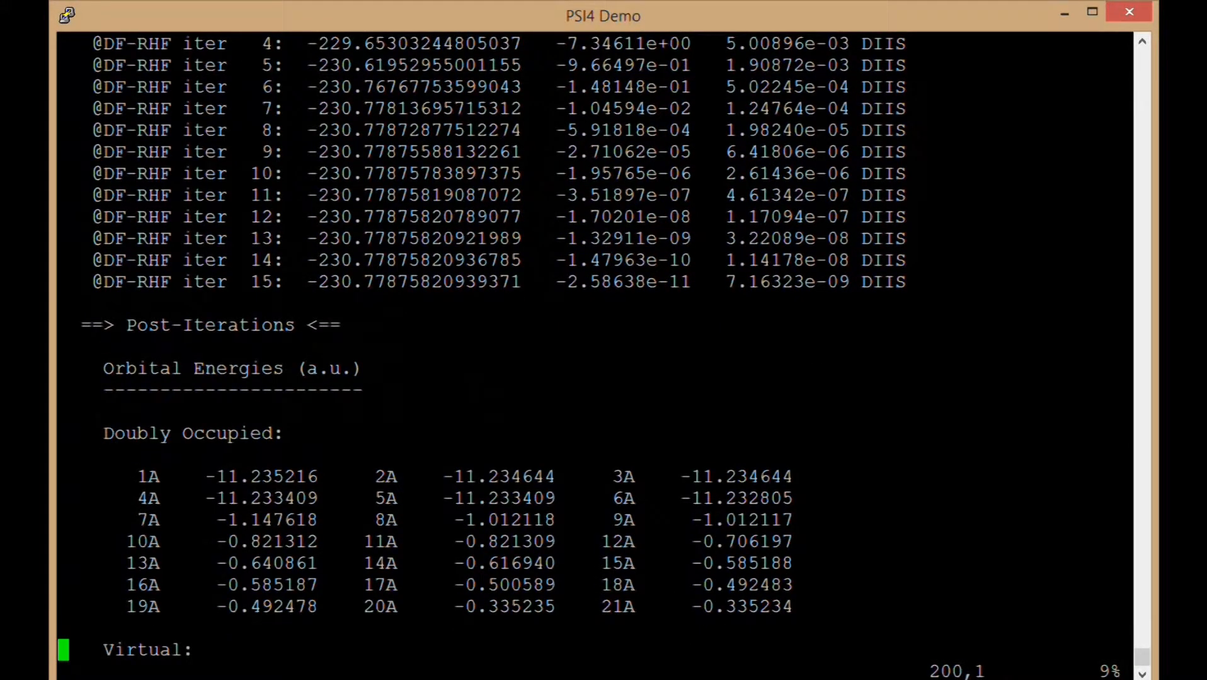
scroll(down, 3)
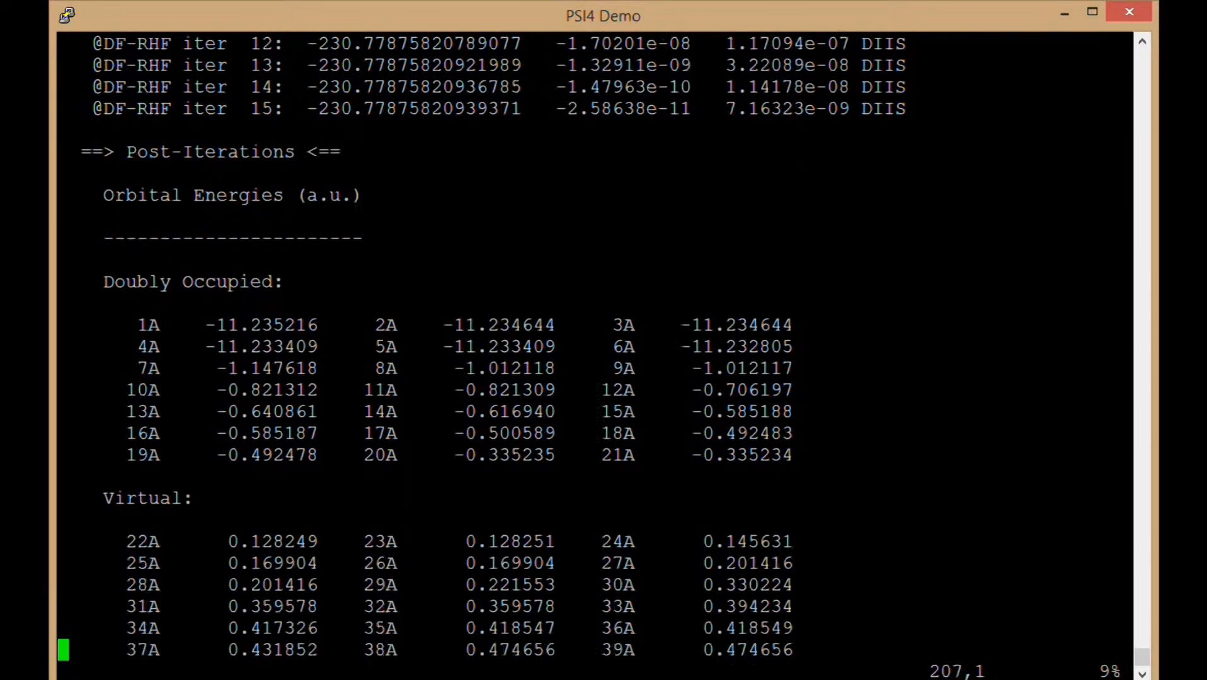
scroll(down, 3)
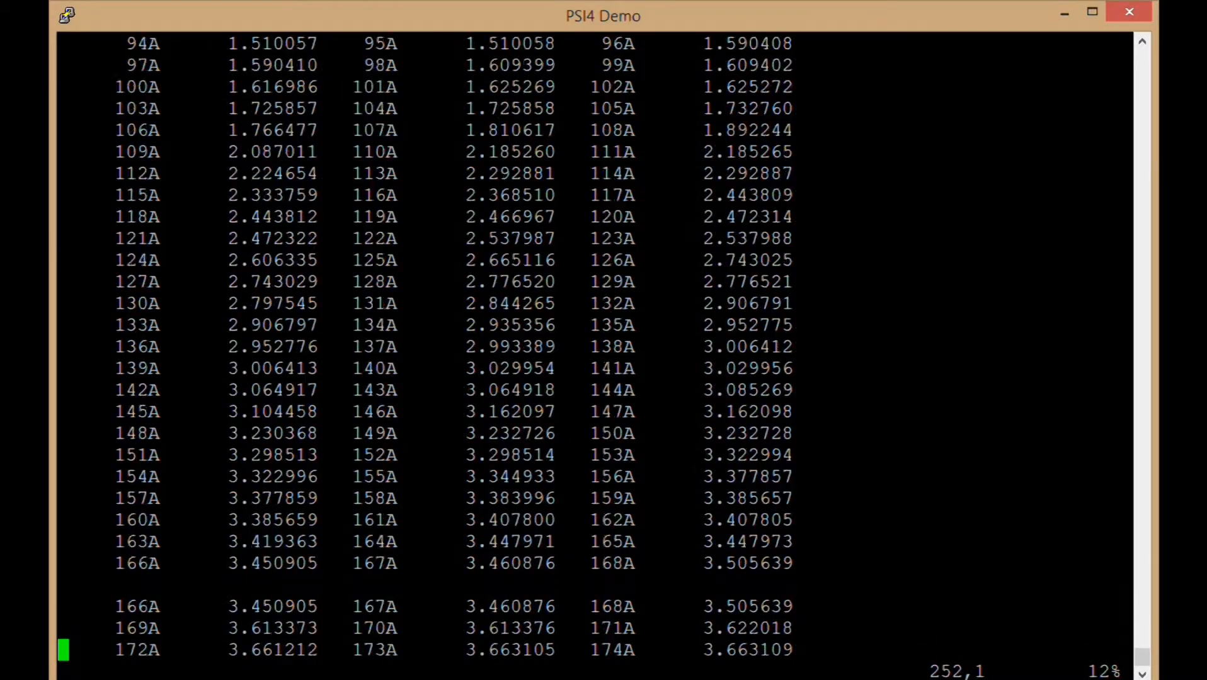
scroll(down, 3)
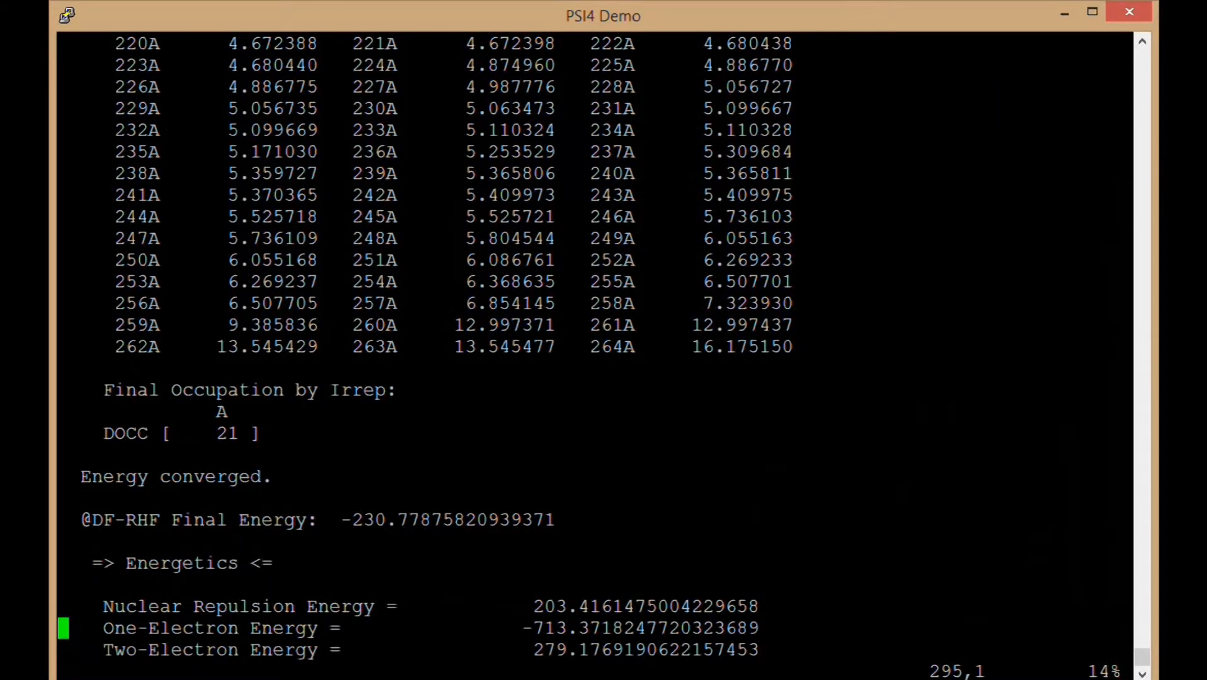
scroll(down, 3)
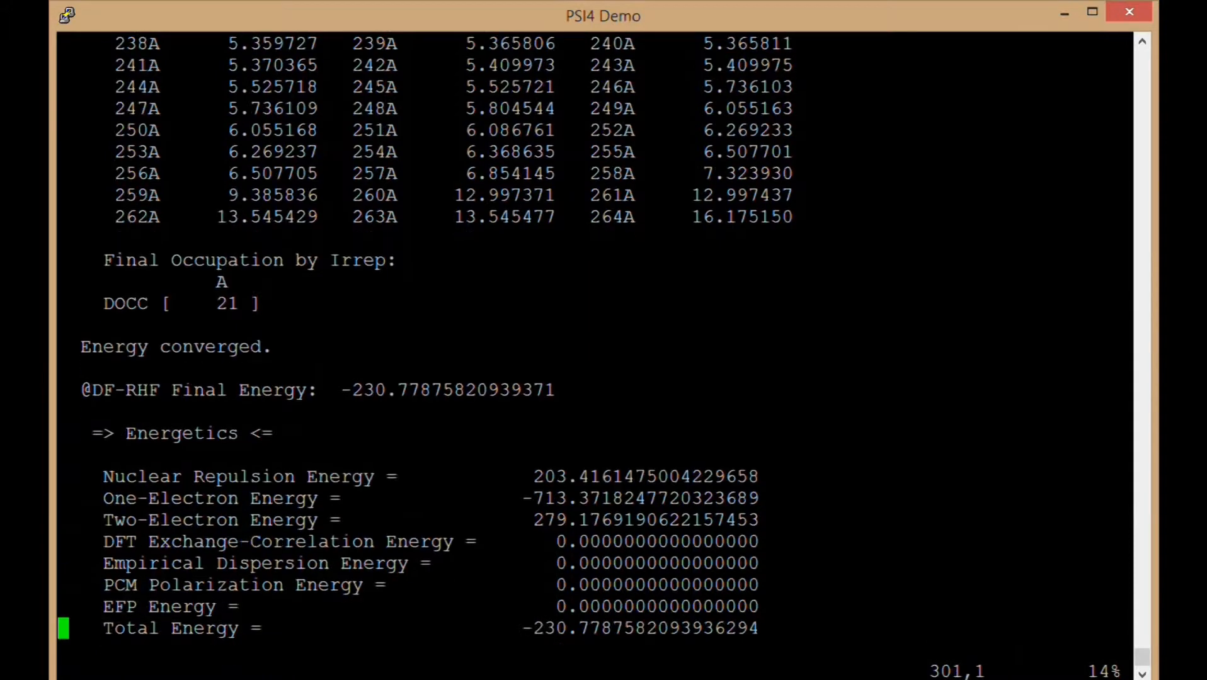
scroll(down, 3)
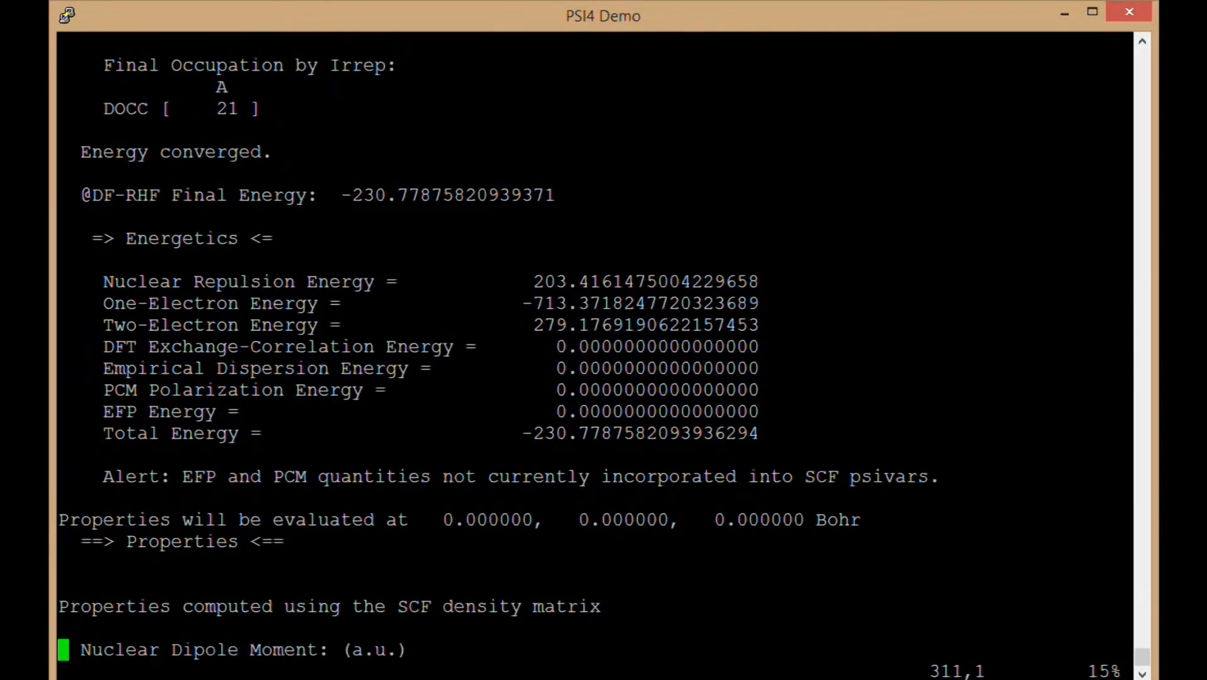
scroll(down, 3)
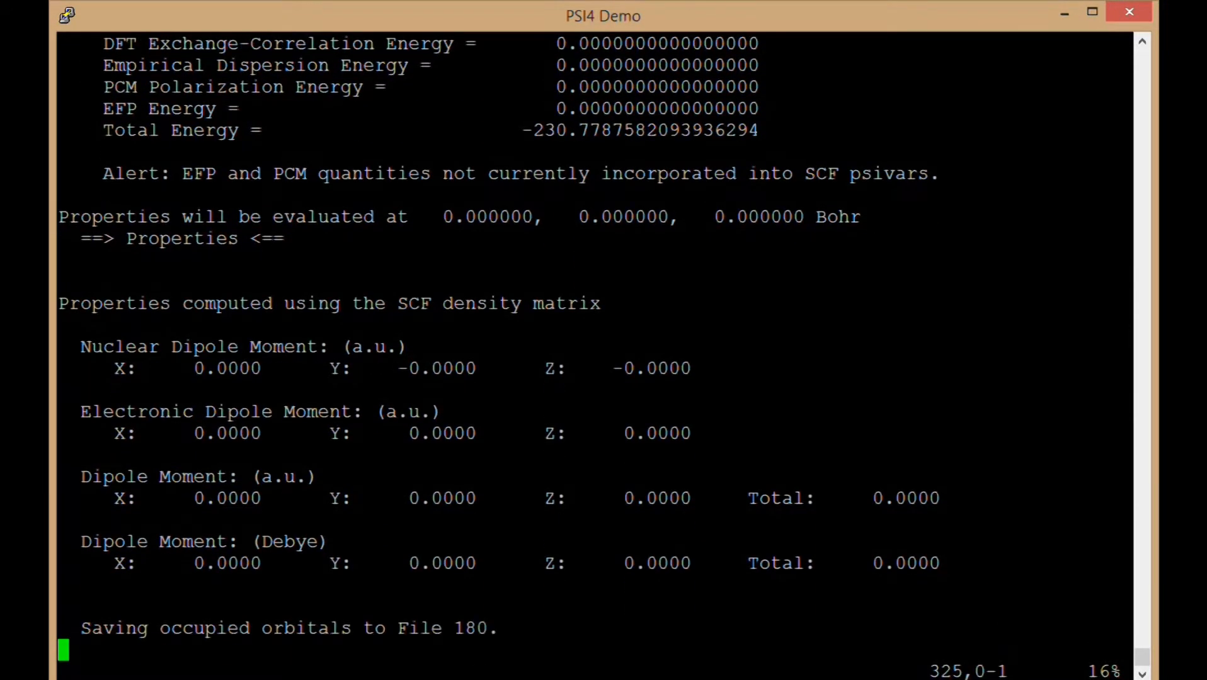
scroll(down, 3)
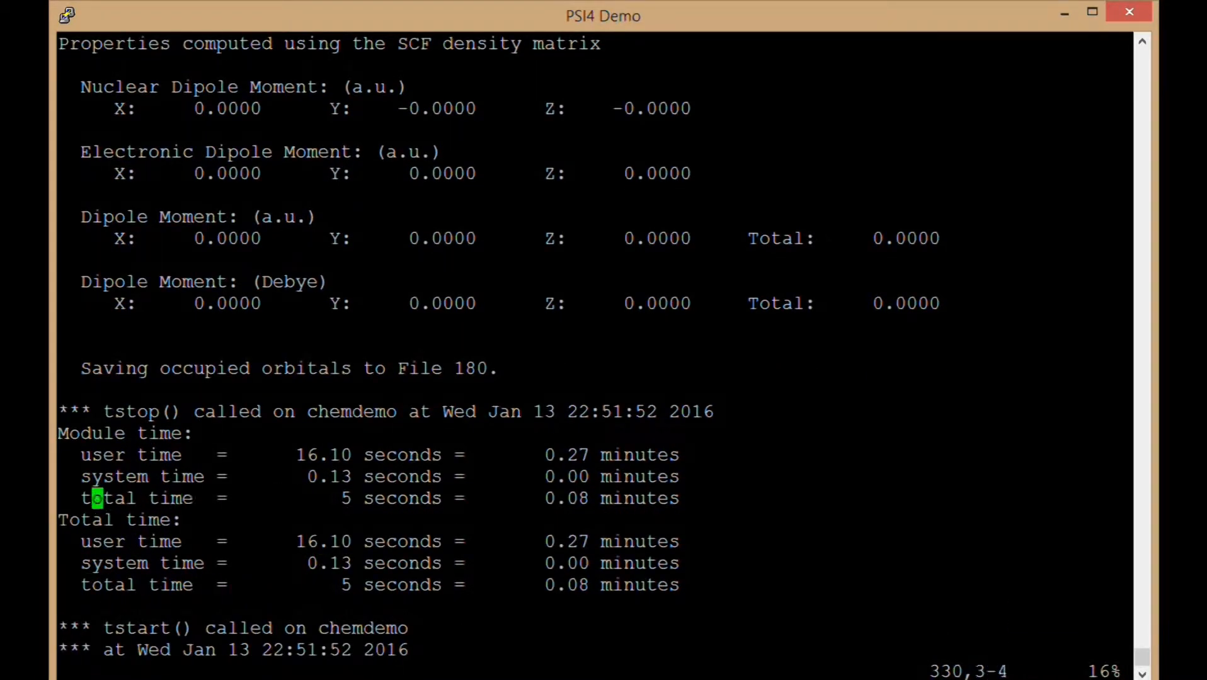
- Scroll through the SCF GRAD geometry and cc-pVTZ basis details to the 12-atom total gradient
scroll(down, 3)
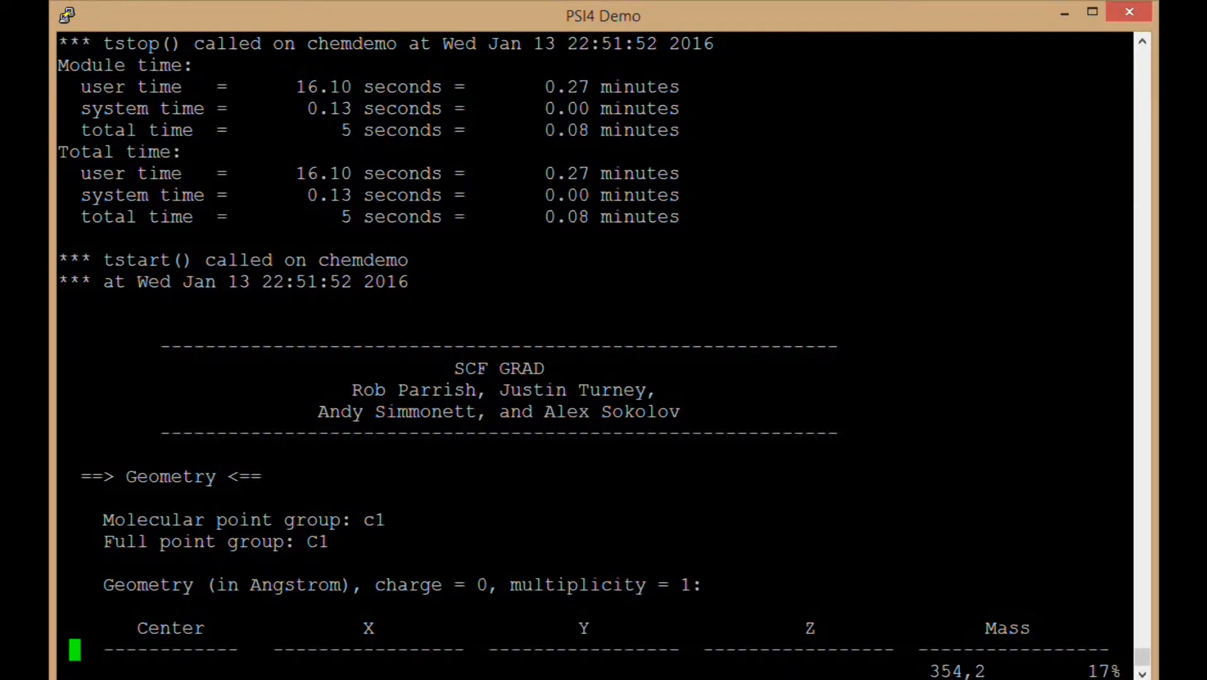
scroll(down, 3)
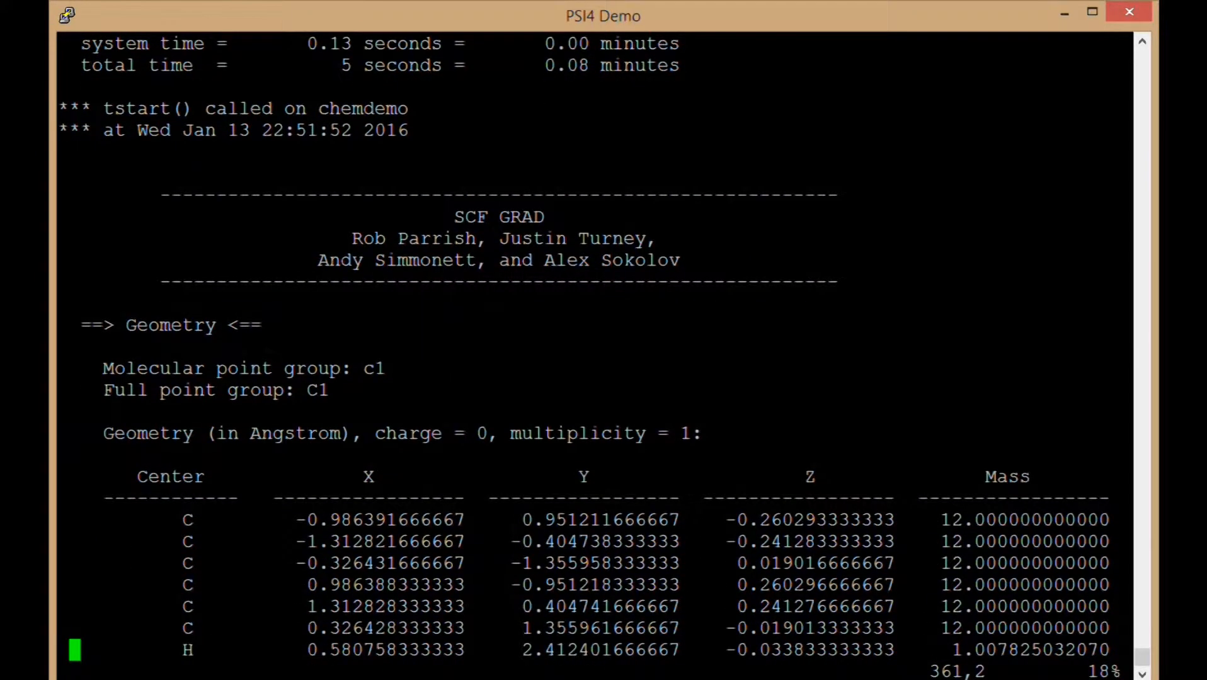
scroll(down, 3)
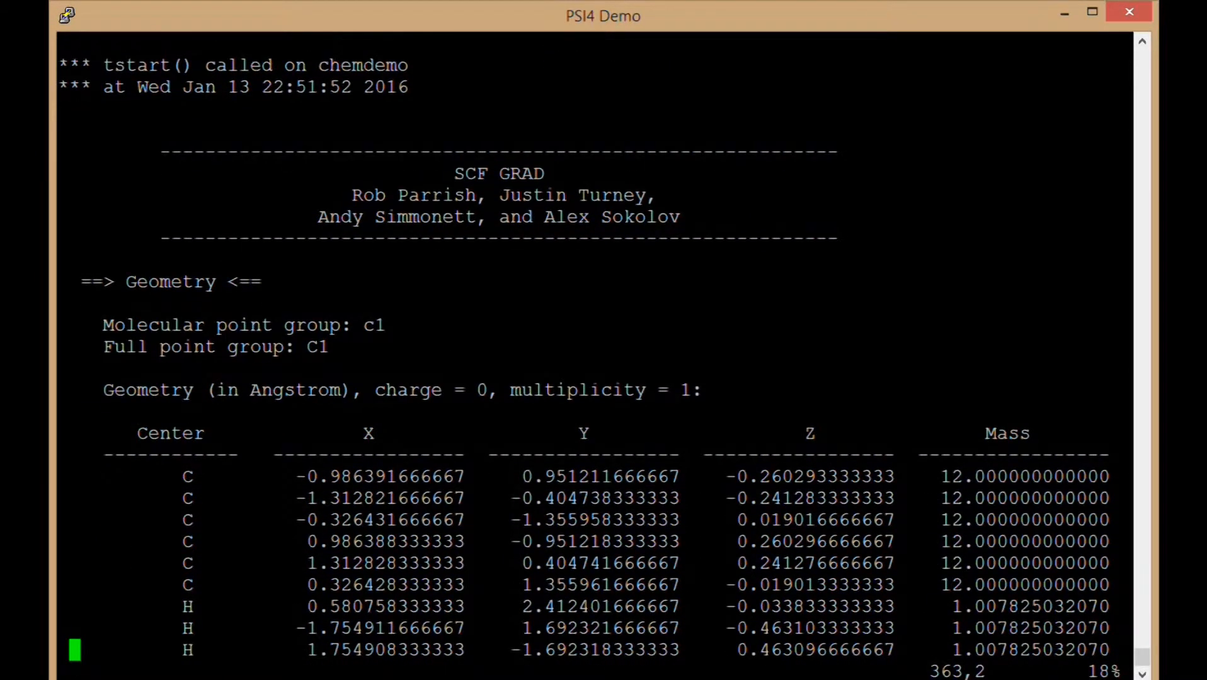
scroll(down, 3)
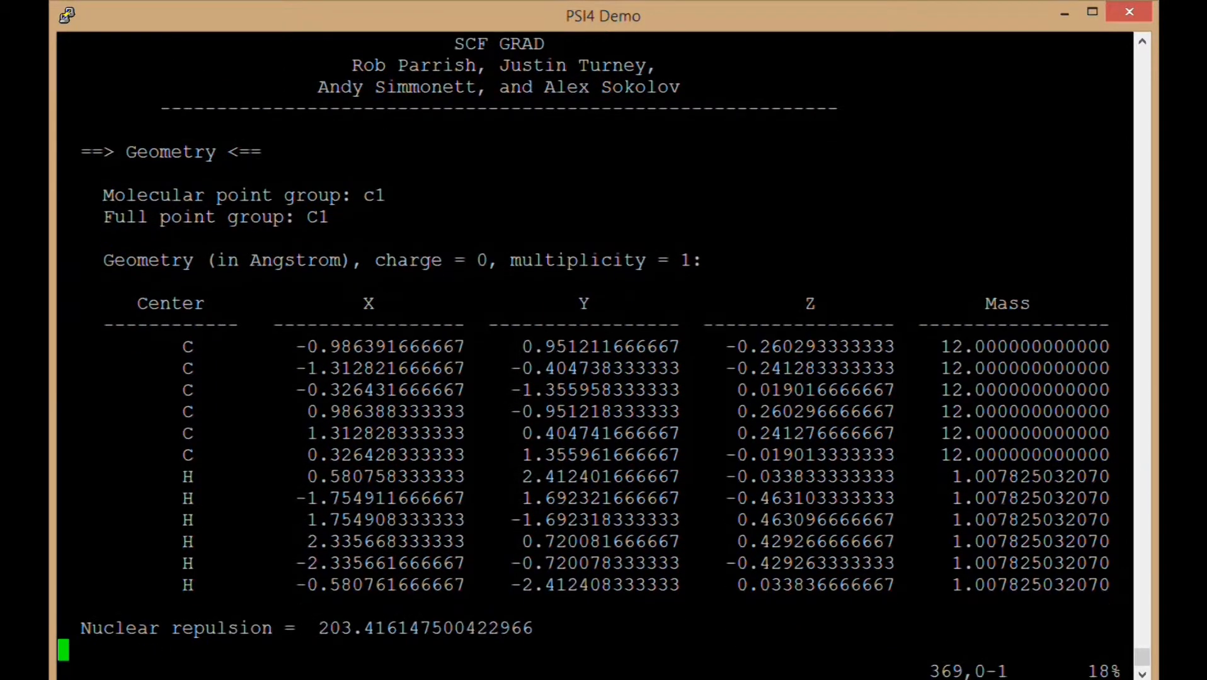
scroll(down, 3)
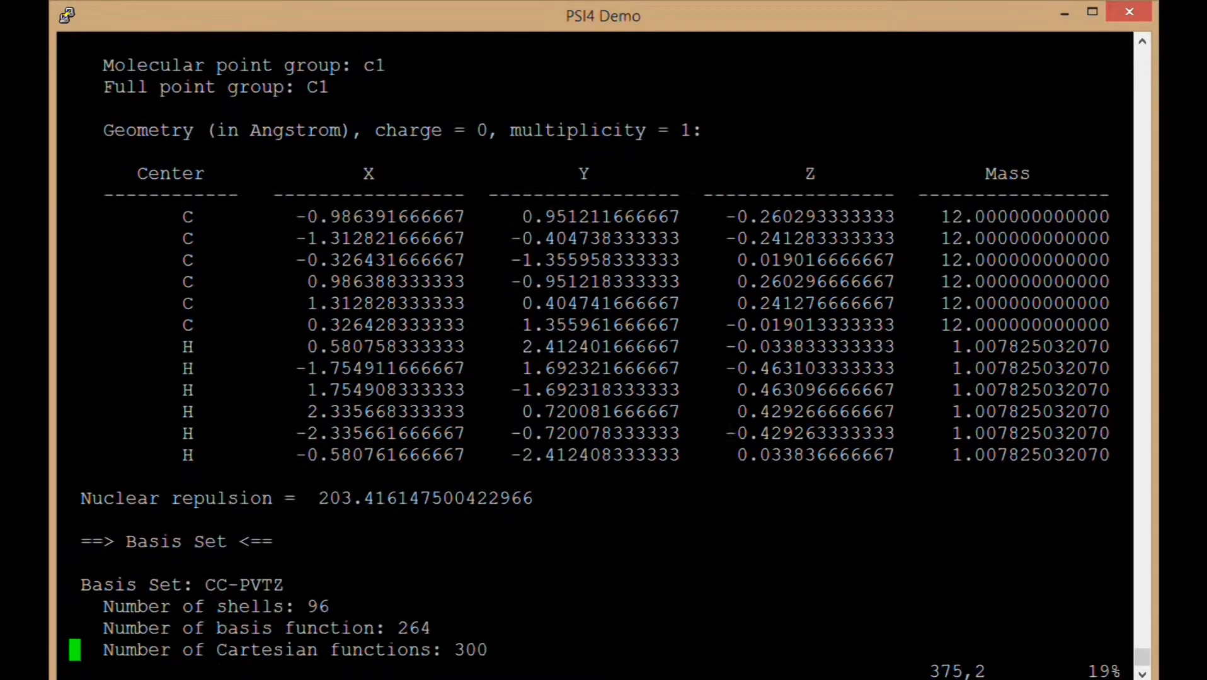
scroll(down, 3)
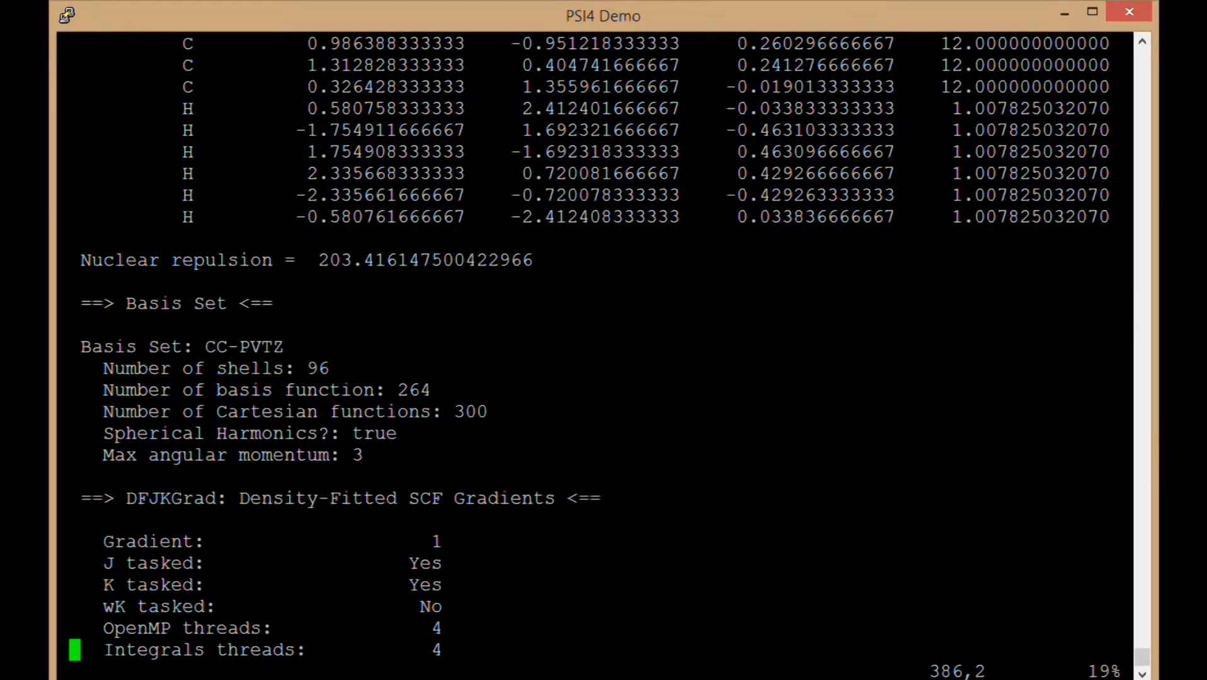
scroll(down, 3)
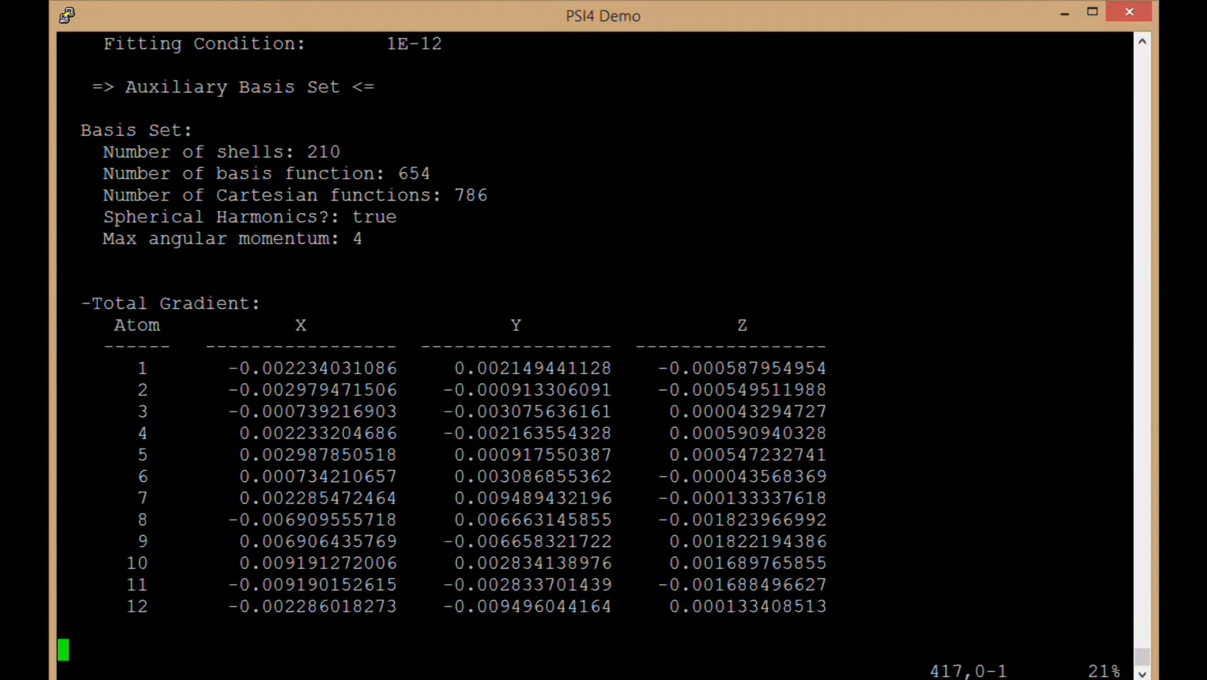
scroll(down, 3)
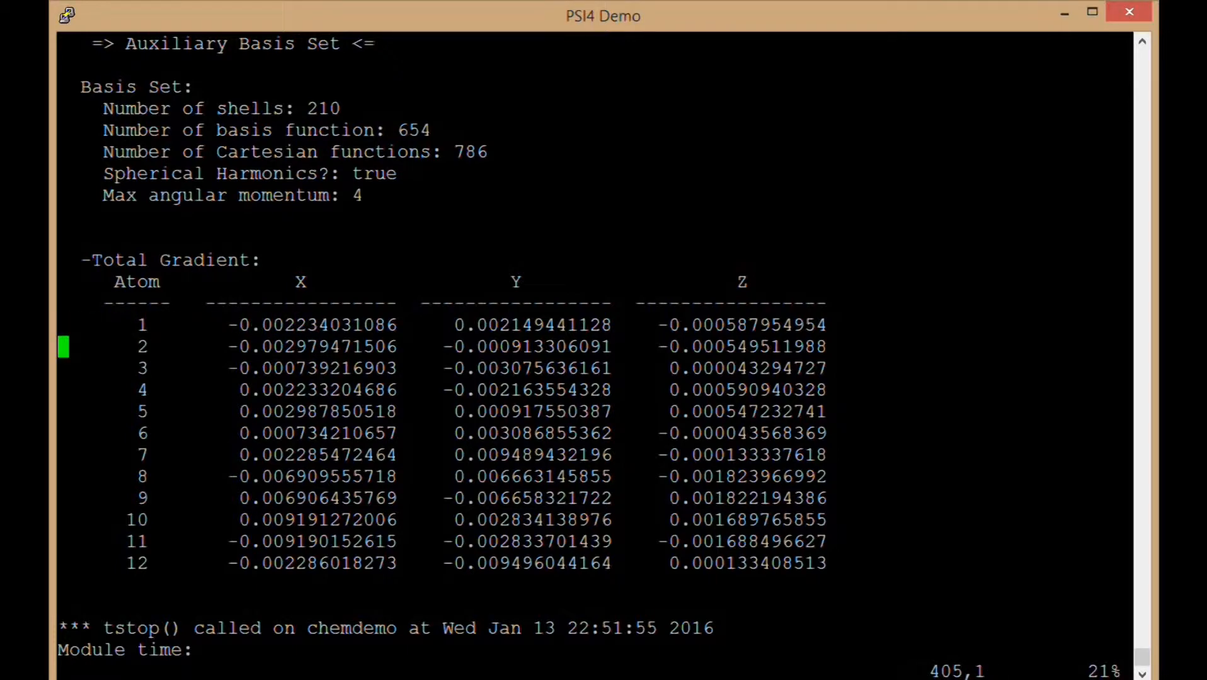
- Scroll through OPTKING's first internal coordinate step to its Convergence Check table
scroll(down, 3)
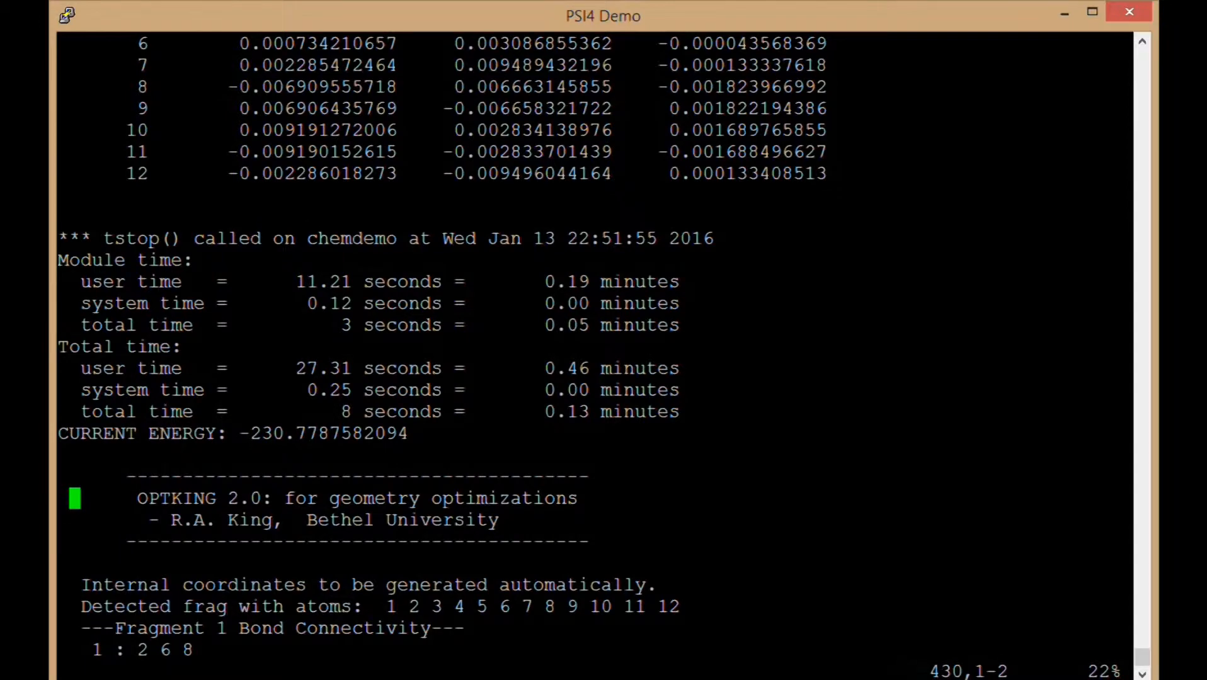
scroll(down, 3)
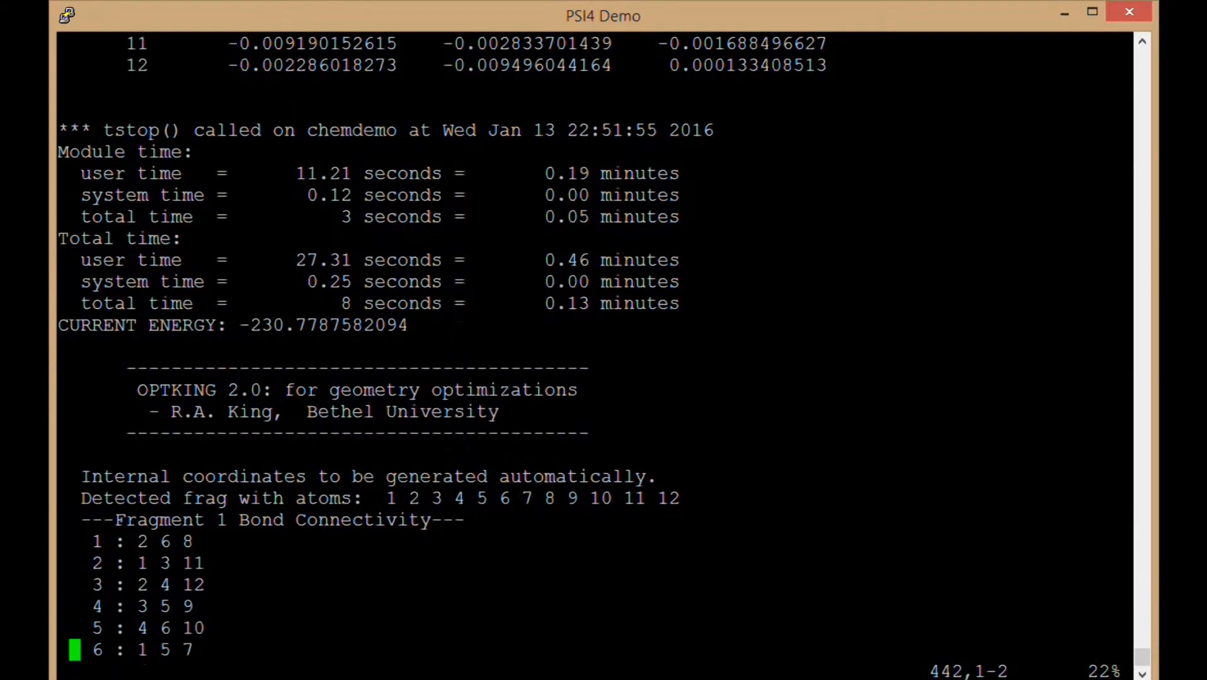
scroll(down, 3)
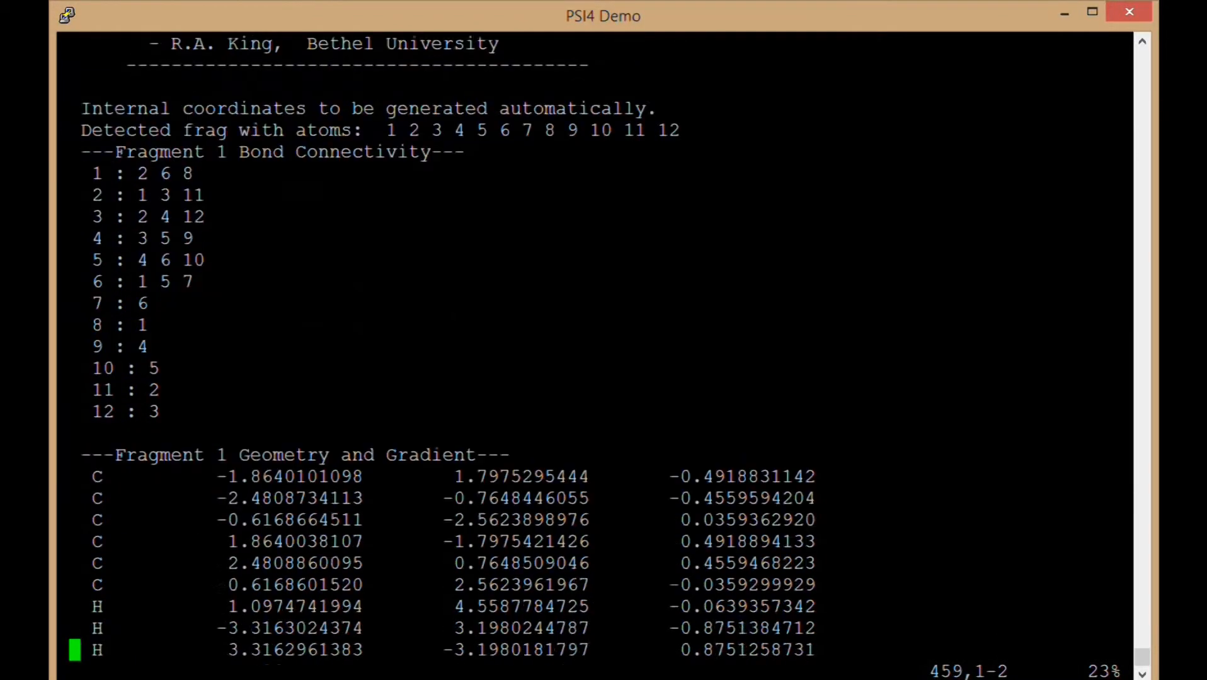
scroll(down, 3)
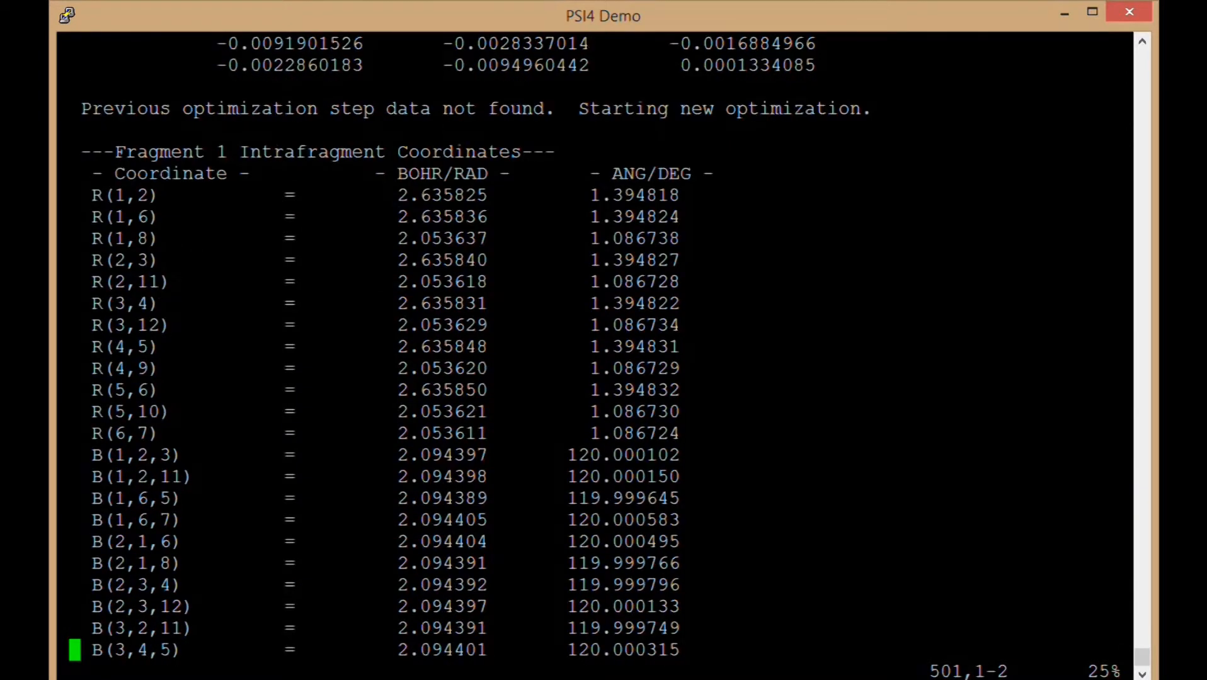
scroll(down, 3)
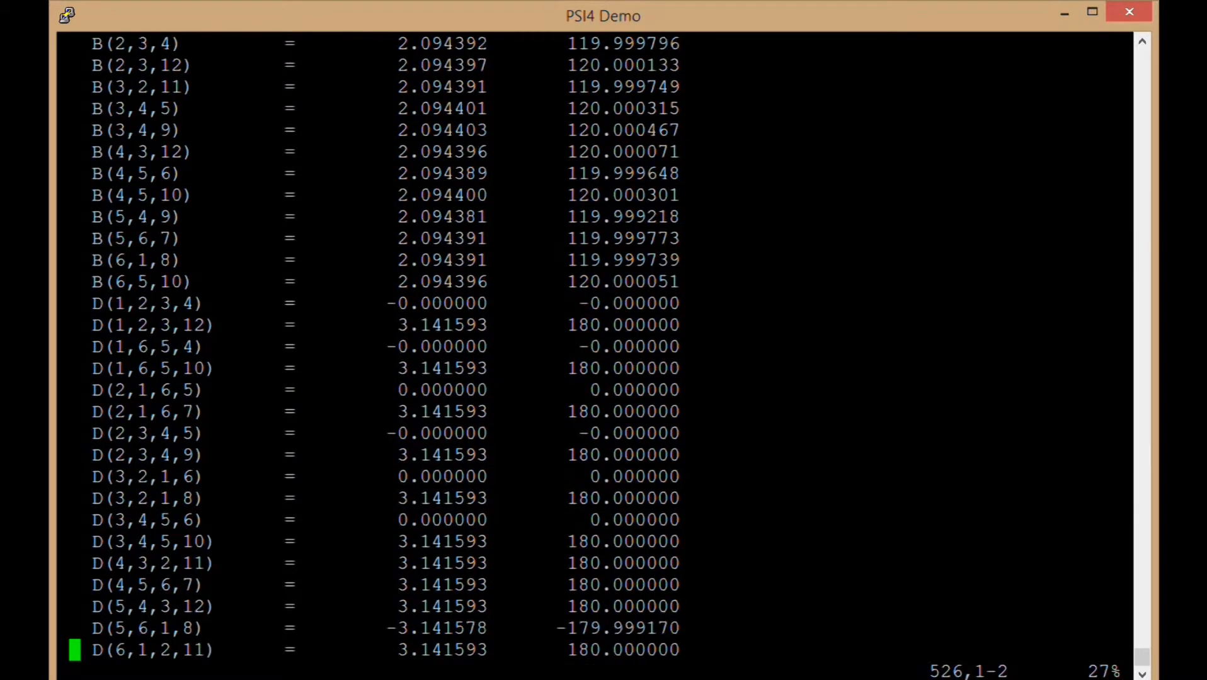
scroll(down, 3)
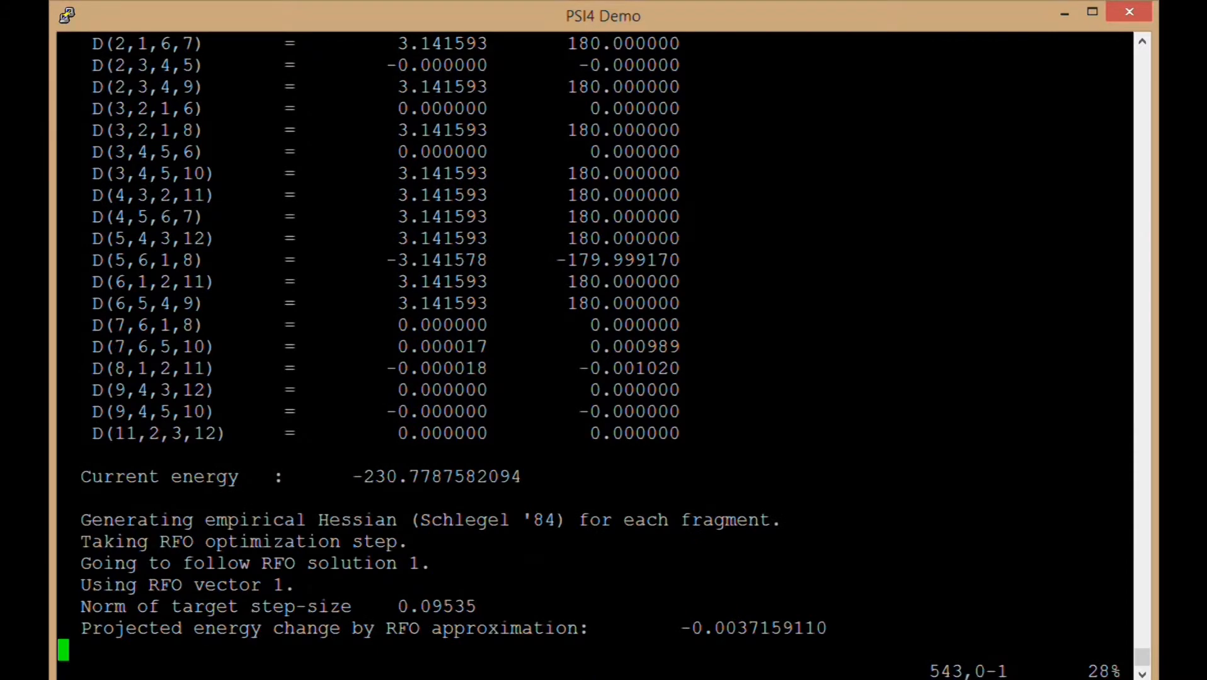
scroll(down, 3)
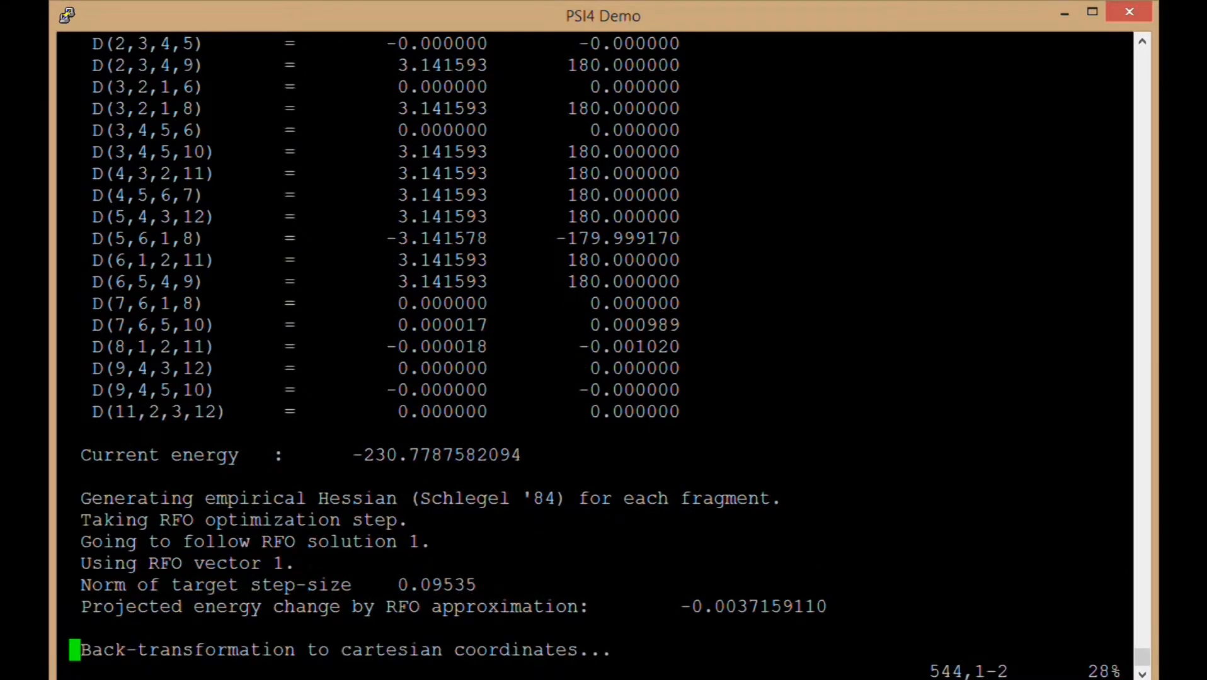
scroll(down, 3)
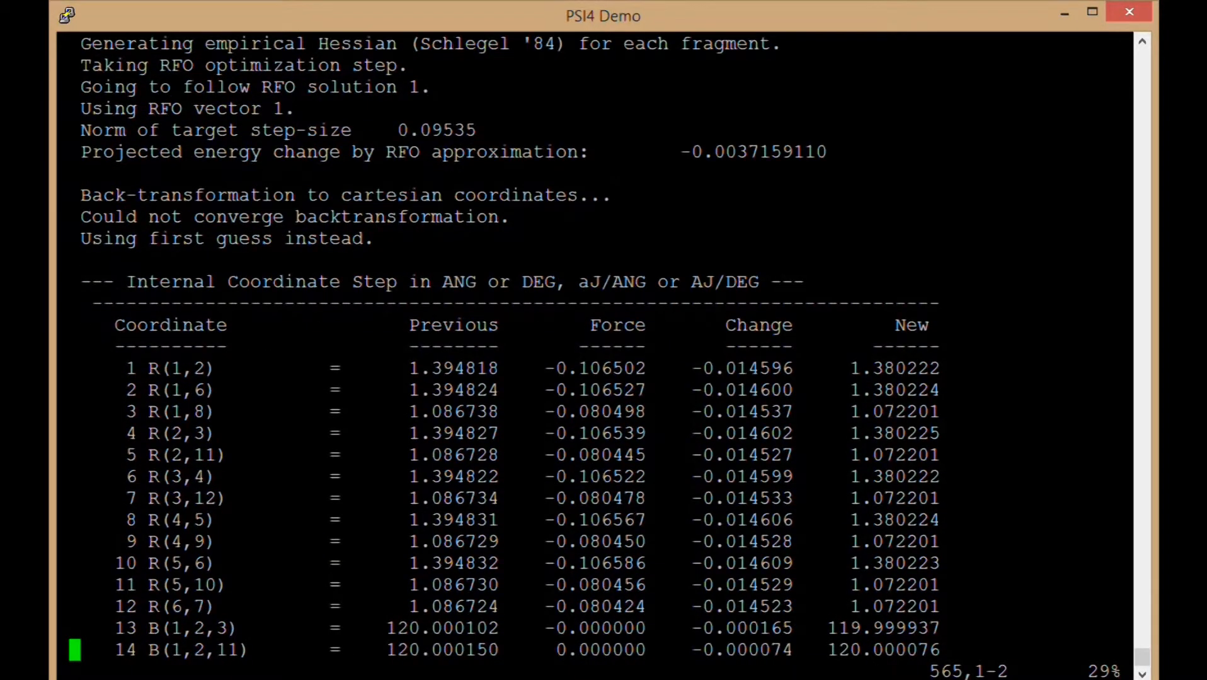
scroll(down, 3)
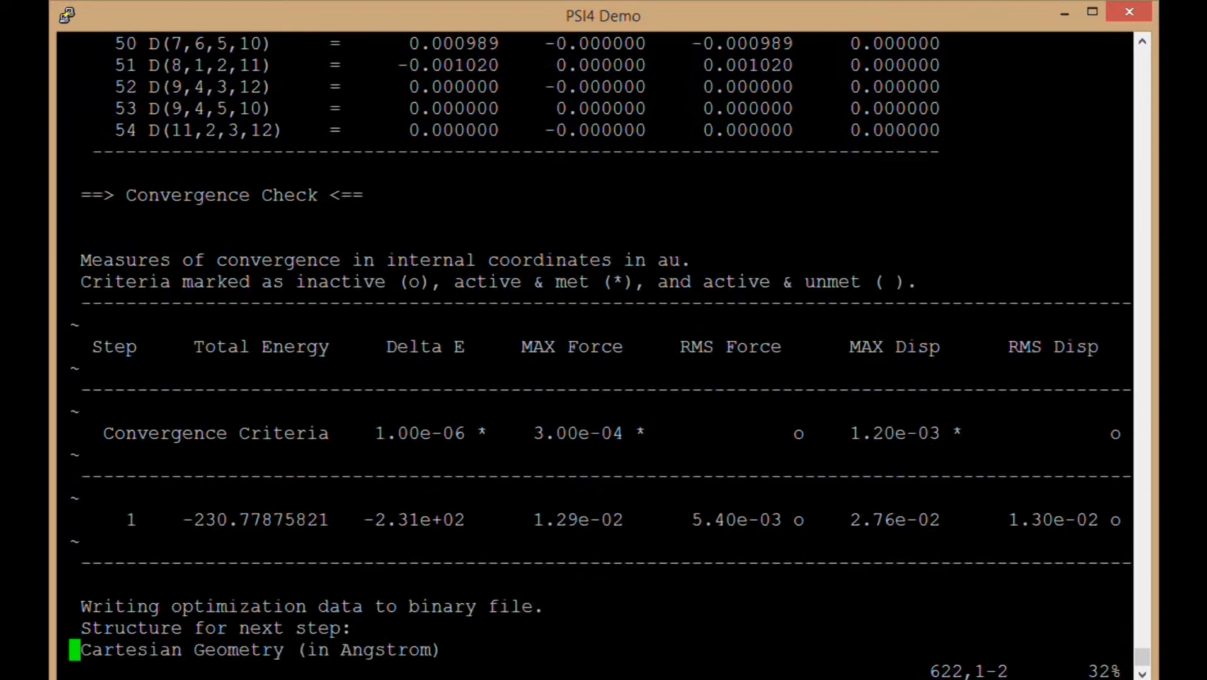
- Read the Step 1 convergence row and the next-step Cartesian geometry down to OPTKING Finished Execution
scroll(down, 3)
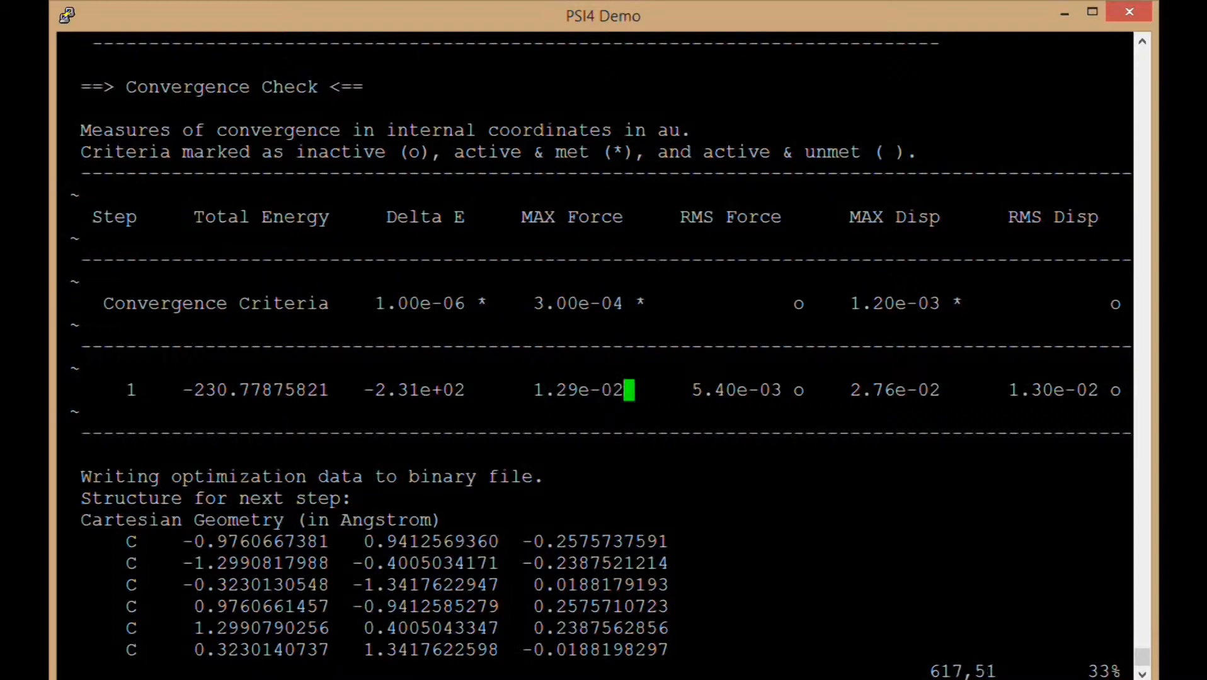
mouse_move(769, 391)
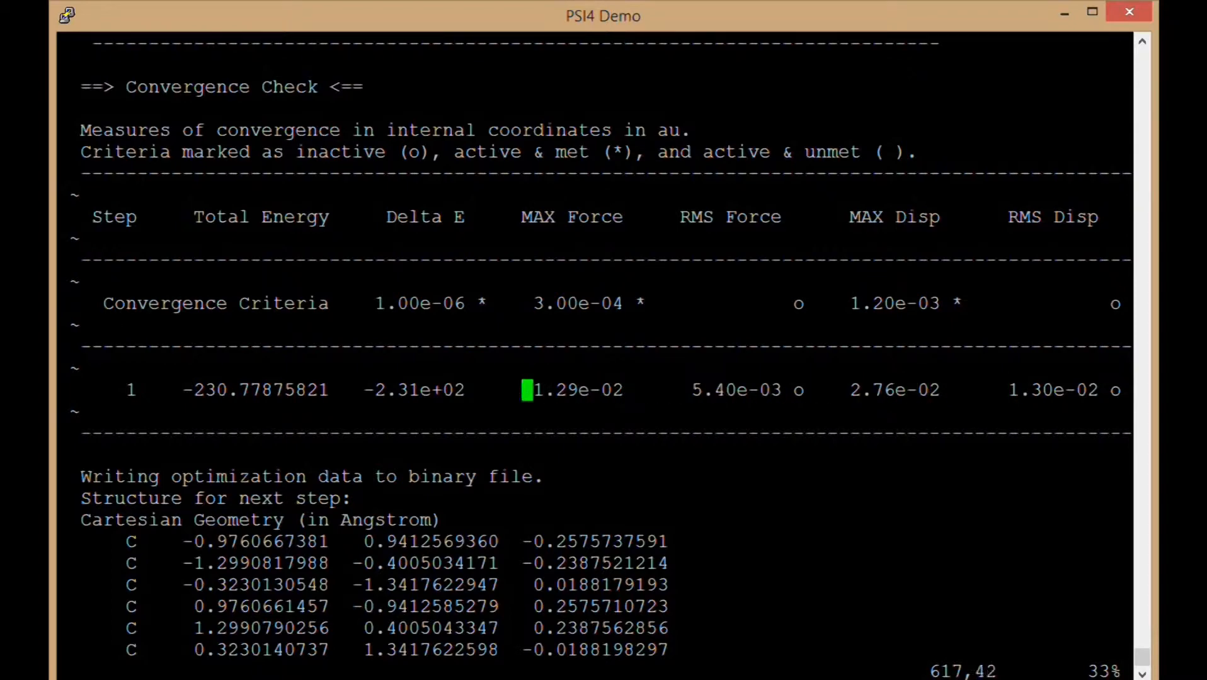
scroll(down, 3)
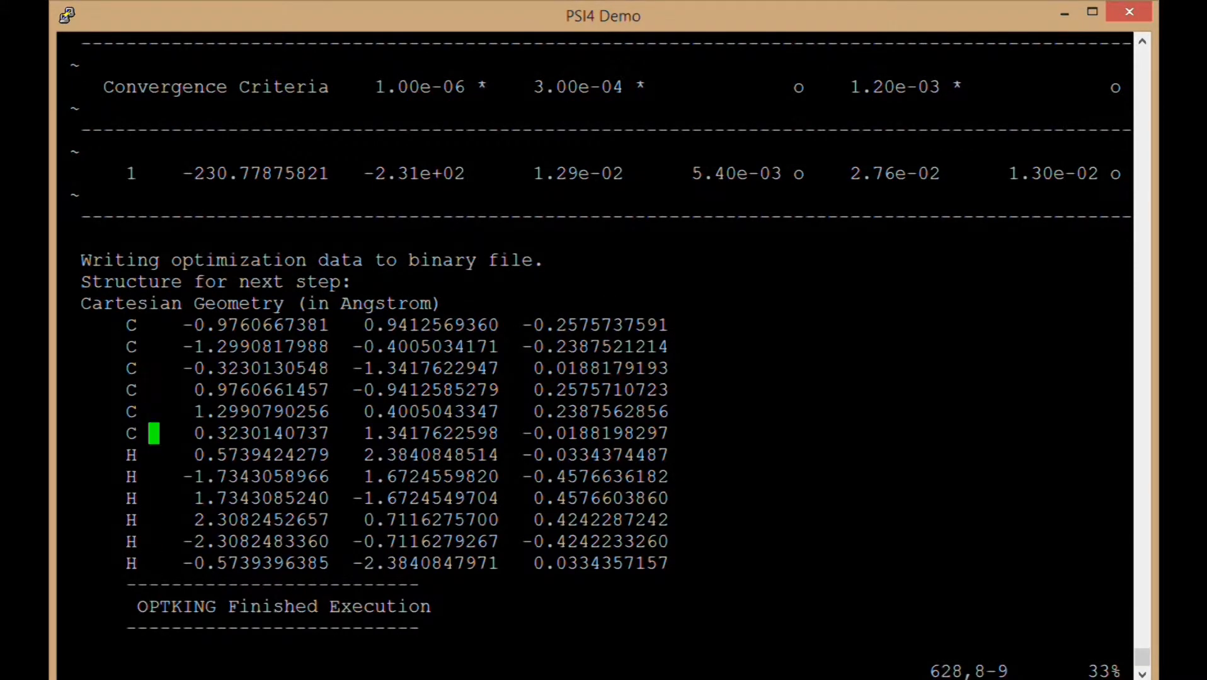
- Scroll through the second SCF run, converged at -230.7804, to the next SCF GRAD header
scroll(down, 3)
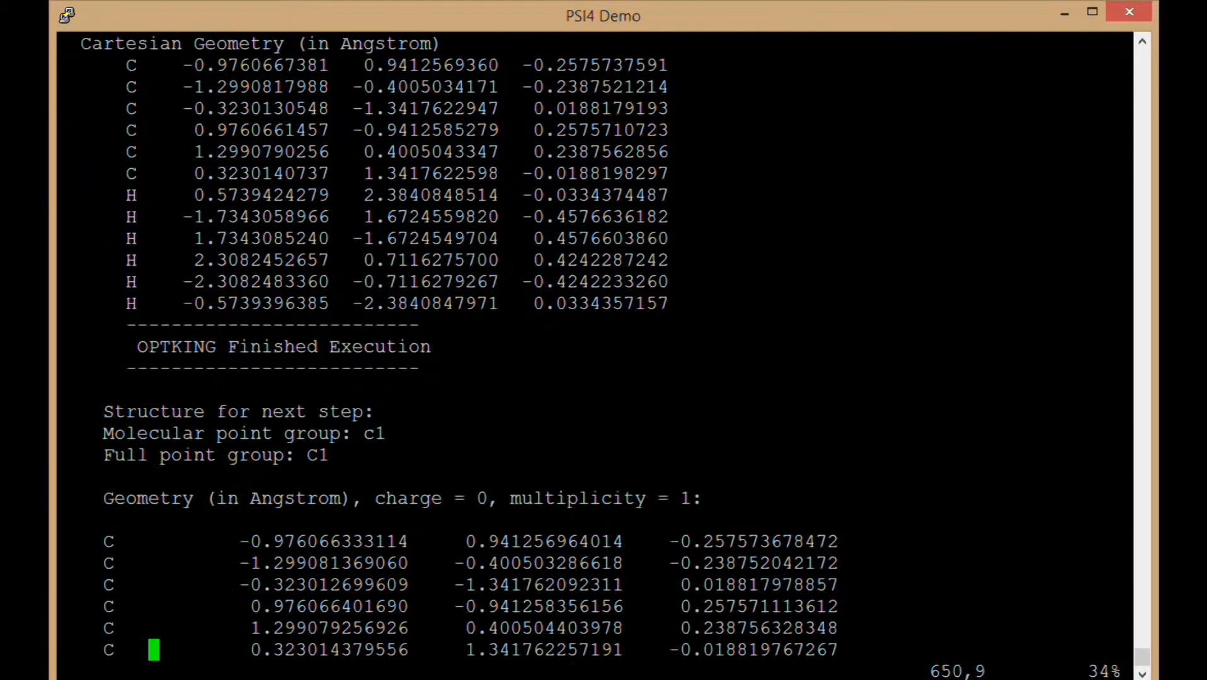
scroll(down, 3)
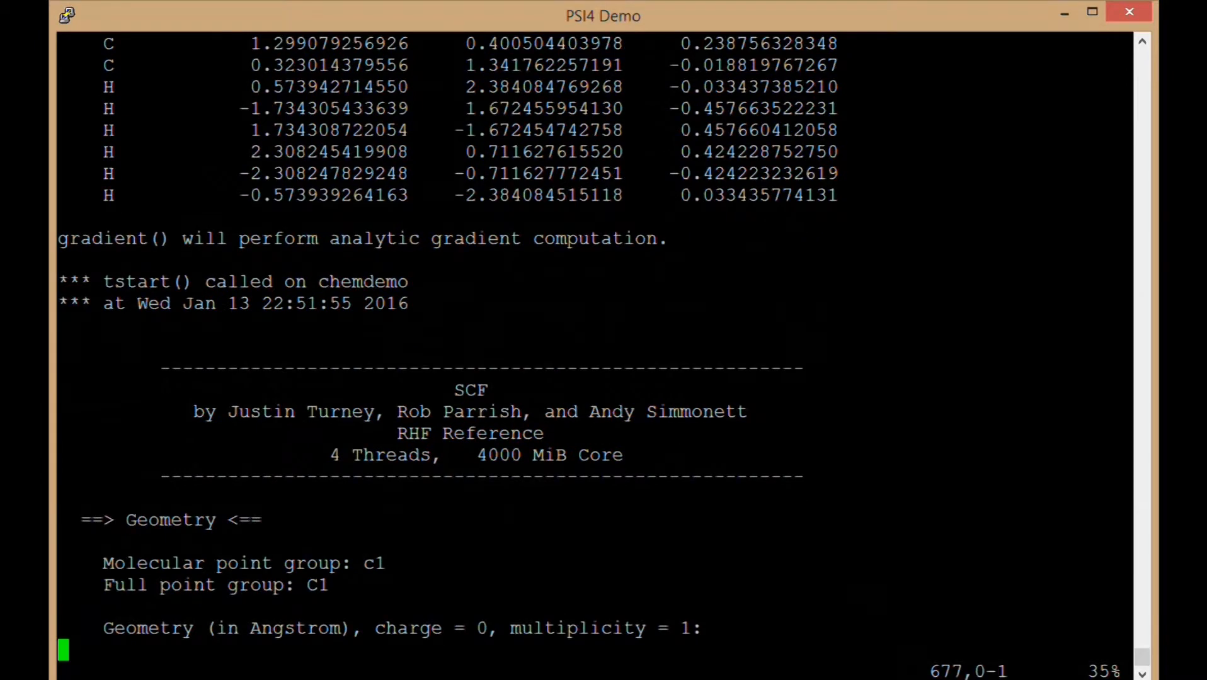
scroll(down, 3)
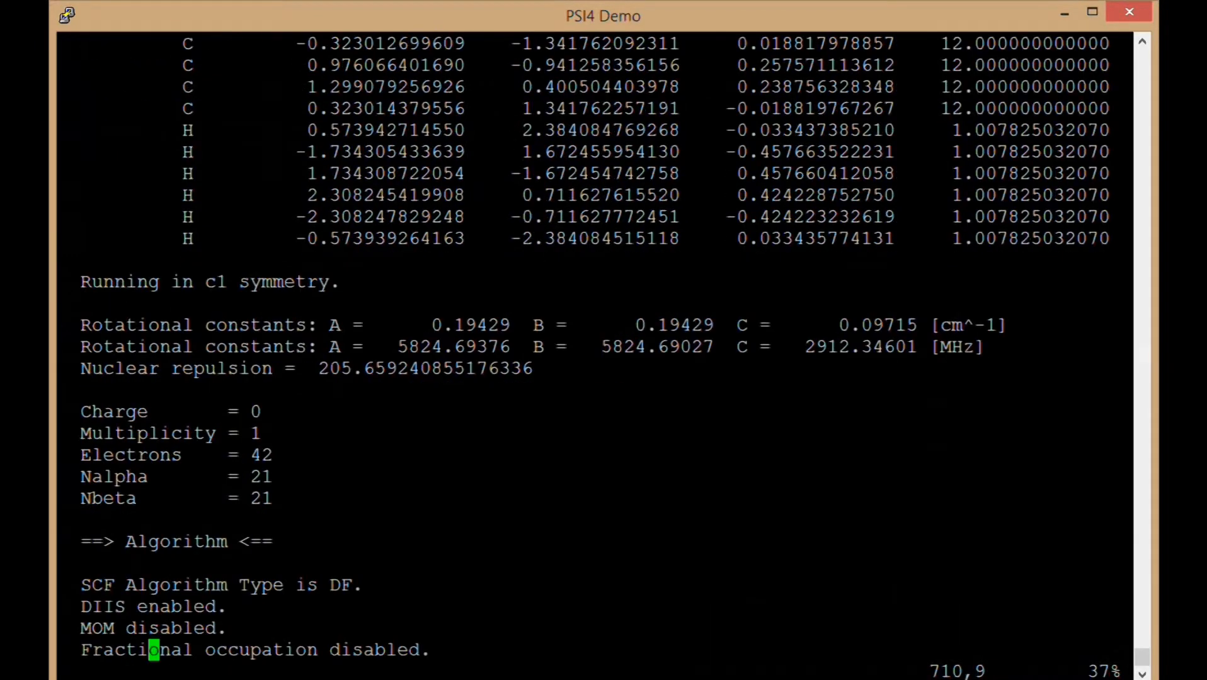
scroll(down, 3)
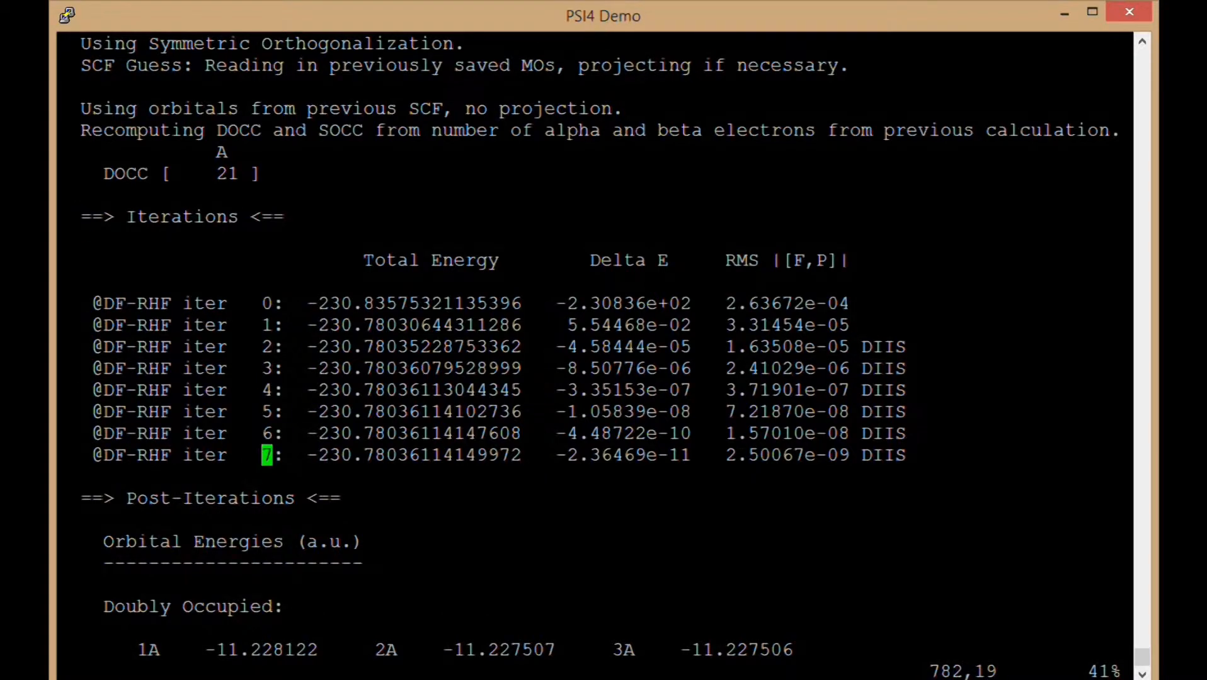
scroll(down, 3)
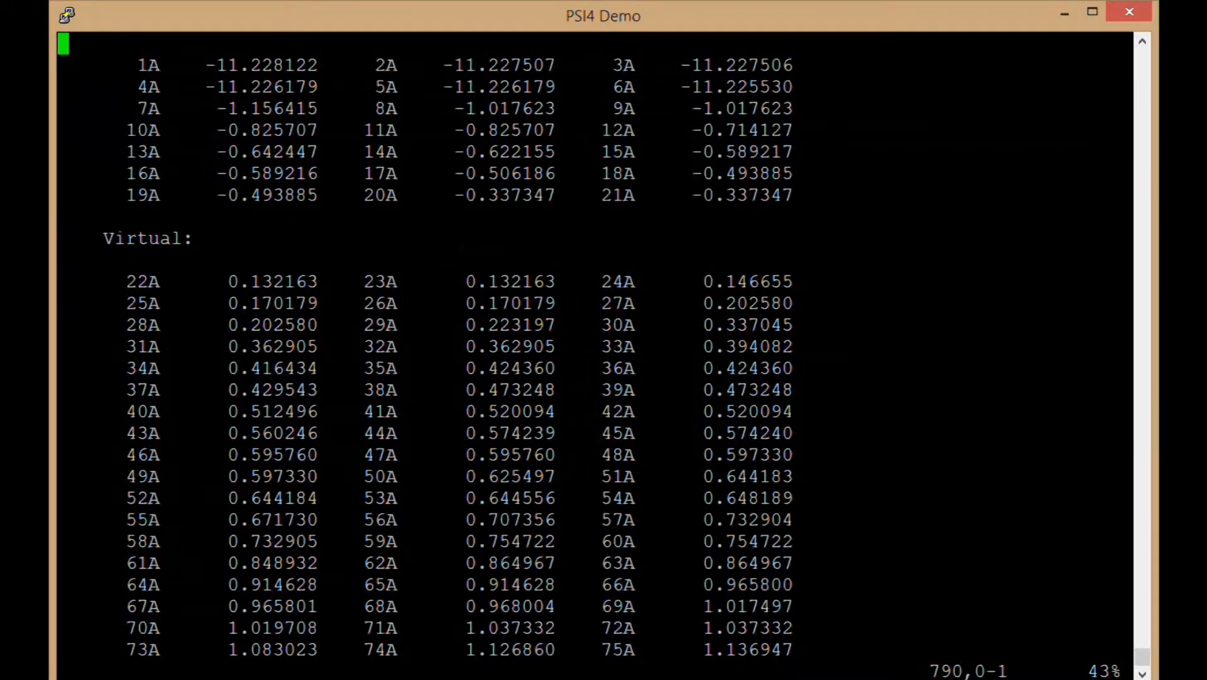
scroll(down, 3)
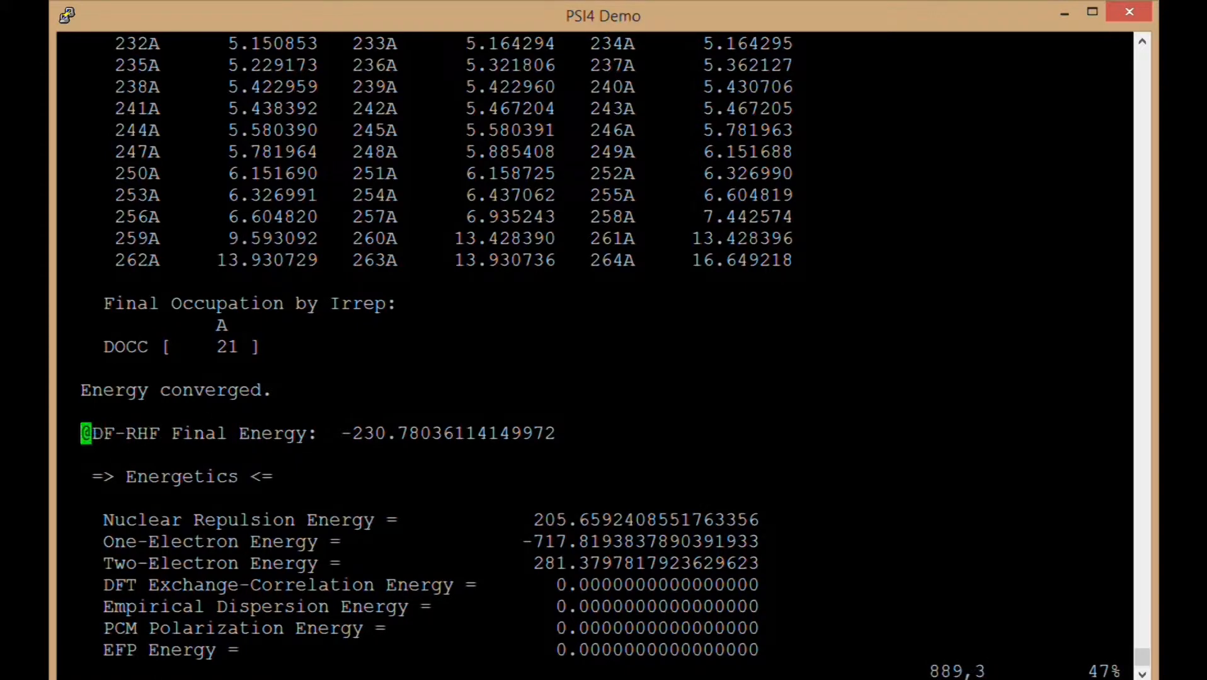
scroll(down, 3)
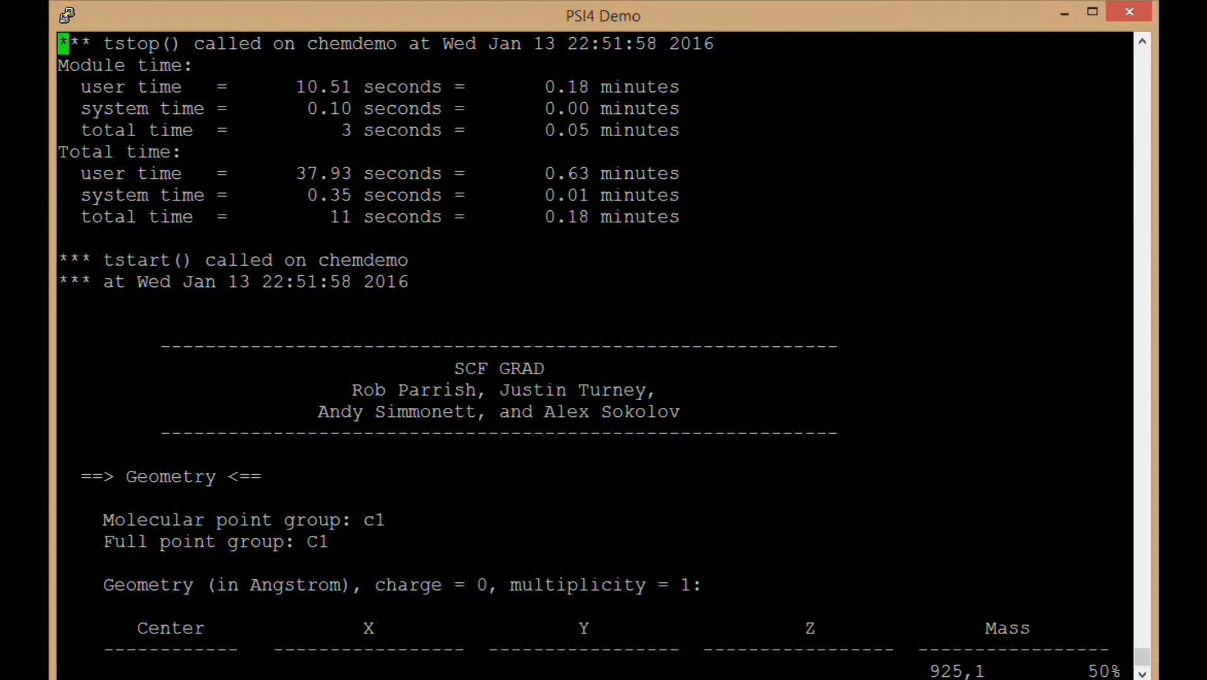
- Scroll past the later steps to the Optimization Summary (3 steps, -230.7804) and final optimized geometry
scroll(down, 3)
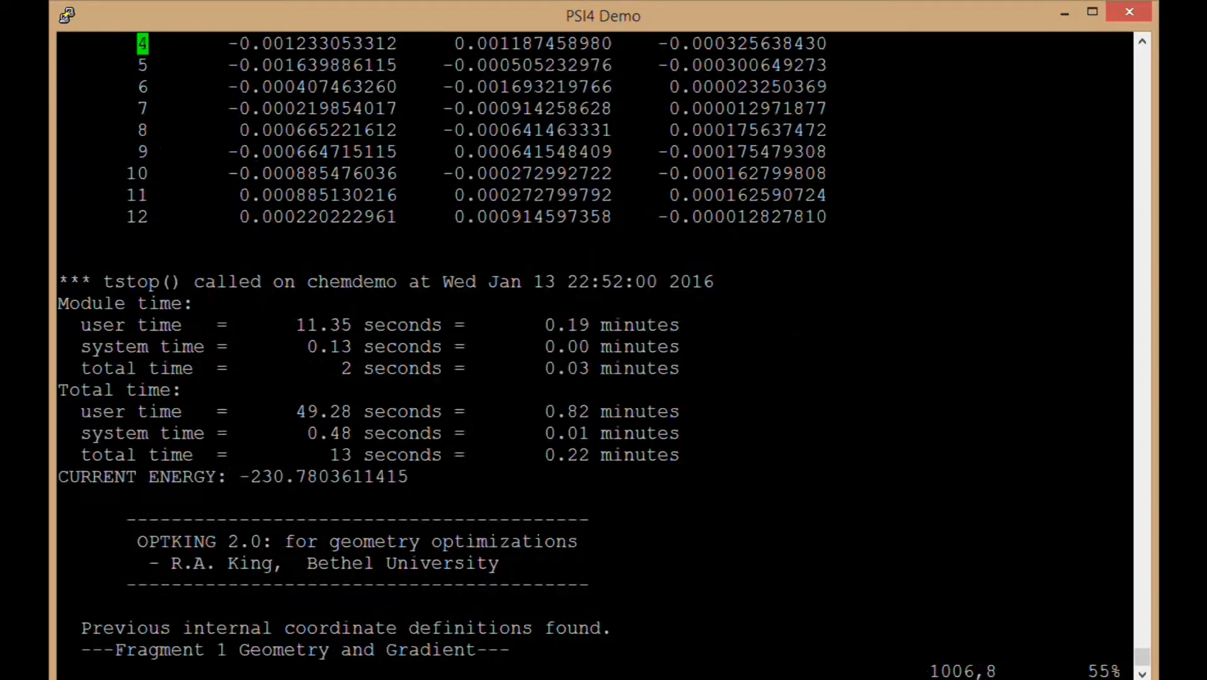
scroll(down, 3)
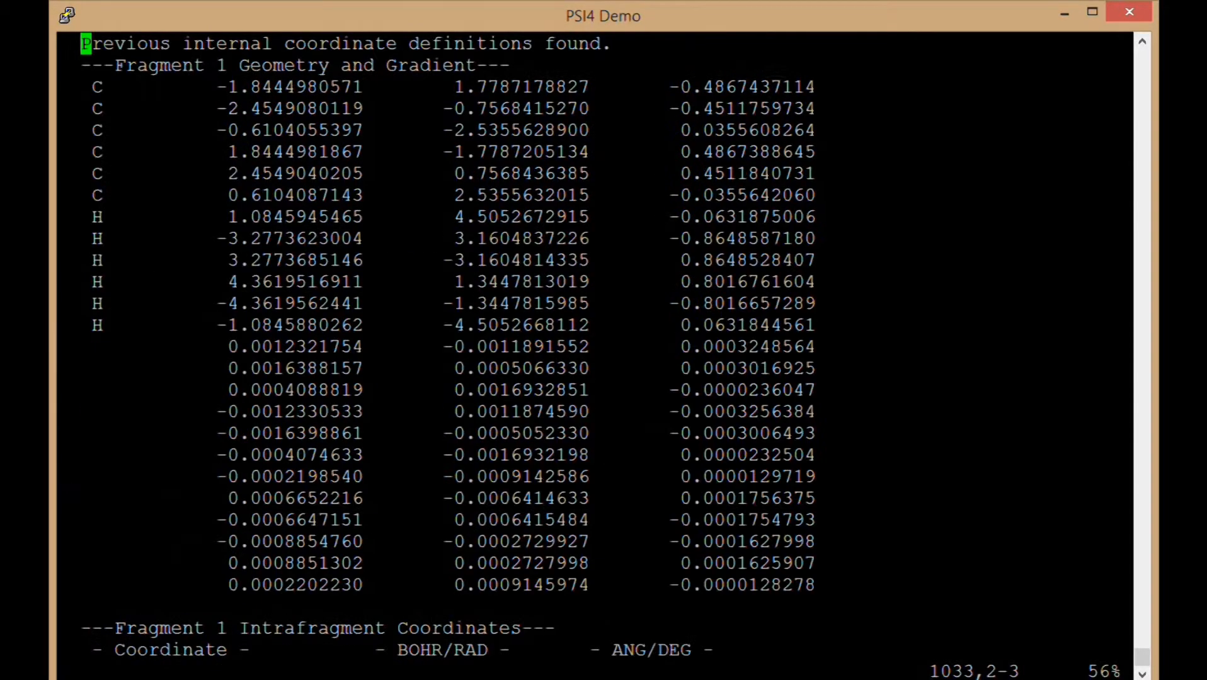
scroll(down, 3)
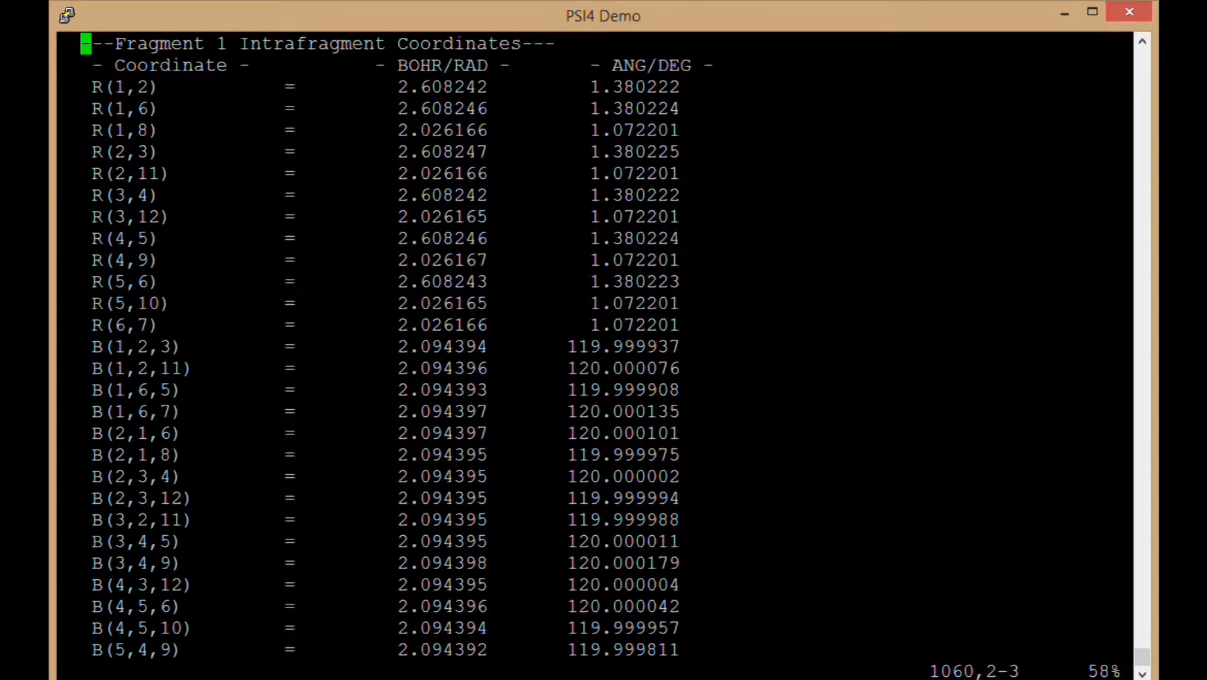
scroll(down, 3)
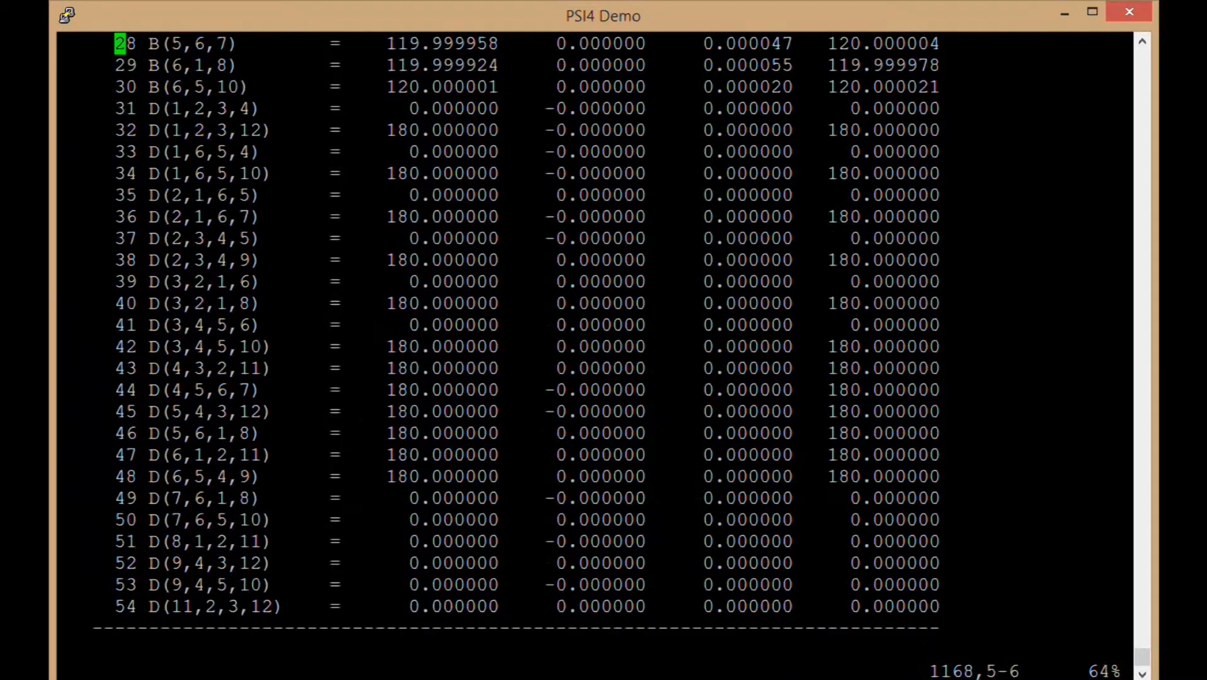
scroll(down, 3)
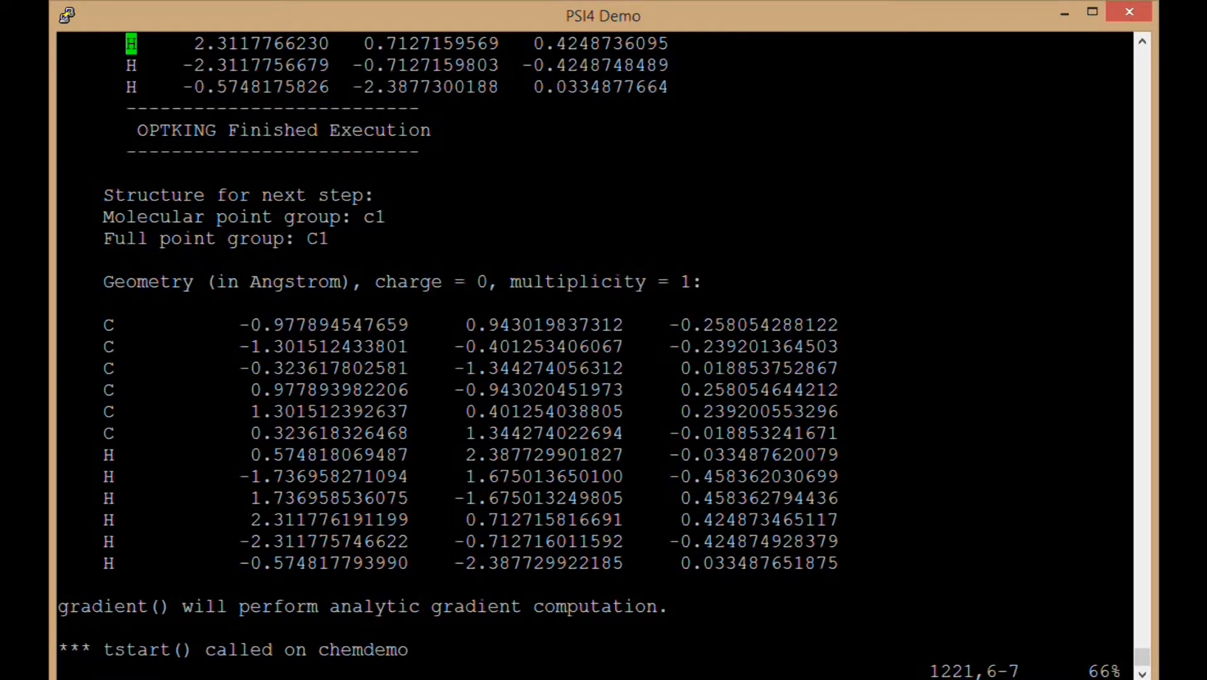
scroll(down, 3)
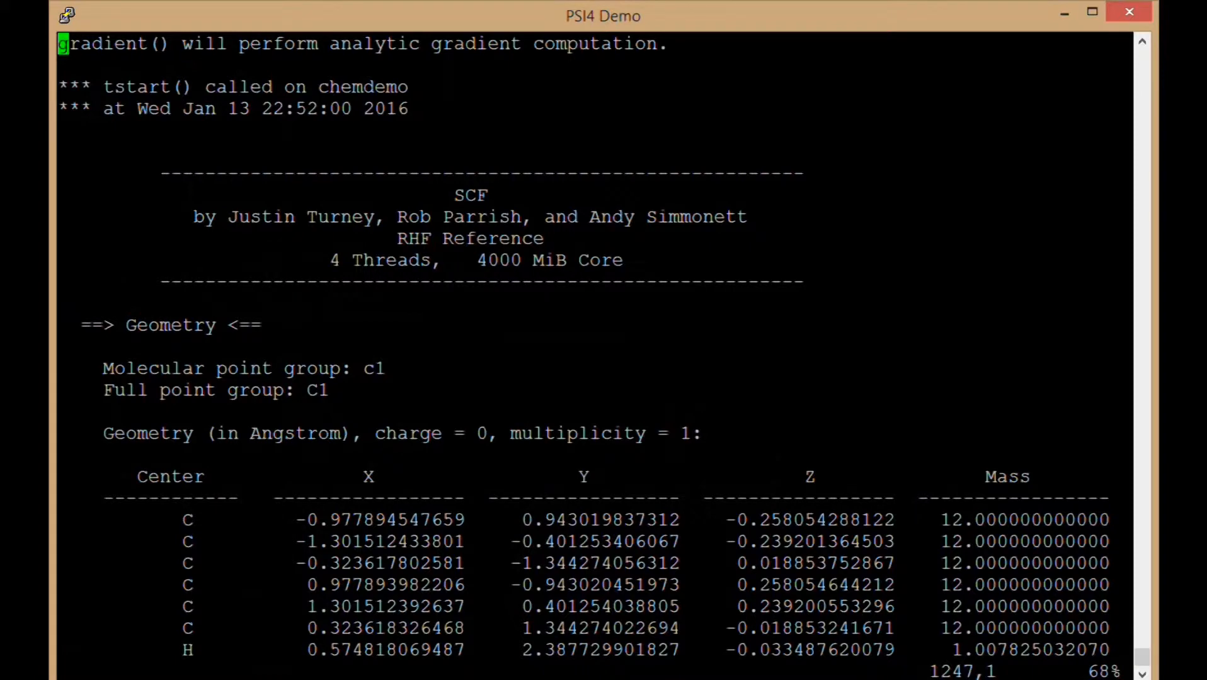
scroll(down, 3)
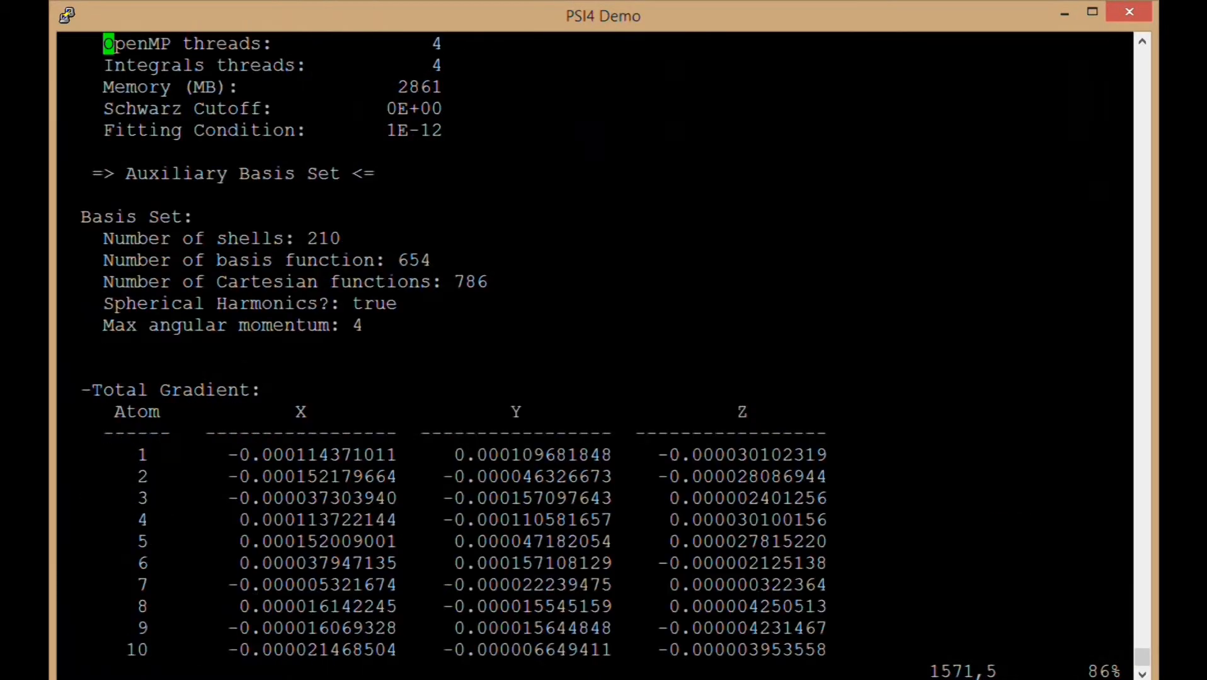
scroll(down, 3)
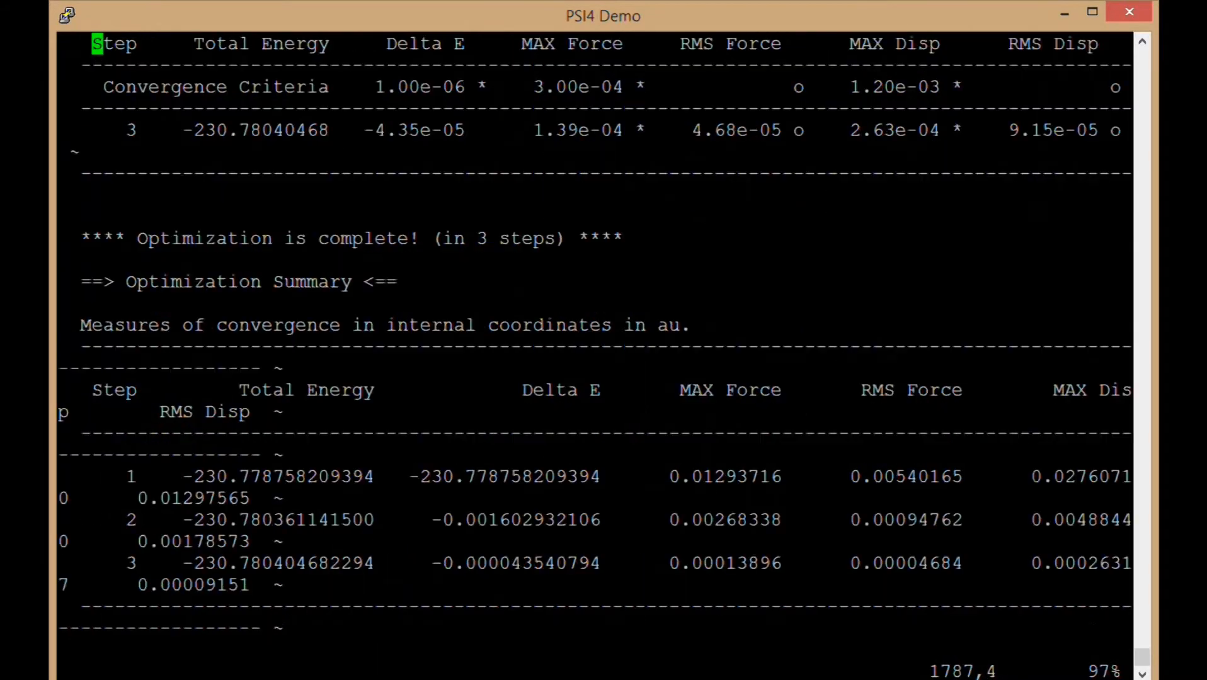
scroll(down, 3)
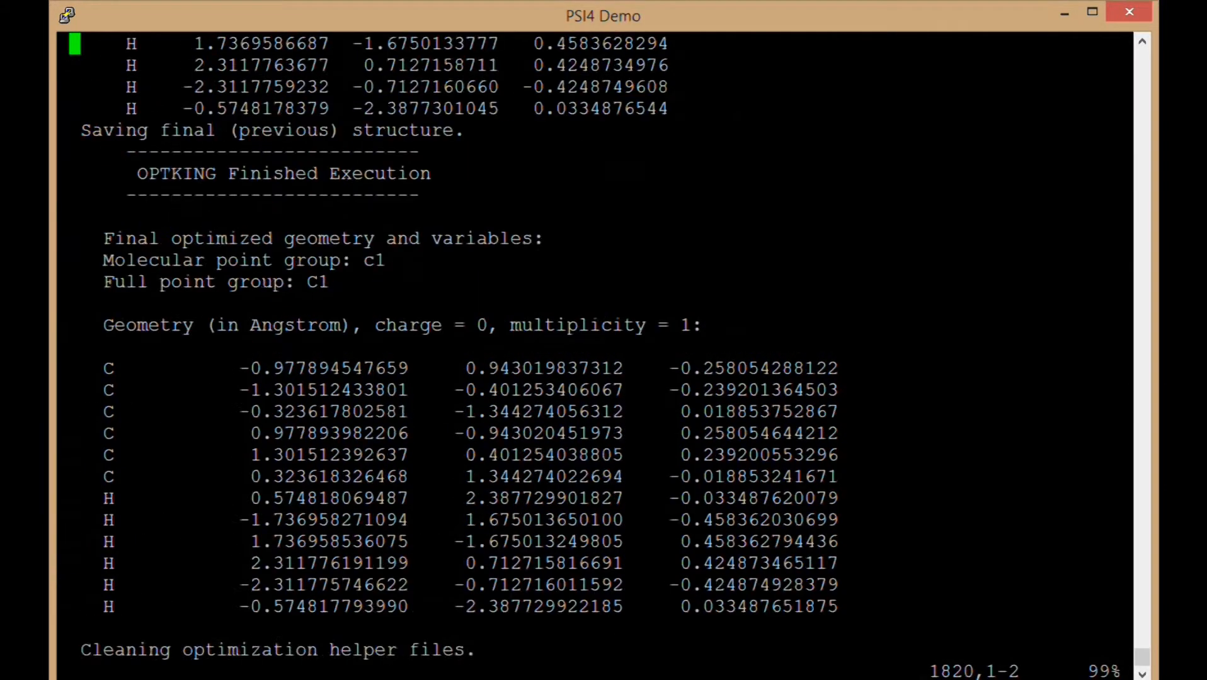
- Scroll demo3.out between the Optimization Summary and the final energy before quitting vi and listing the directory
scroll(up, 3)
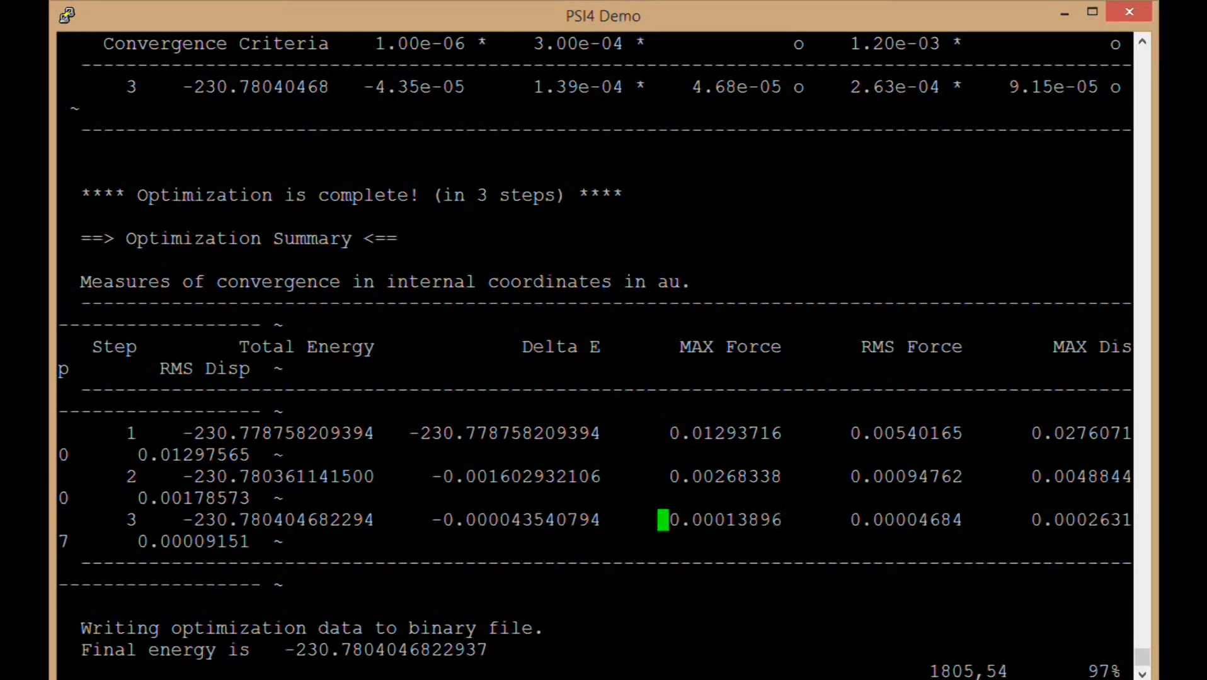
scroll(down, 3)
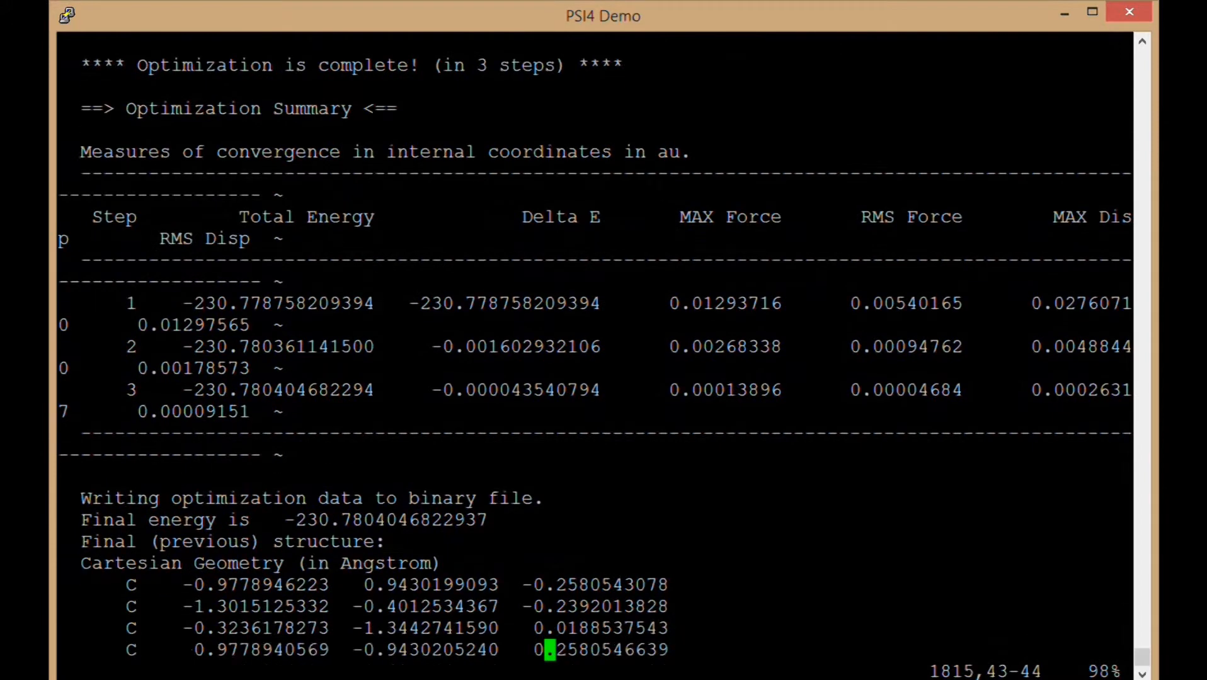
scroll(down, 3)
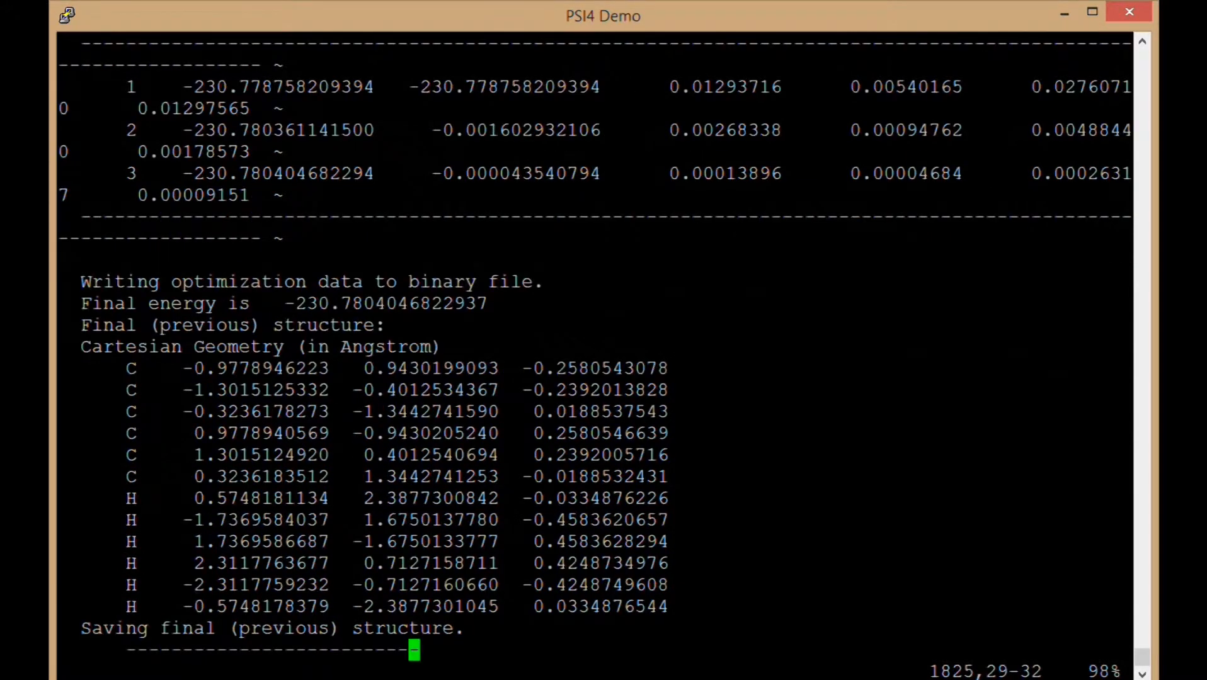
scroll(down, 3)
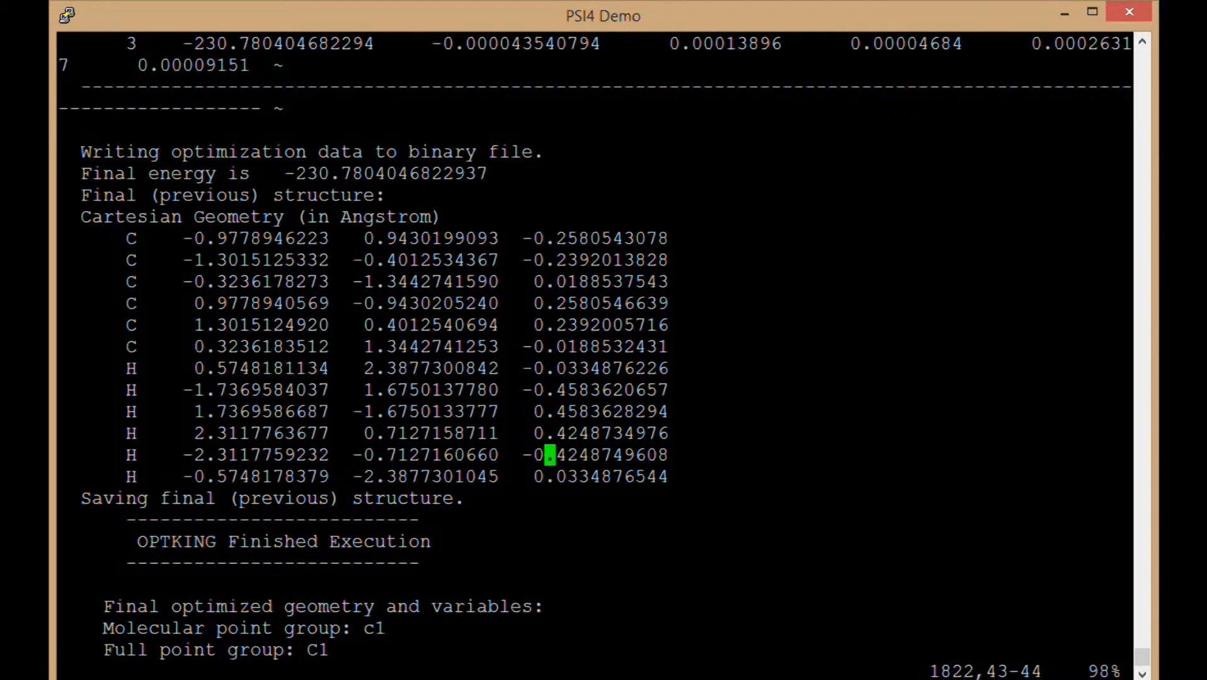
scroll(down, 3)
text(ls)
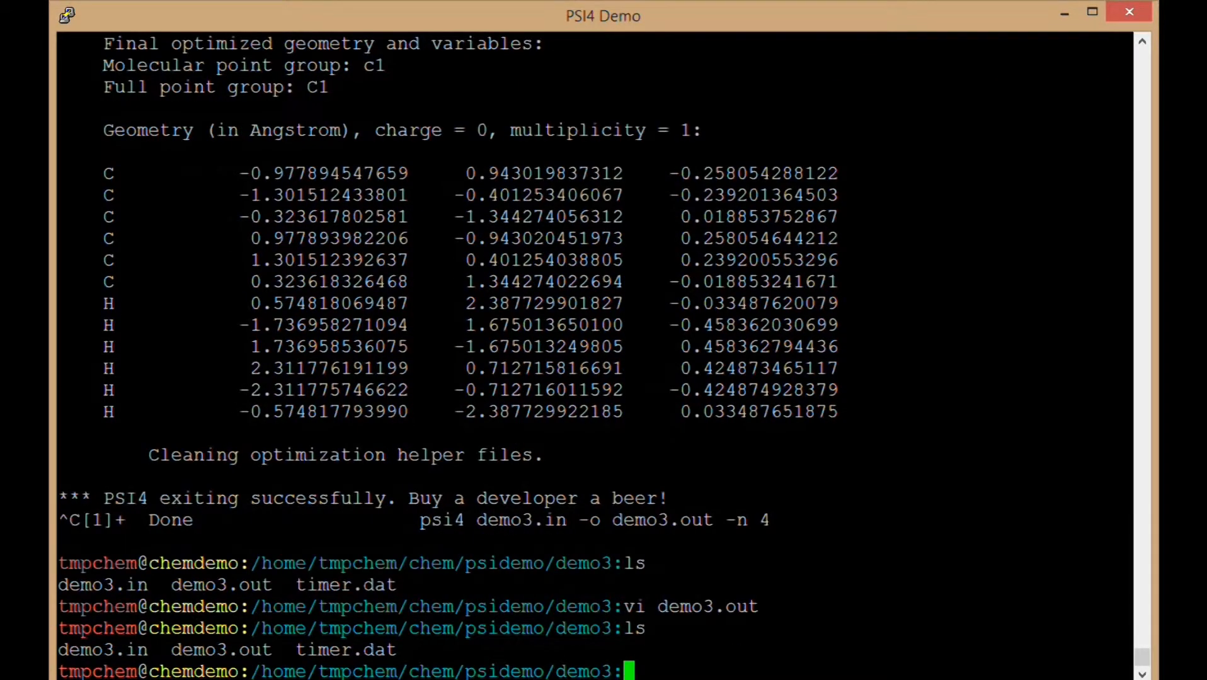
- Run grep "@" demo3.out to print the DF-RHF SCF iteration lines and final energies ending at -230.7804
text(grep)
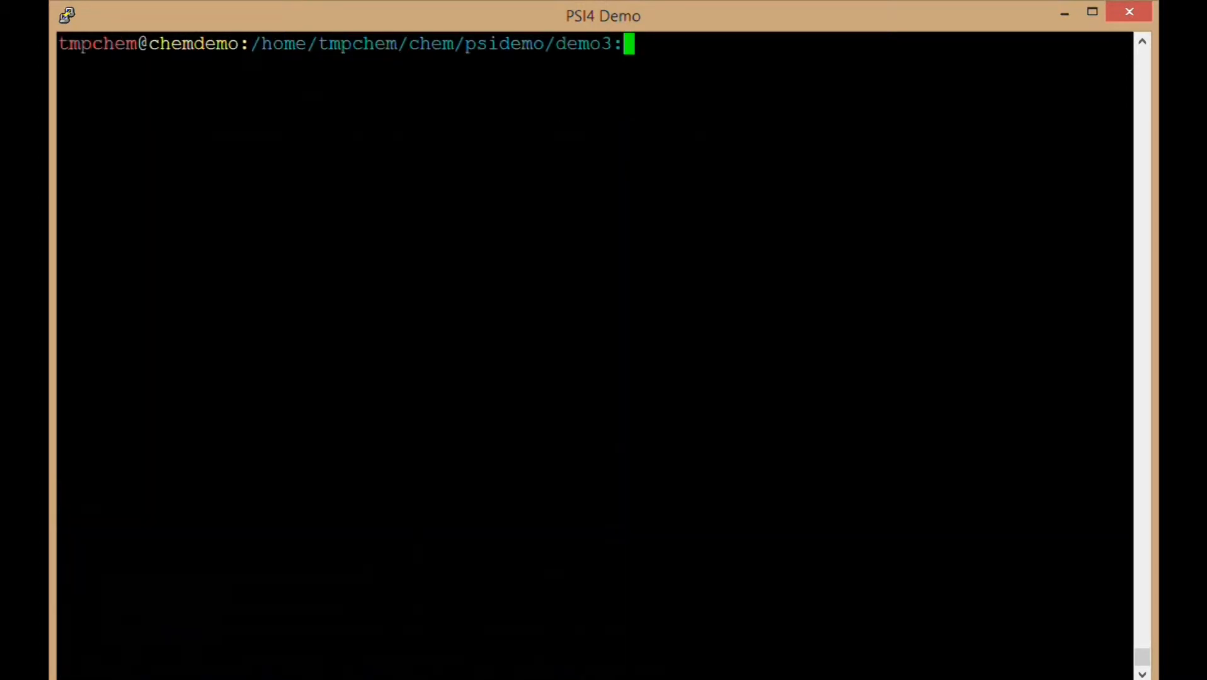
text(grep)
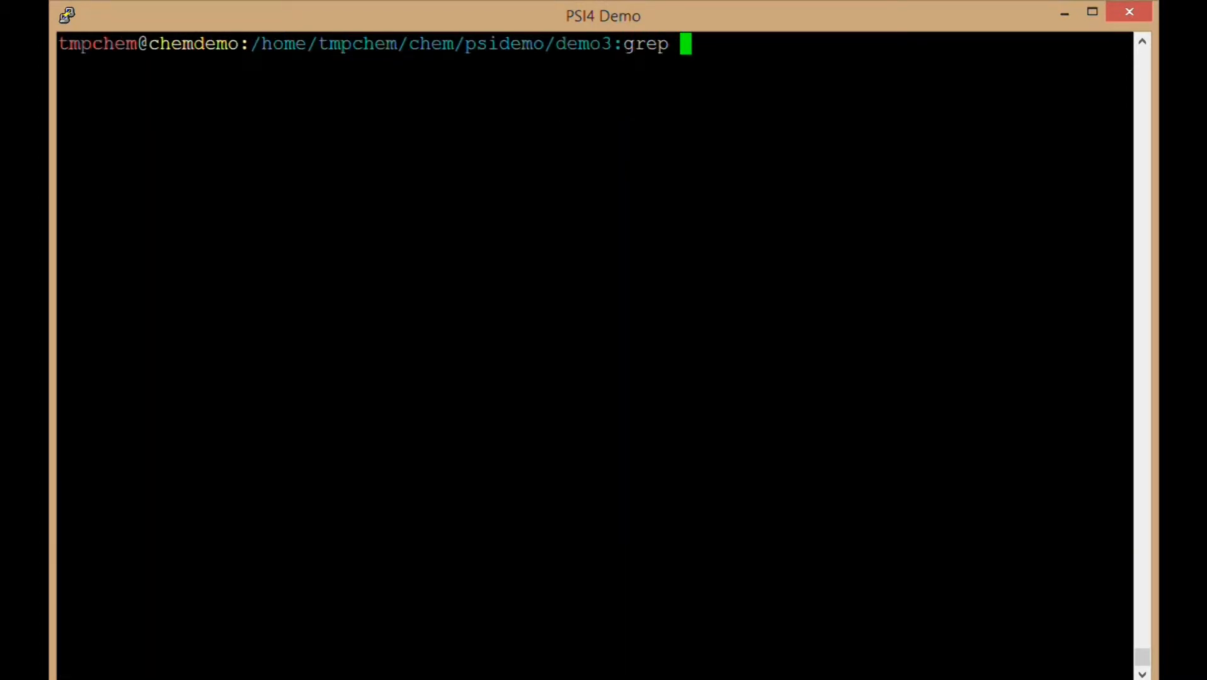
text("@")
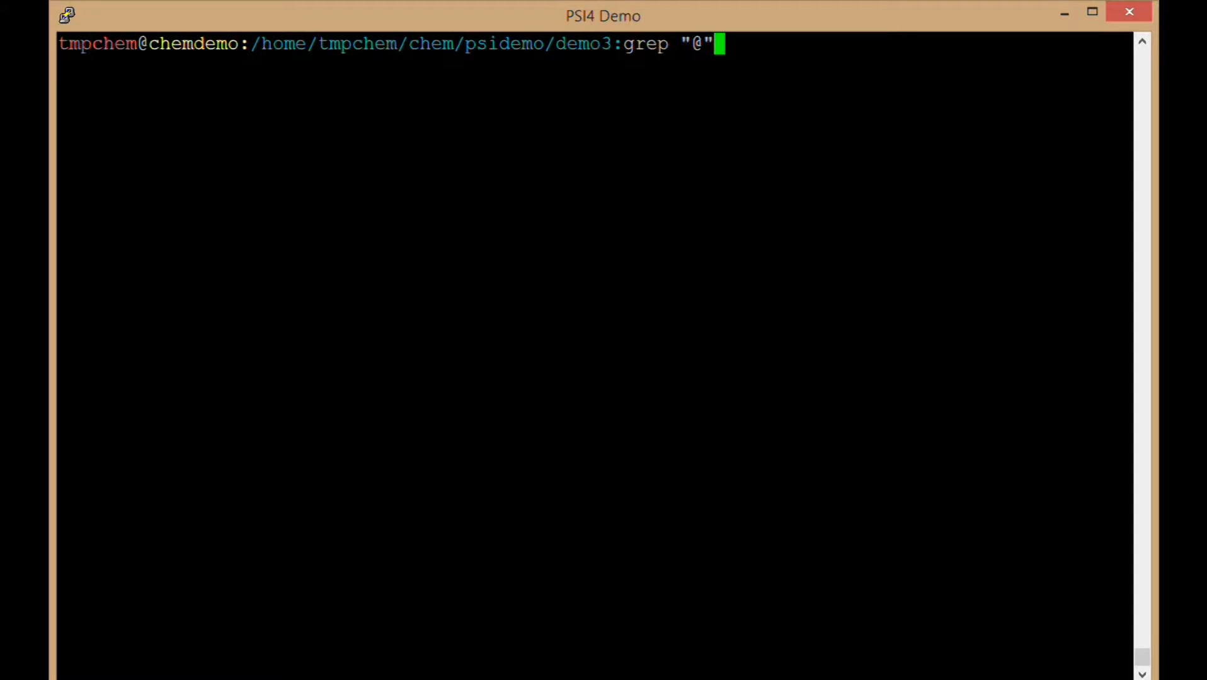
text(demo3.out)
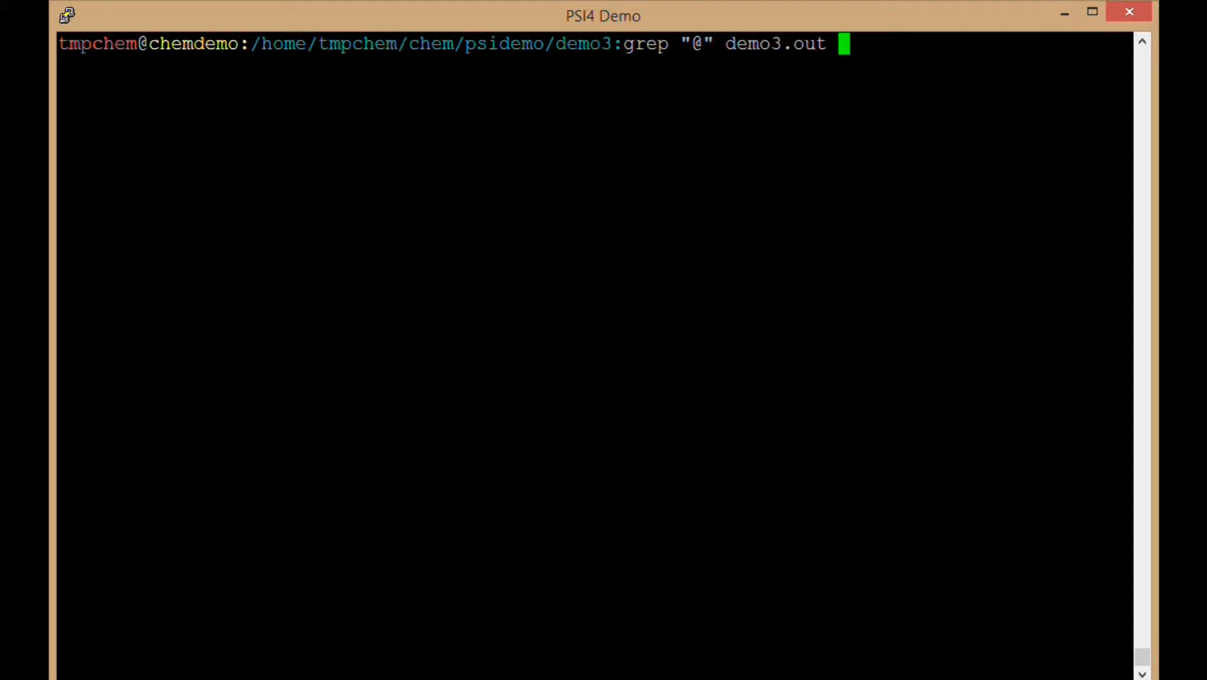
key(Return)
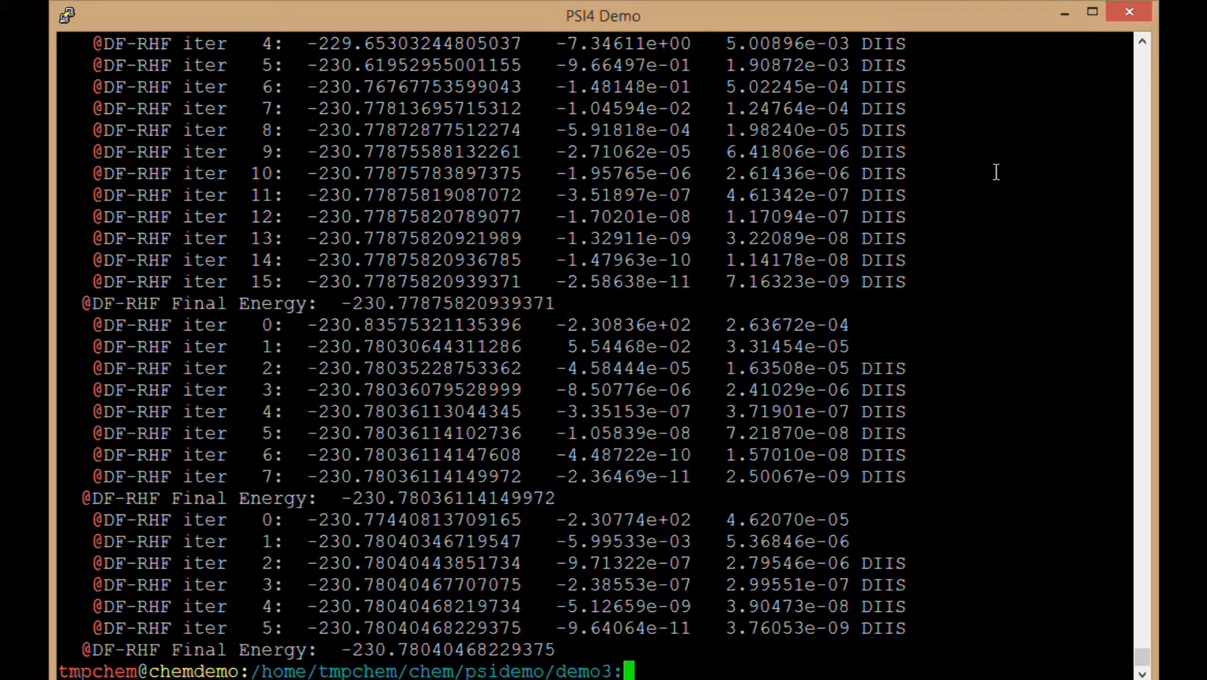
scroll(up, 3)
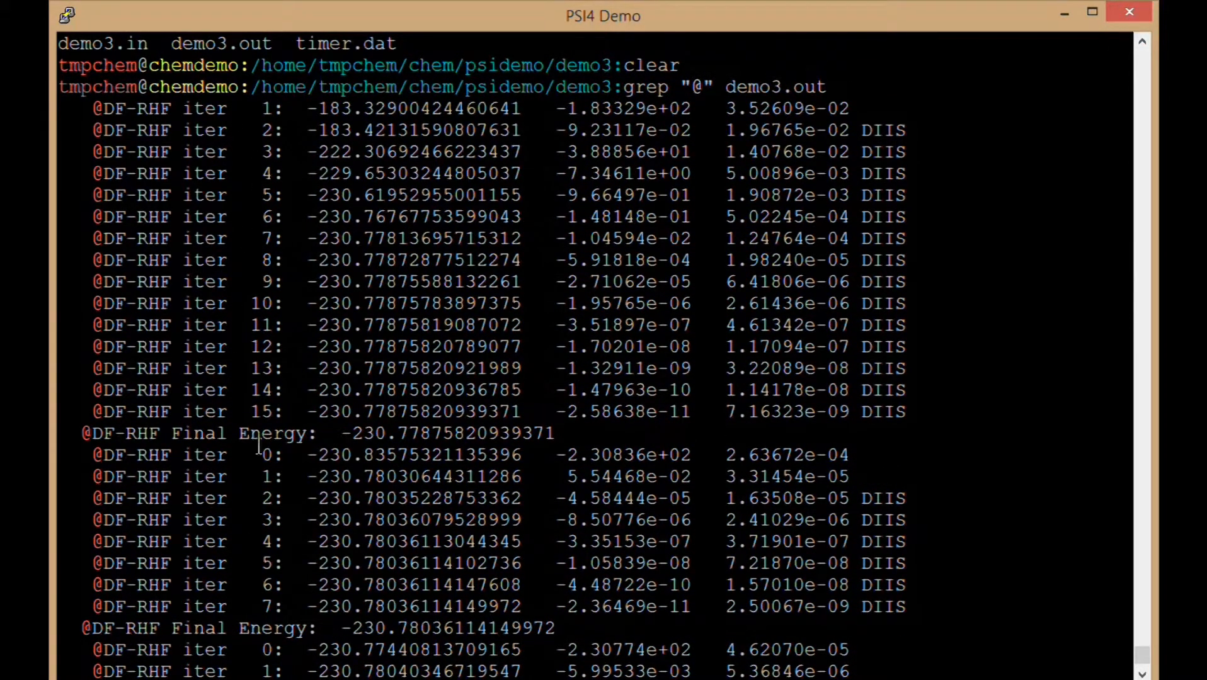
mouse_move(339, 368)
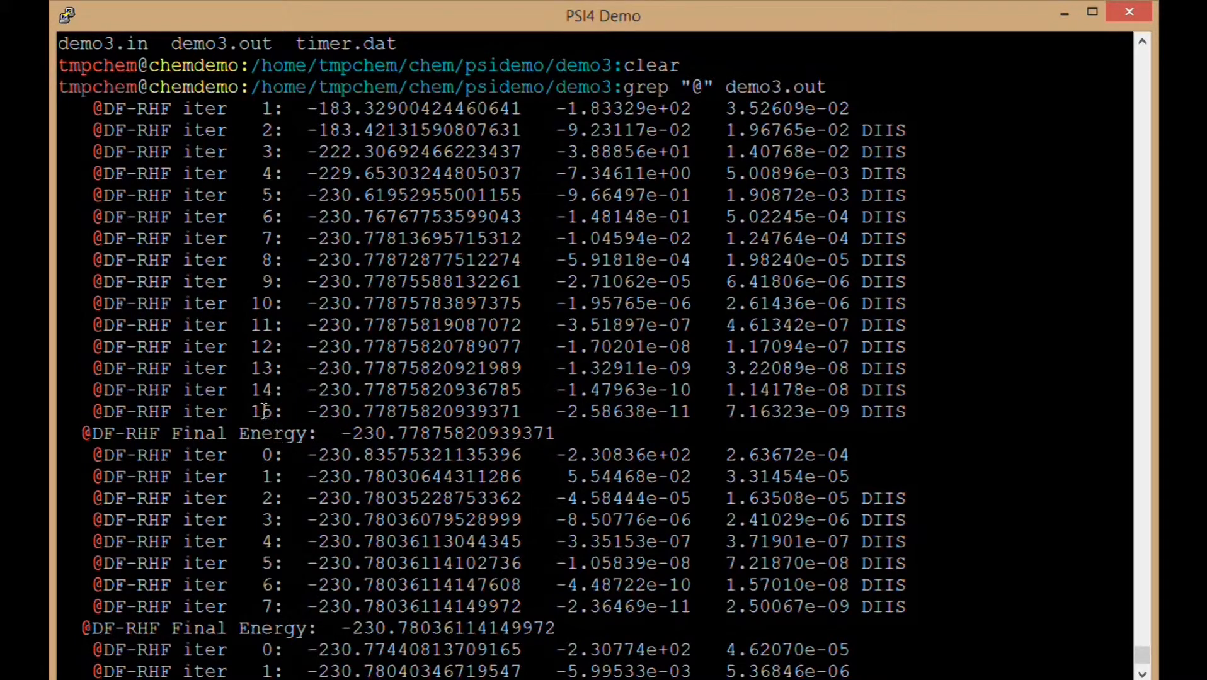
scroll(down, 3)
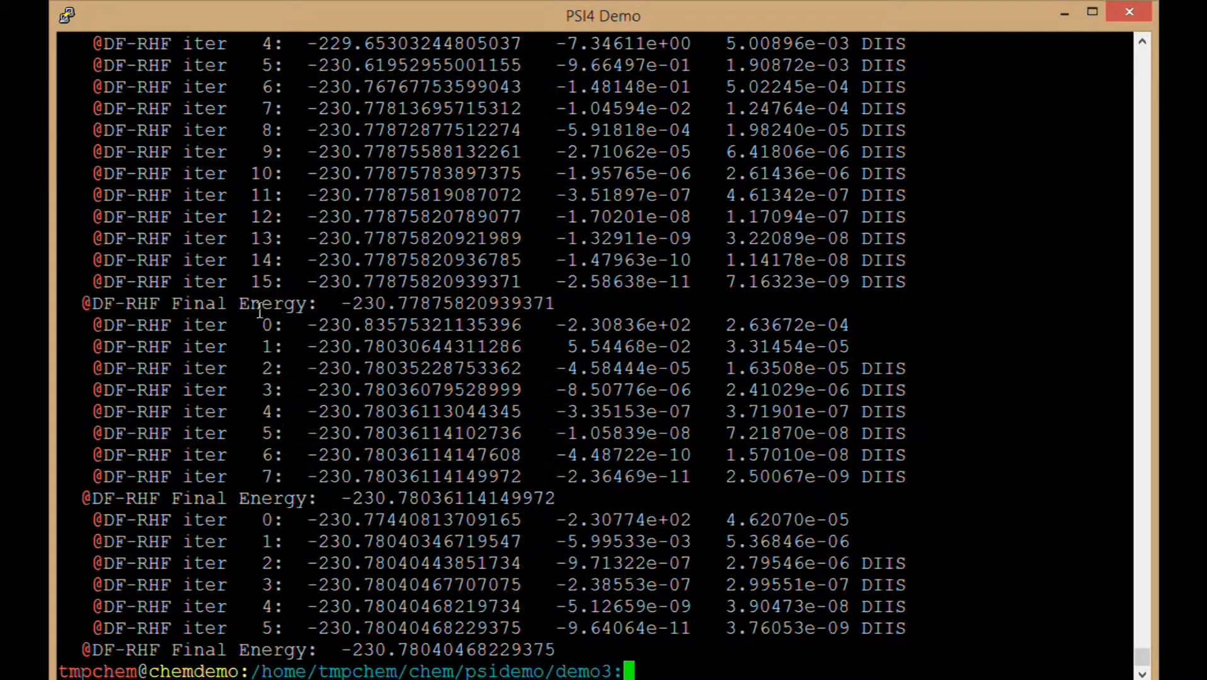
mouse_move(92, 227)
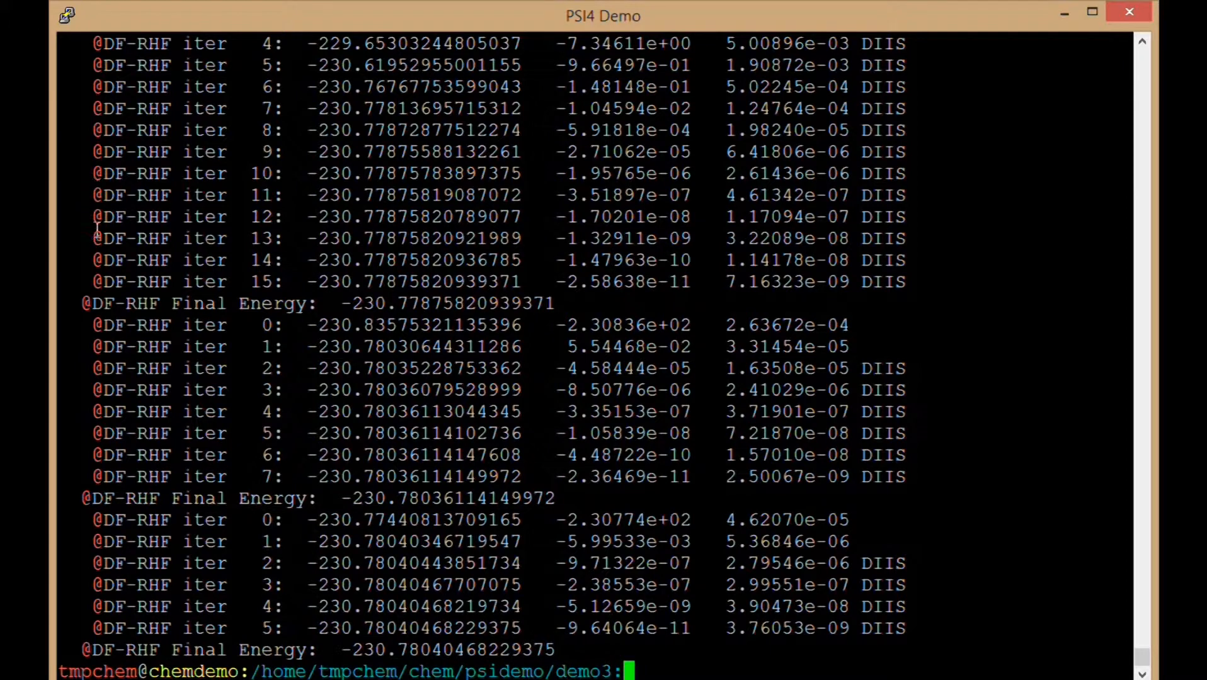
mouse_move(300, 314)
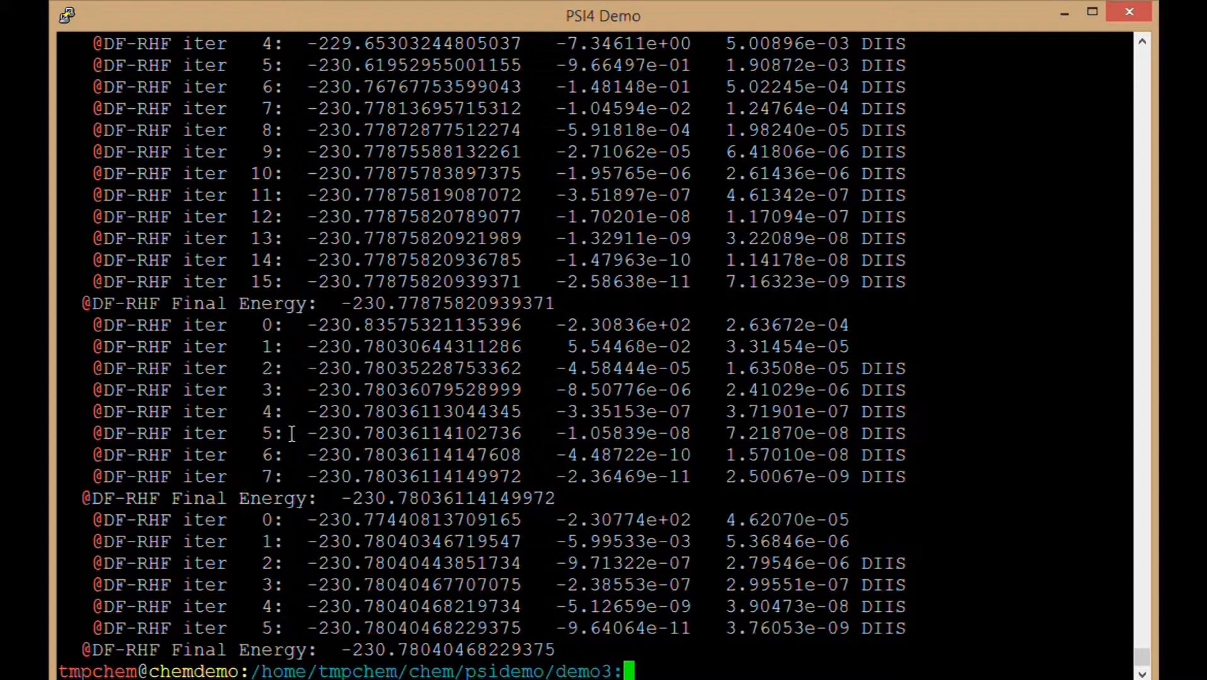
mouse_move(262, 540)
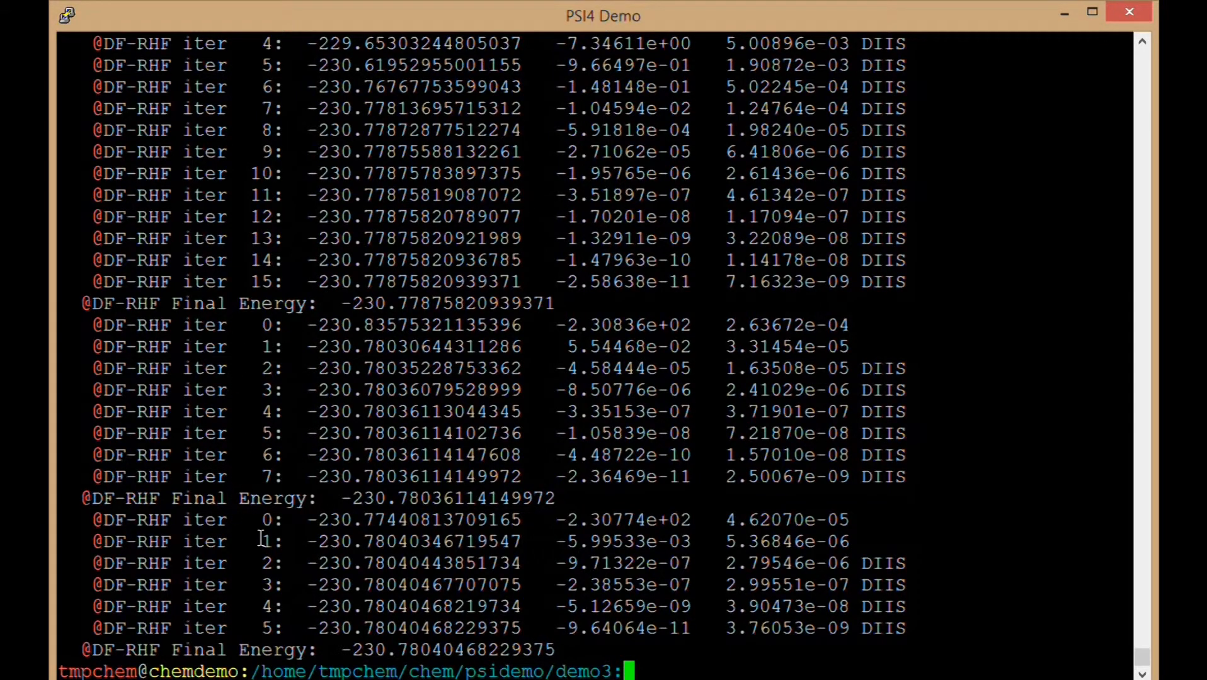
mouse_move(238, 574)
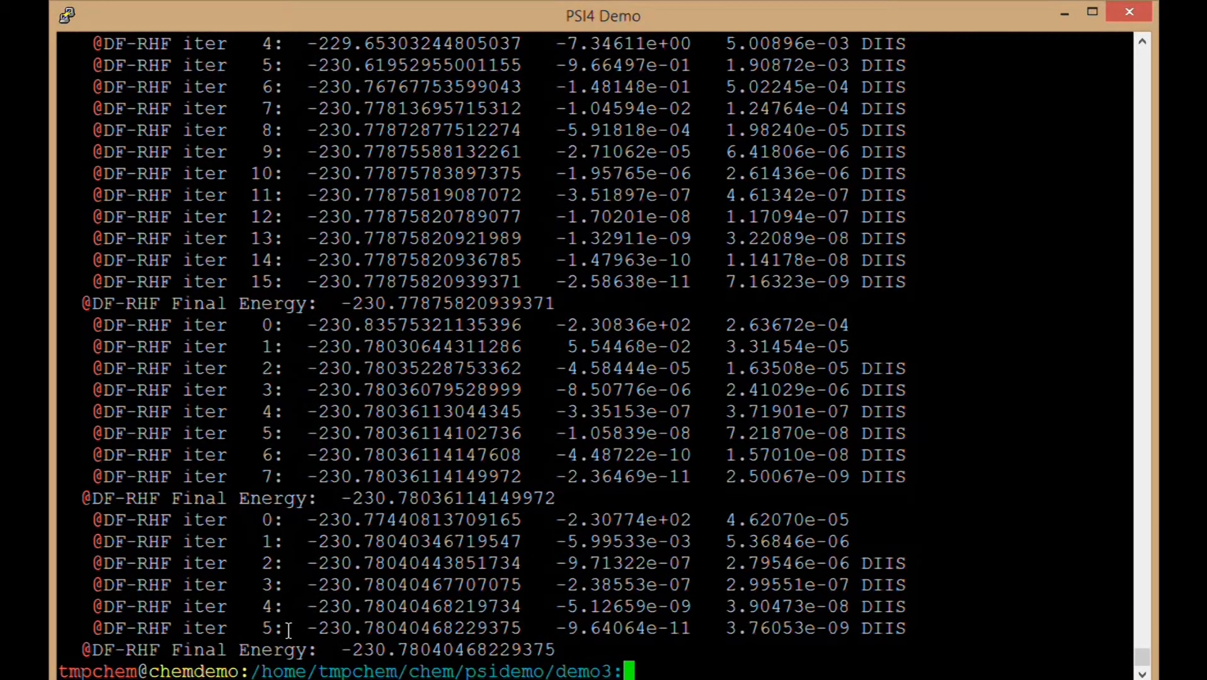
- Rerun grep on demo3.out for "~" to print the three-step optimization table converging to -230.78040468 hartree
text(grep "@" demo3.out)
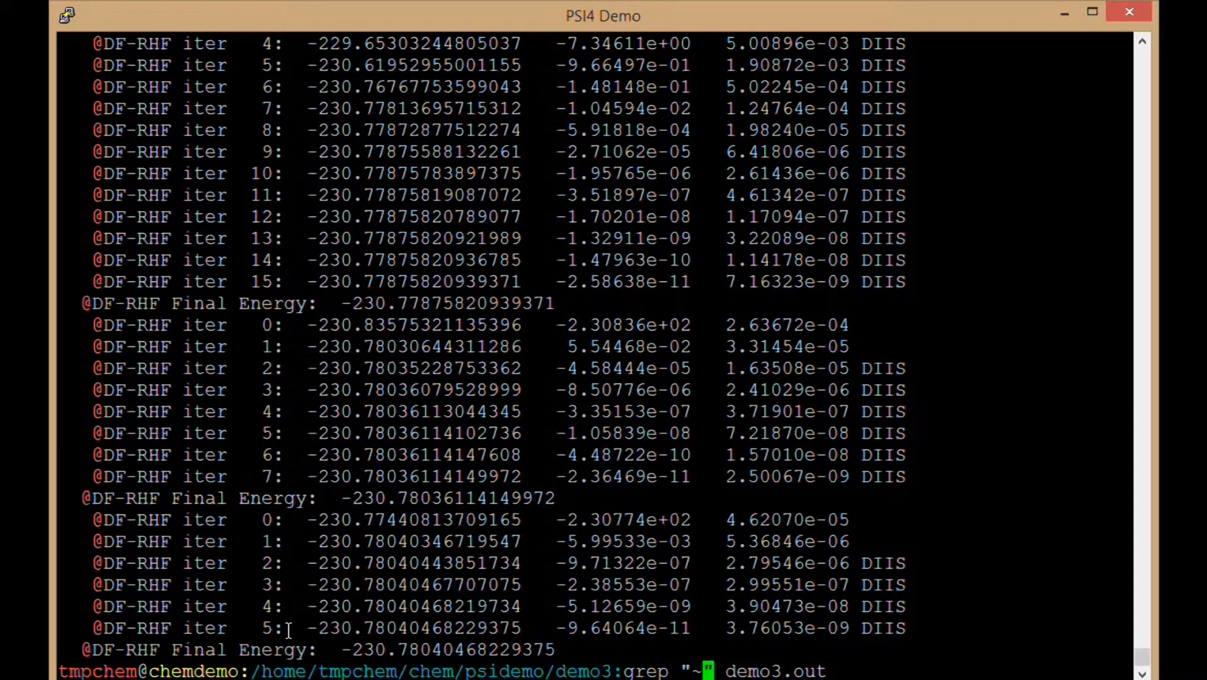
key(Return)
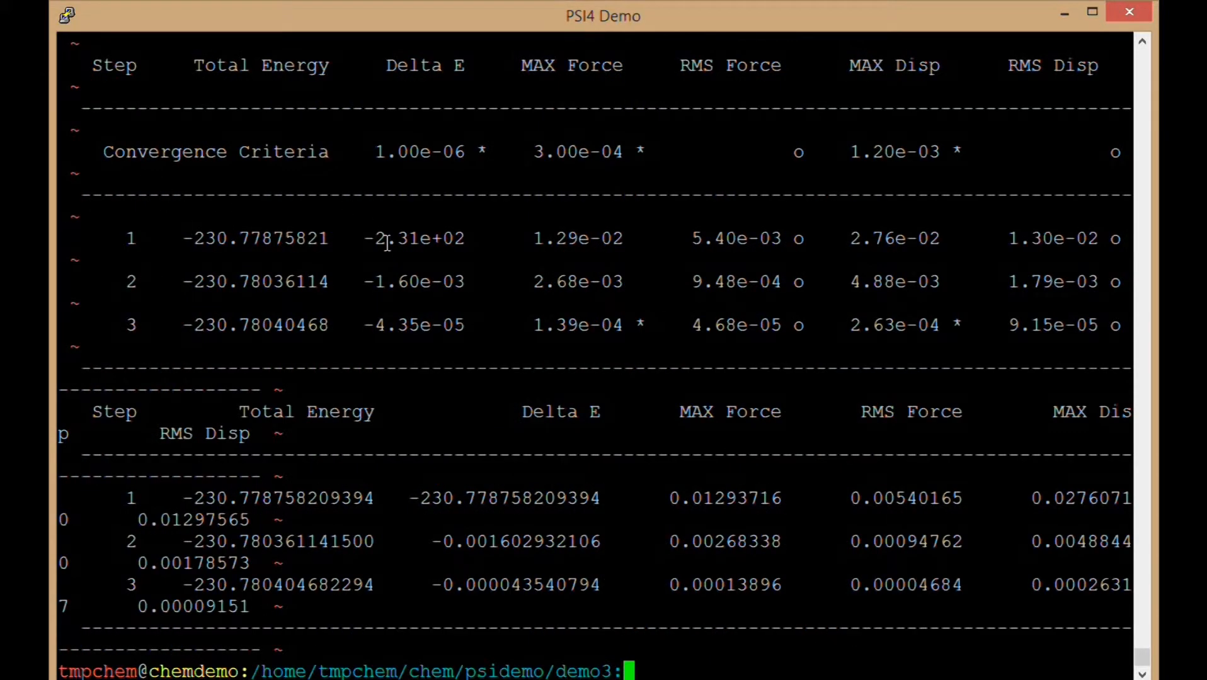
mouse_move(247, 281)
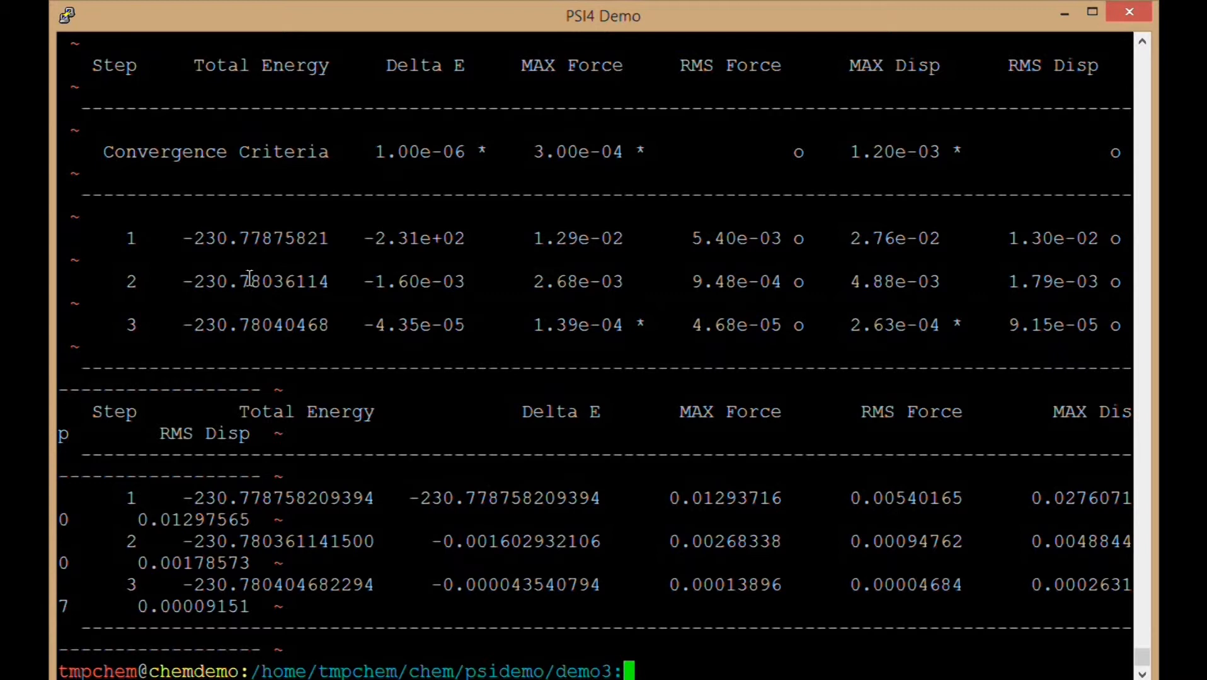
mouse_move(311, 326)
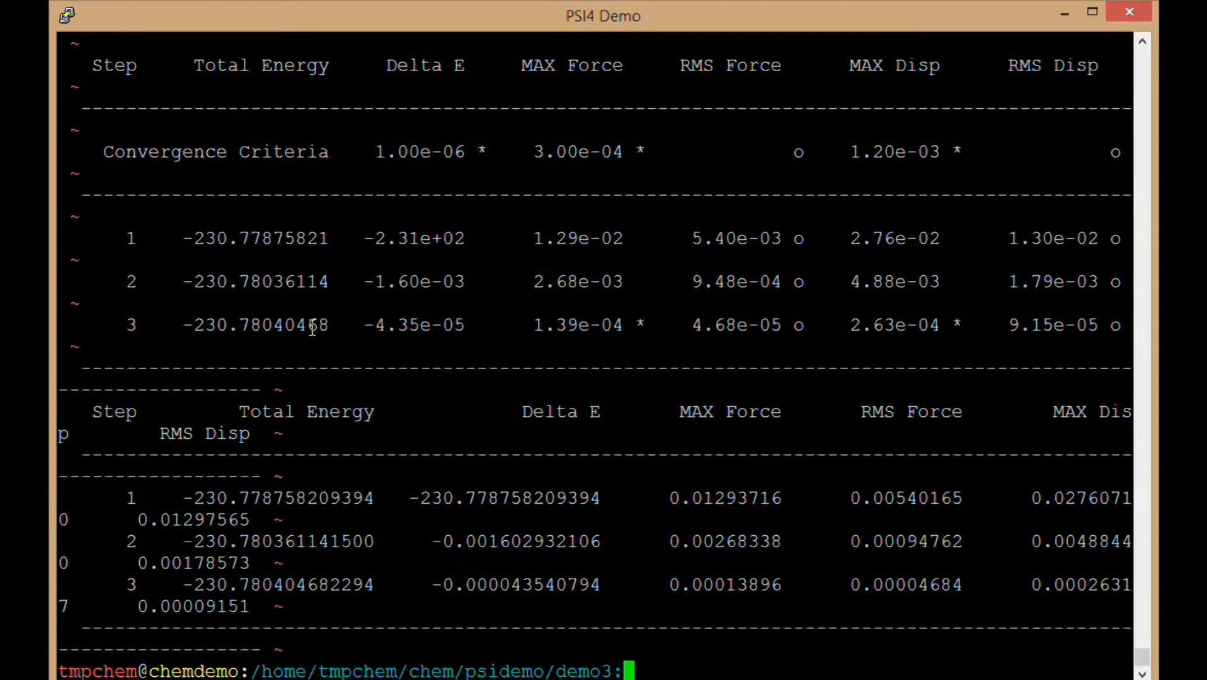
mouse_move(255, 307)
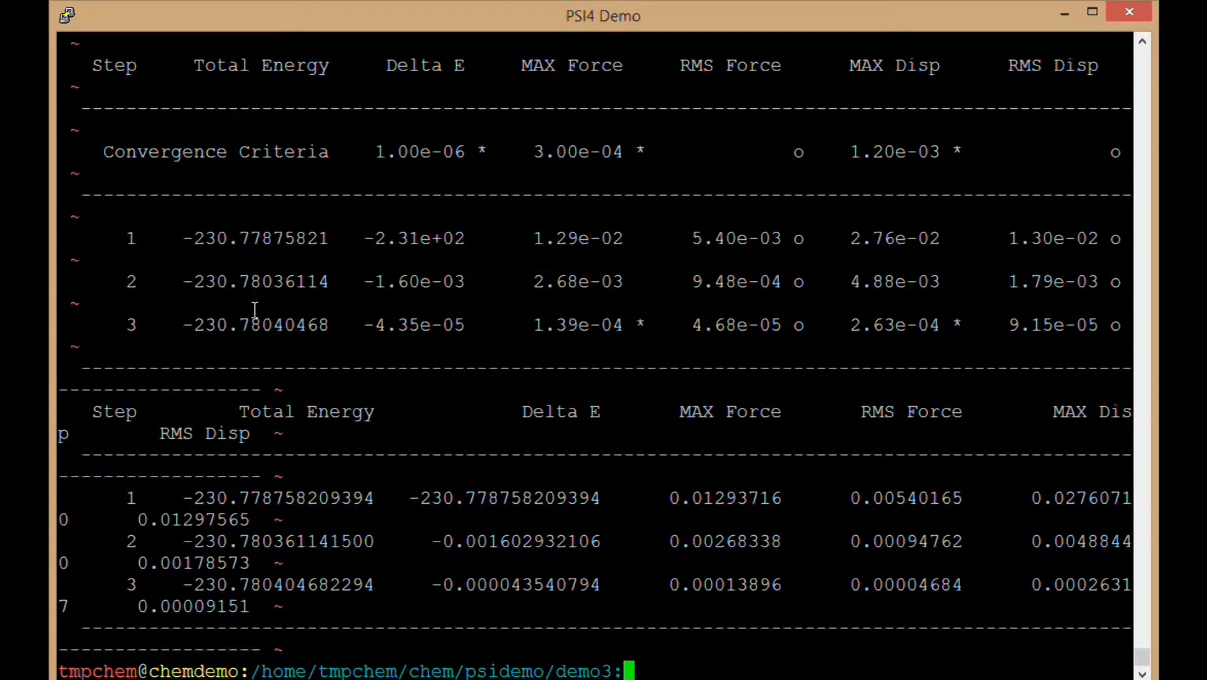
mouse_move(274, 242)
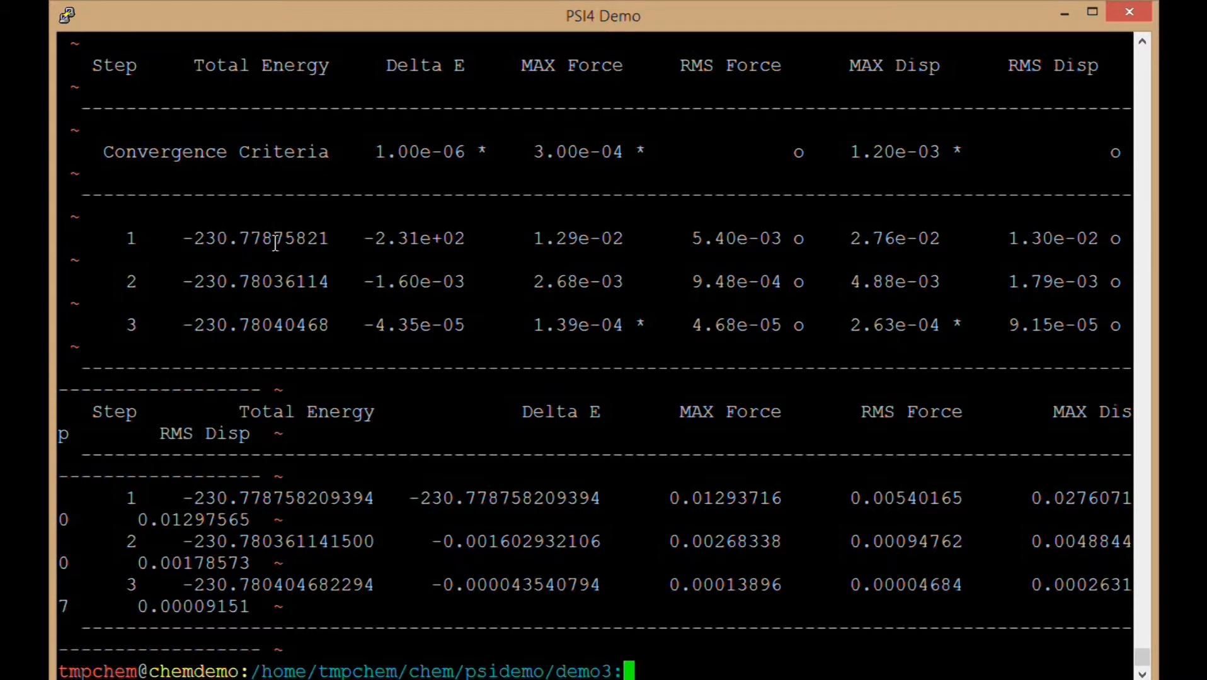
mouse_move(79, 258)
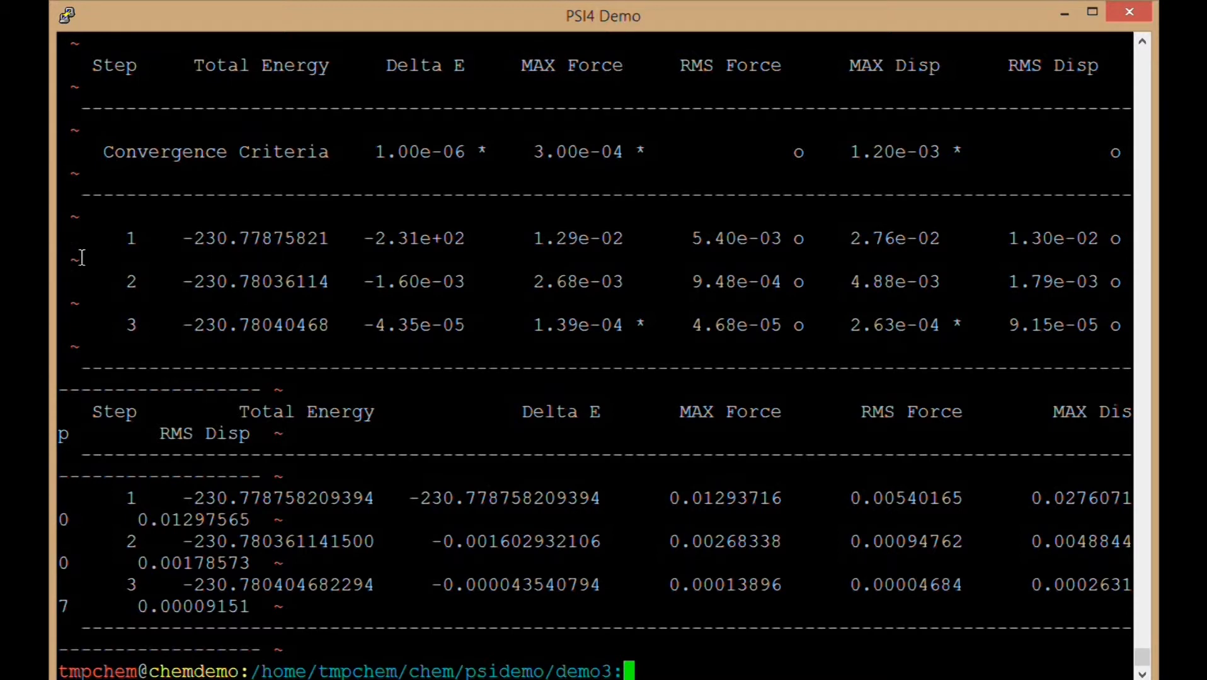
mouse_move(274, 556)
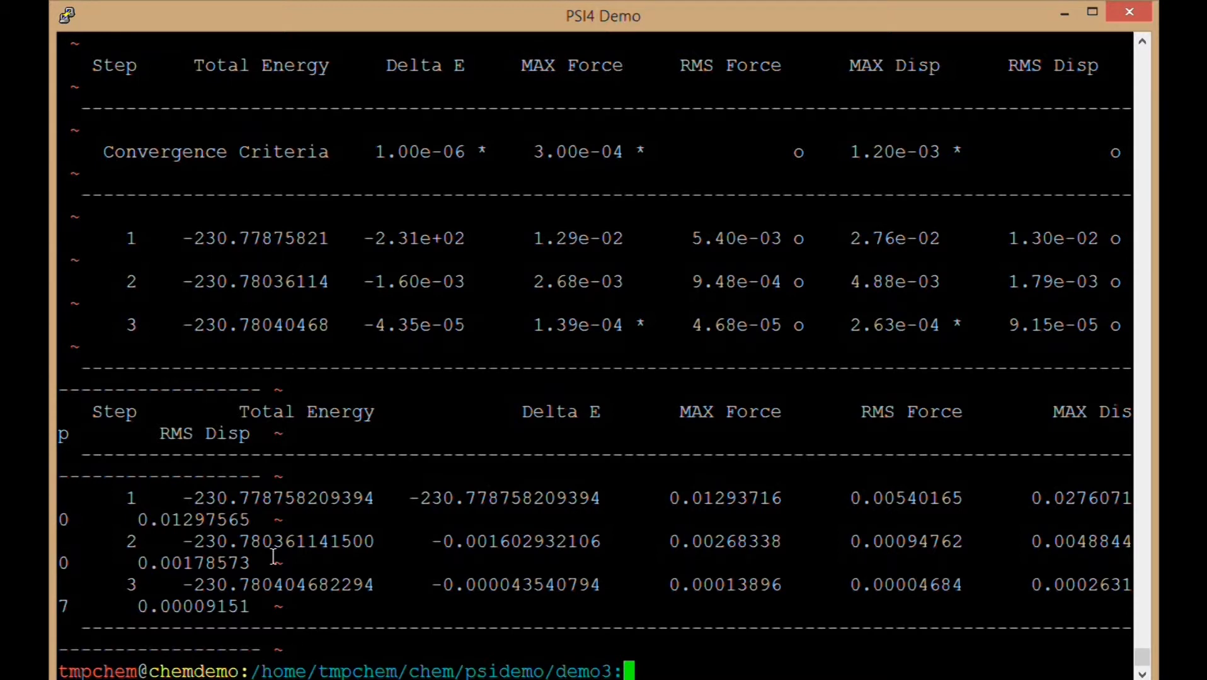
mouse_move(223, 230)
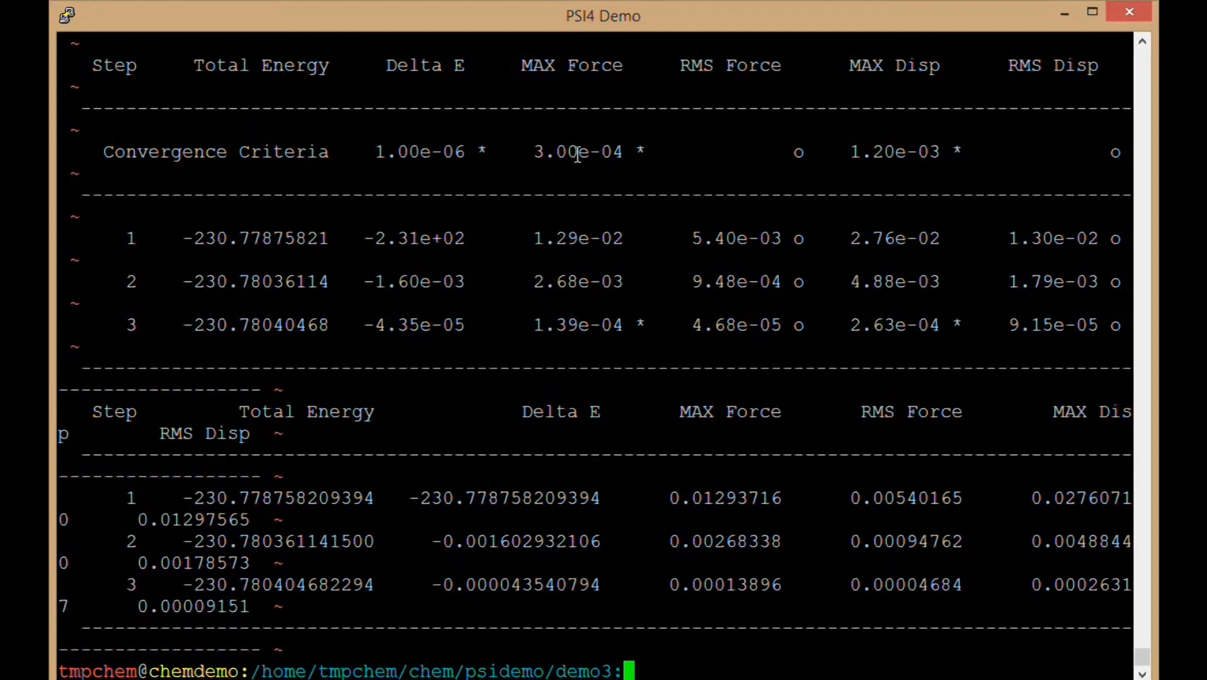
mouse_move(602, 321)
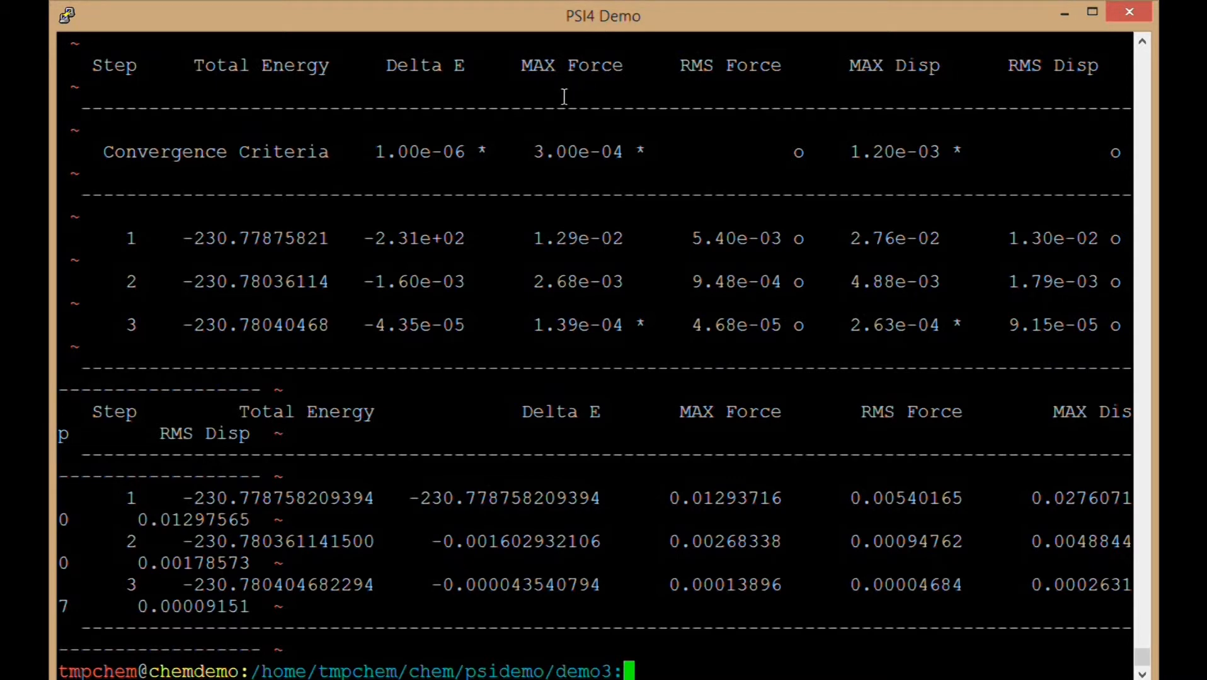
mouse_move(576, 71)
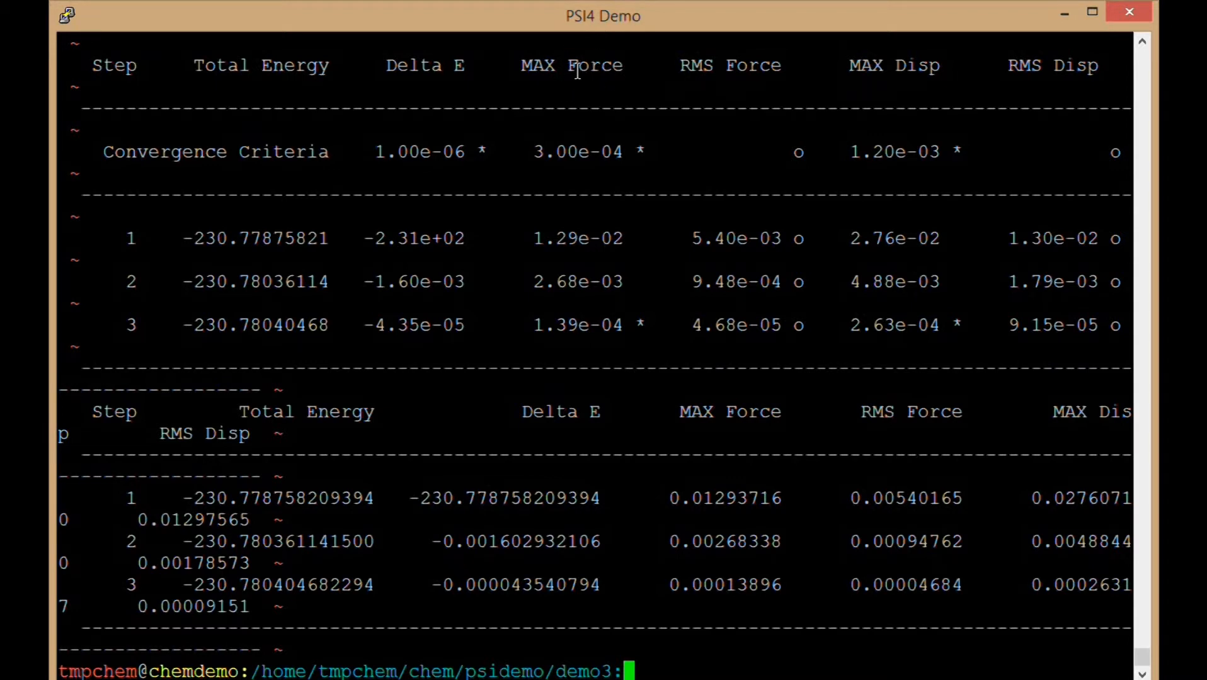
mouse_move(887, 61)
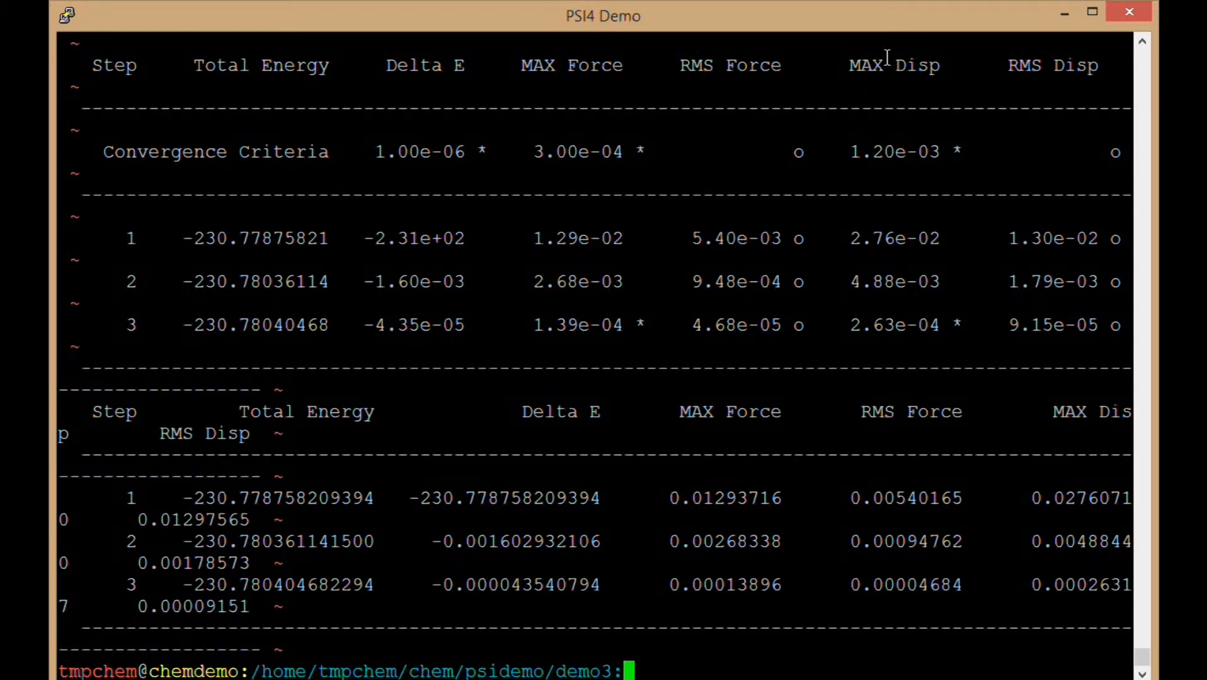
mouse_move(935, 300)
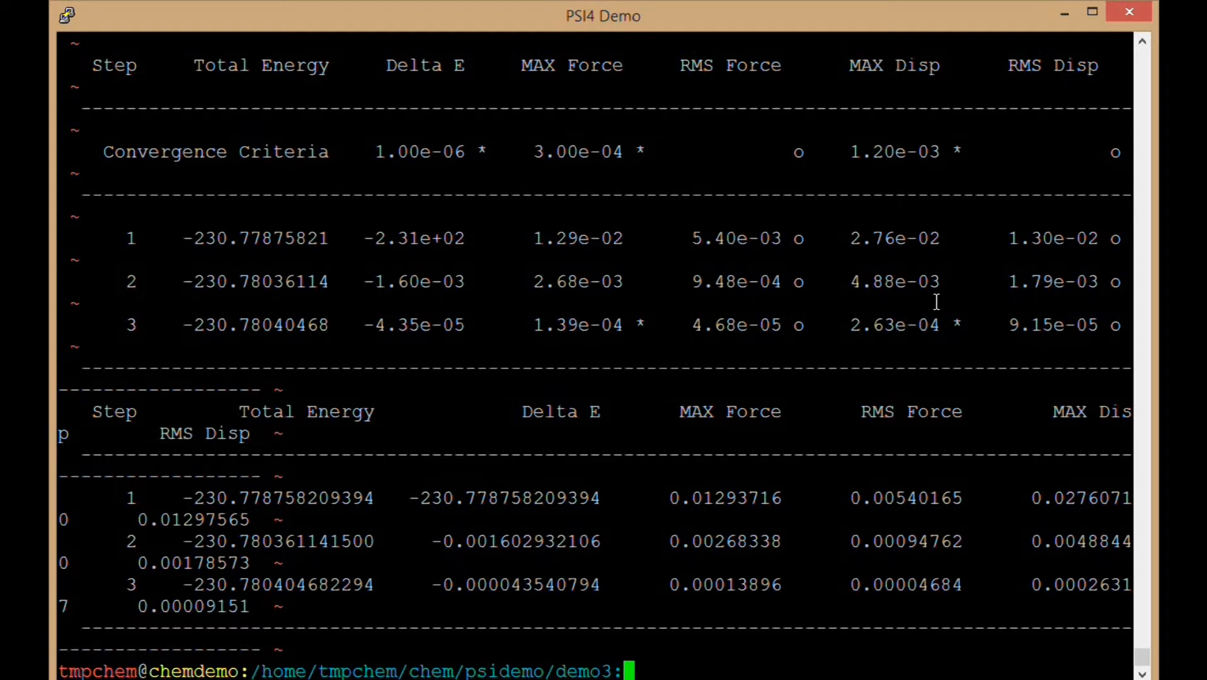
mouse_move(367, 267)
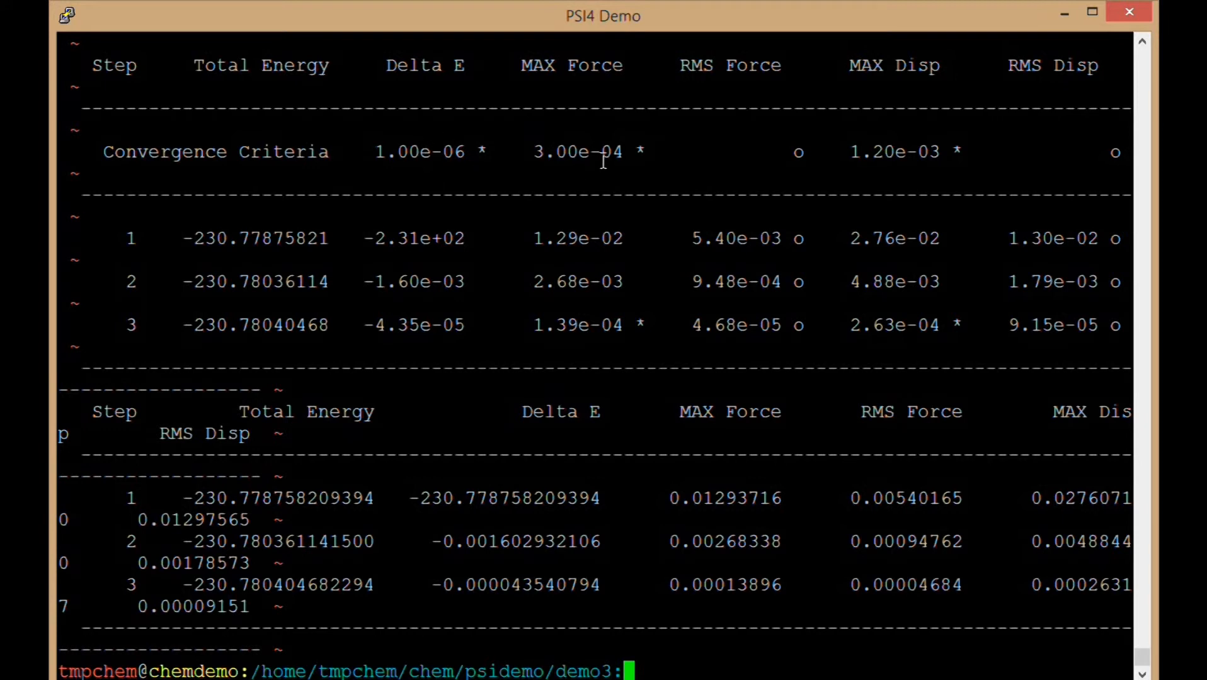
mouse_move(577, 148)
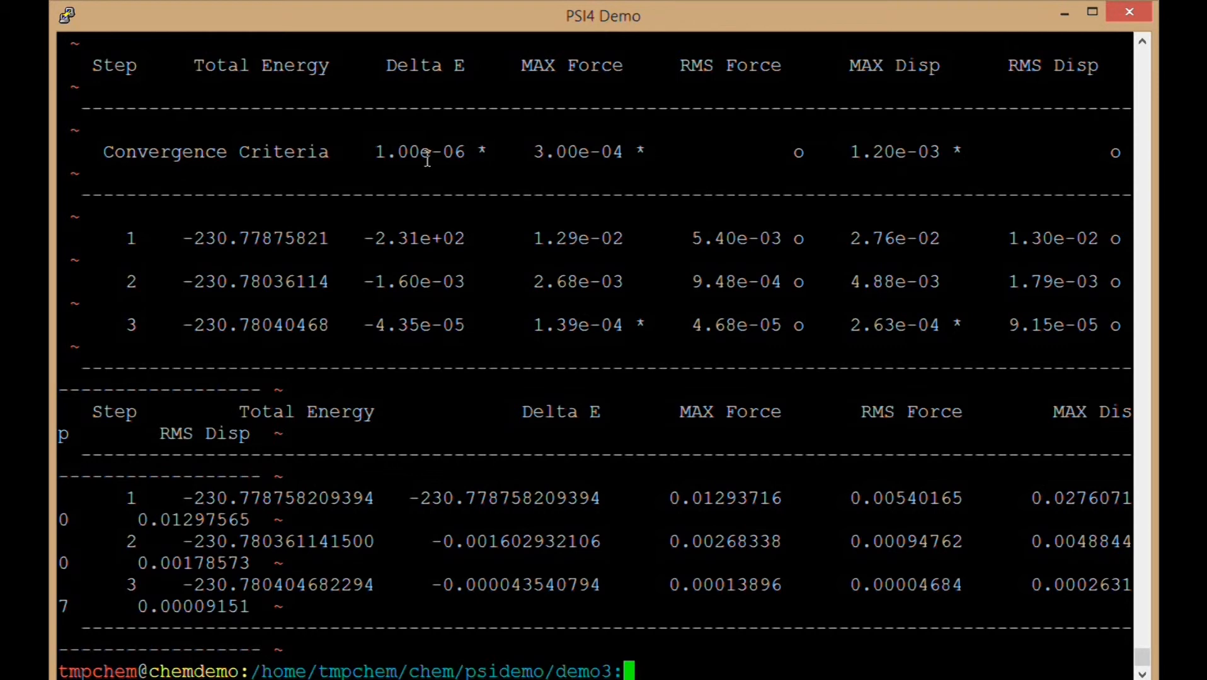
mouse_move(403, 135)
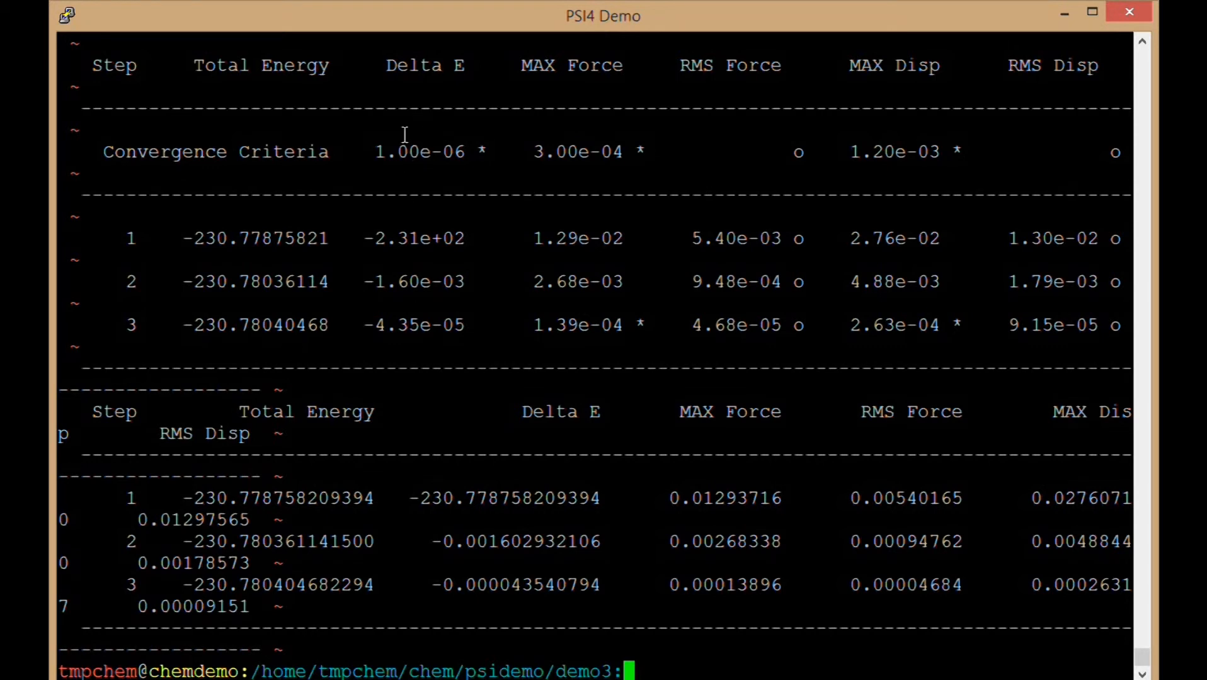
mouse_move(901, 175)
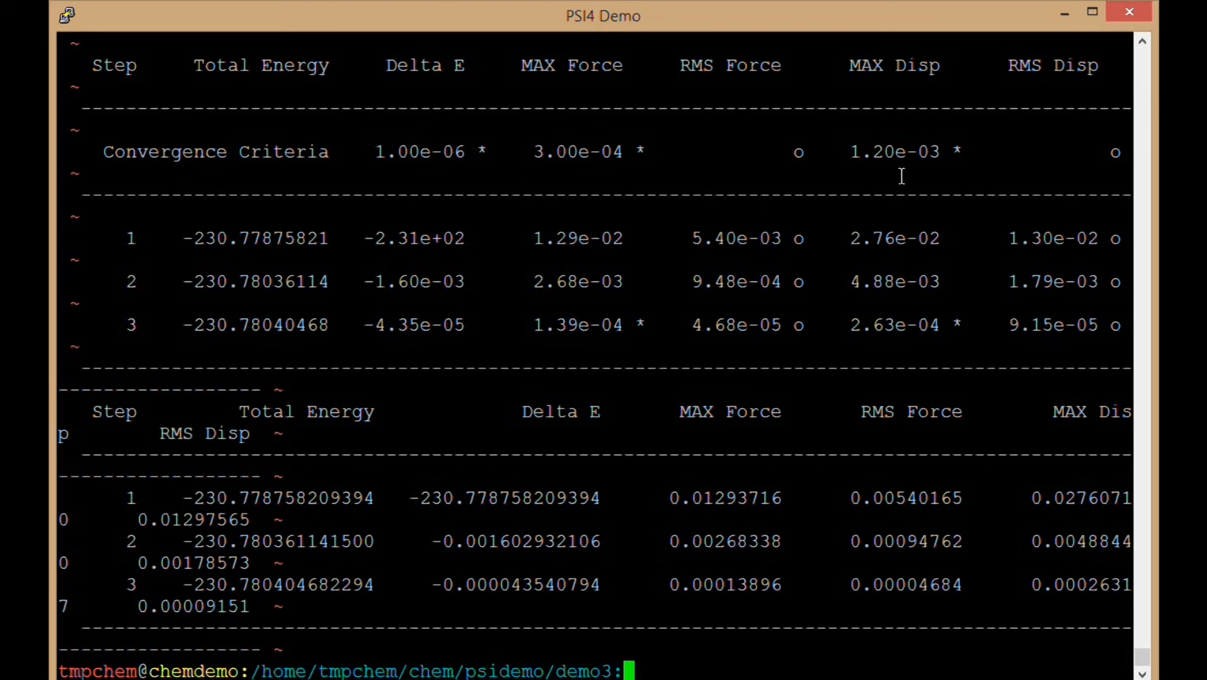